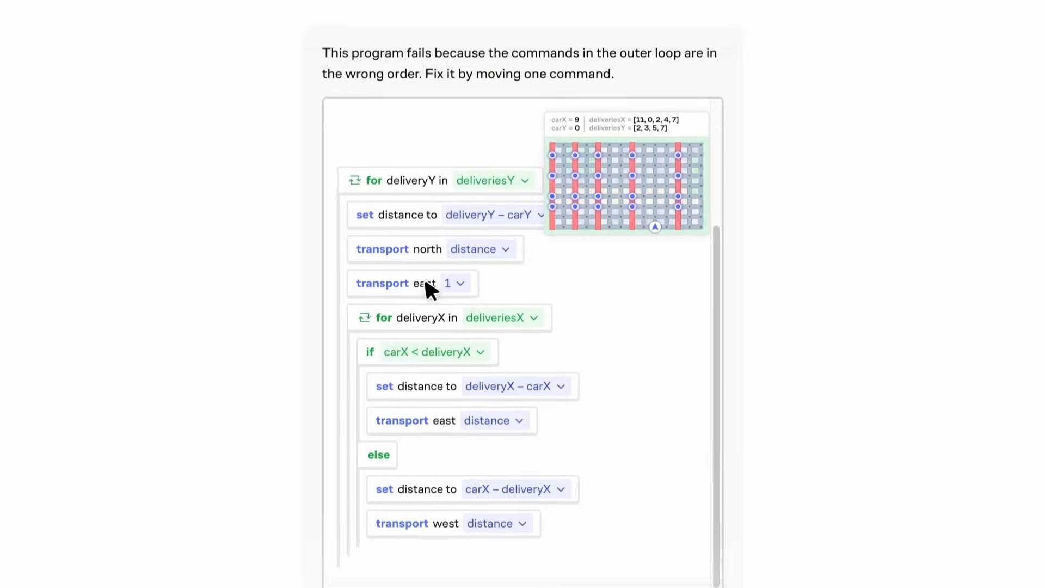
Step: Run the repeat program, clear the drawn grid and submit the 'Near each of the corners' answer
click(654, 227)
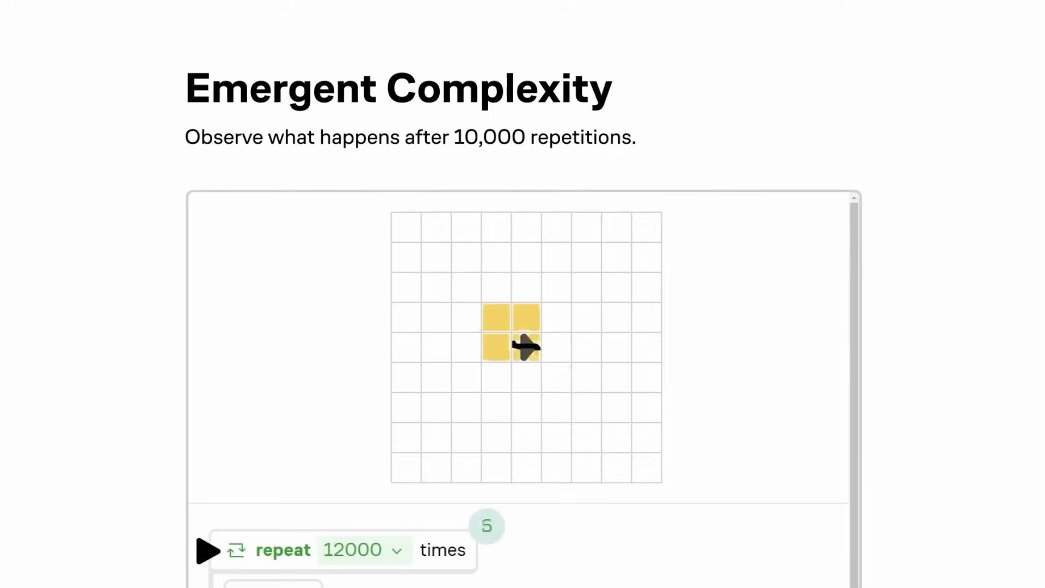
click(205, 550)
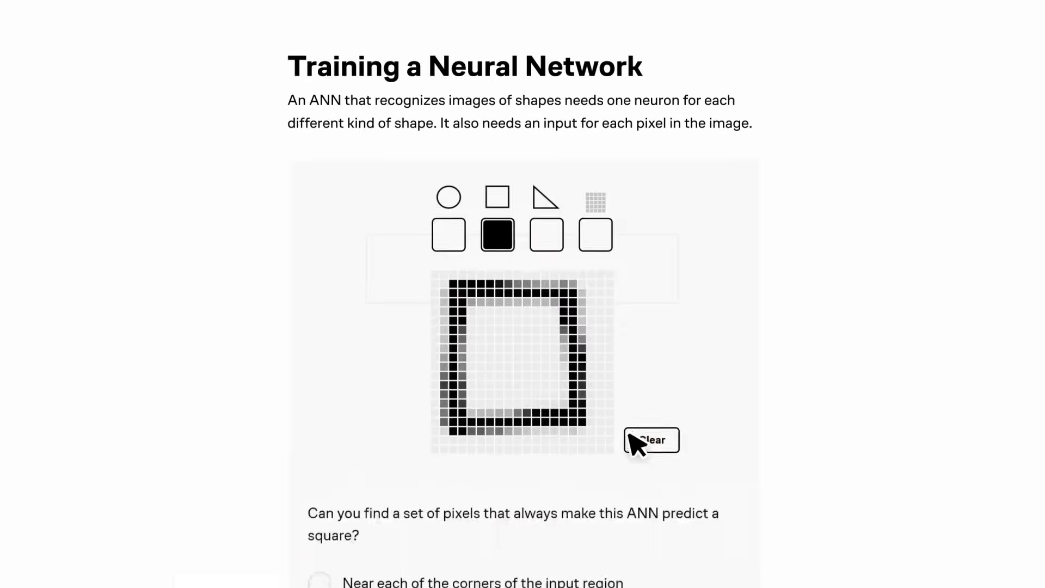
click(649, 439)
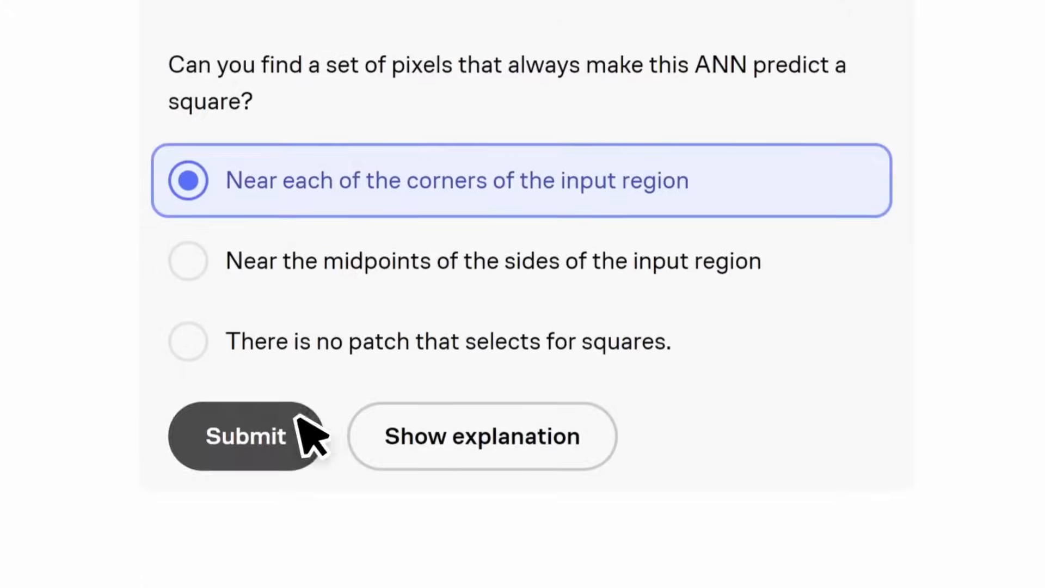
click(246, 436)
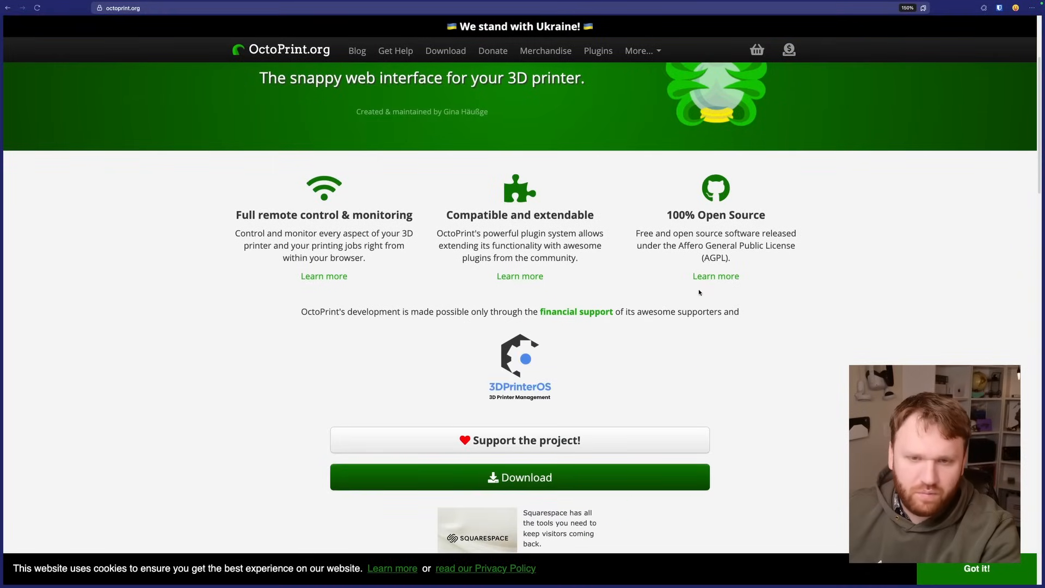
Step: Scroll back to the top of the OctoPrint.org homepage with the funding appeal banner
drag(236, 214, 346, 275)
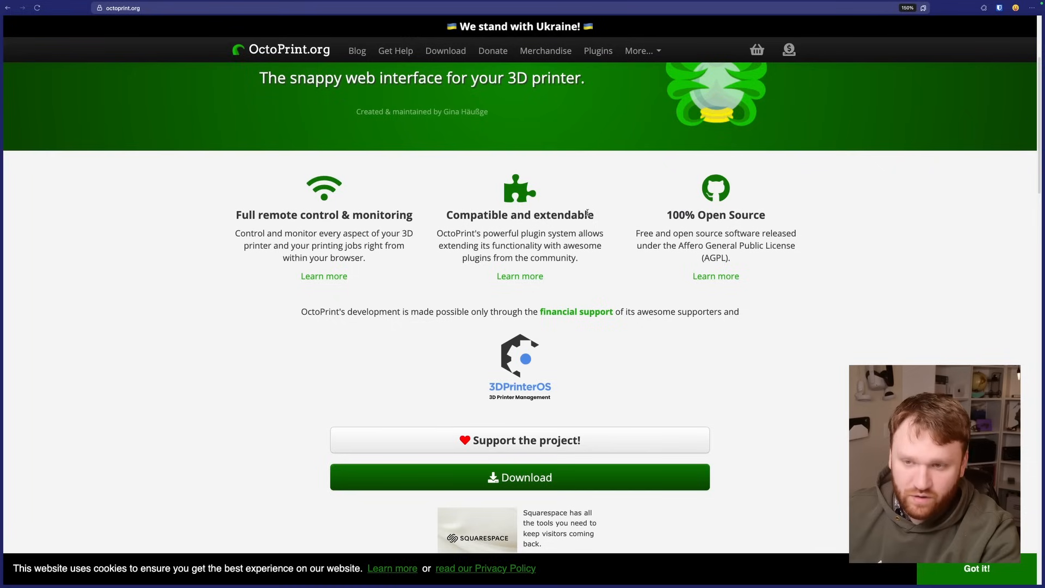
drag(636, 245, 737, 275)
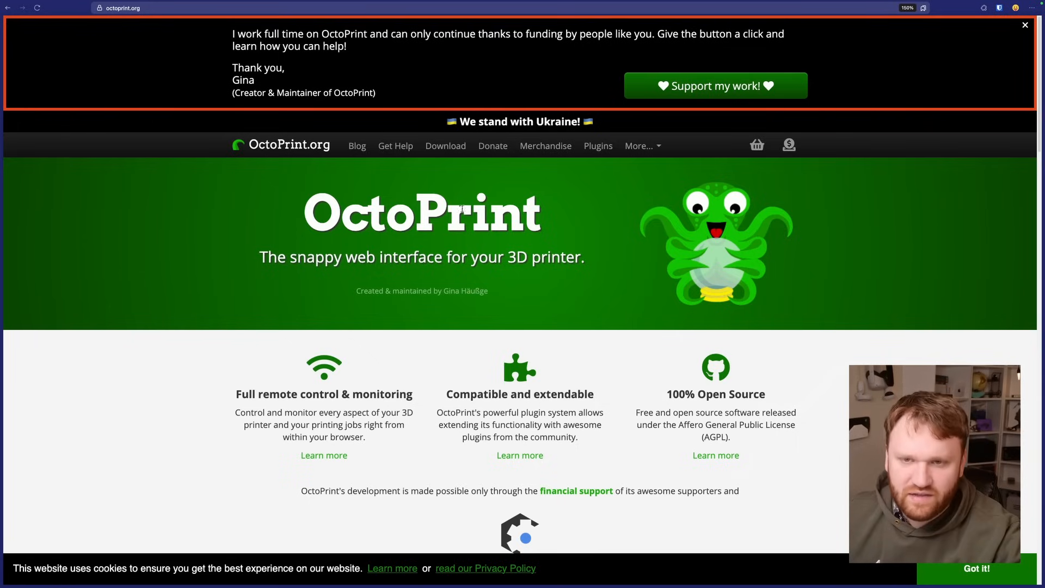
Step: Go to the Download page and read the install options, including OctoPi and octoprint_deploy (Linux)
click(445, 145)
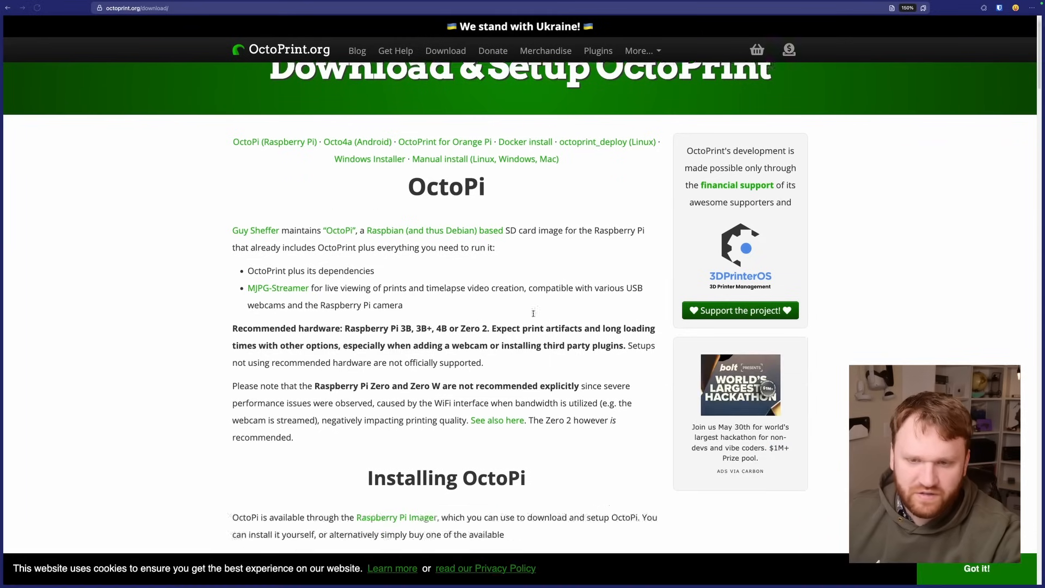
scroll(down, 3)
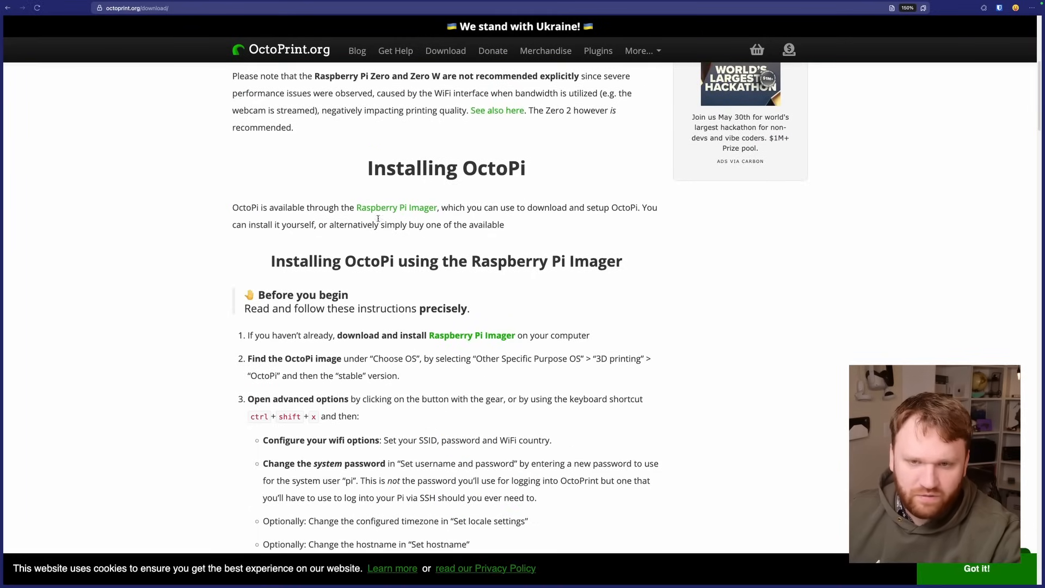
drag(233, 207, 503, 225)
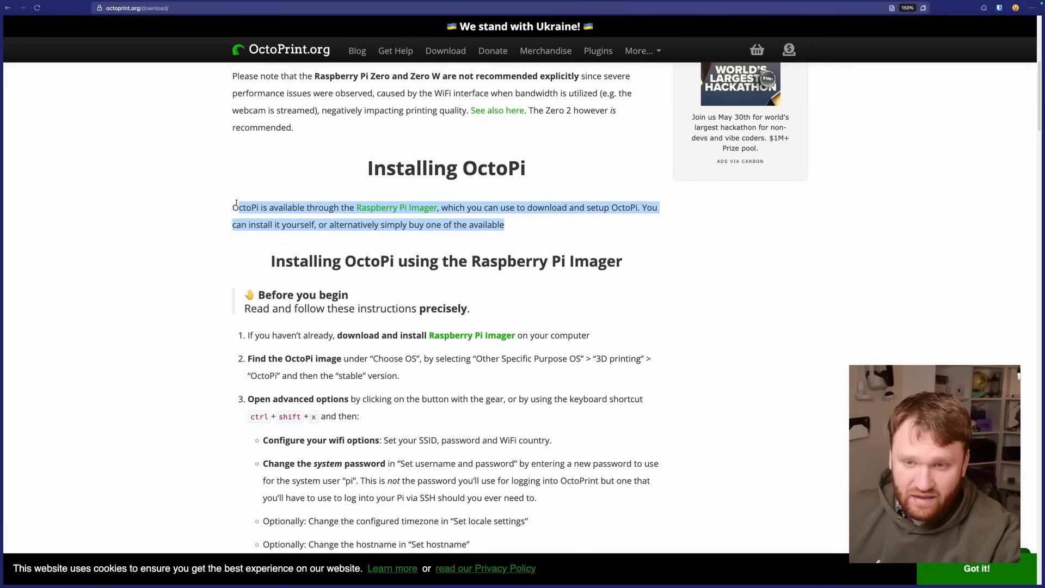
click(534, 220)
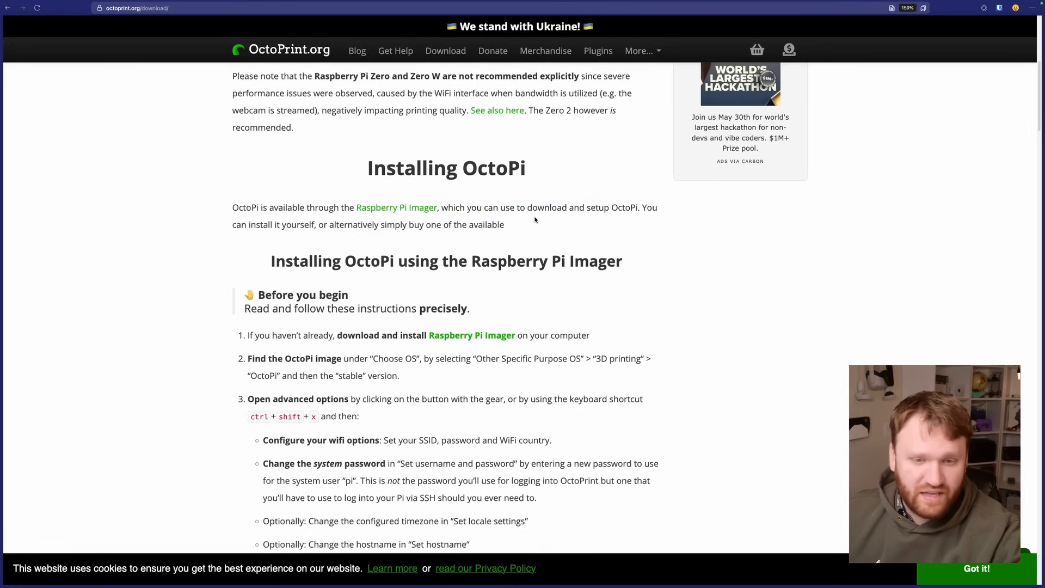
scroll(down, 3)
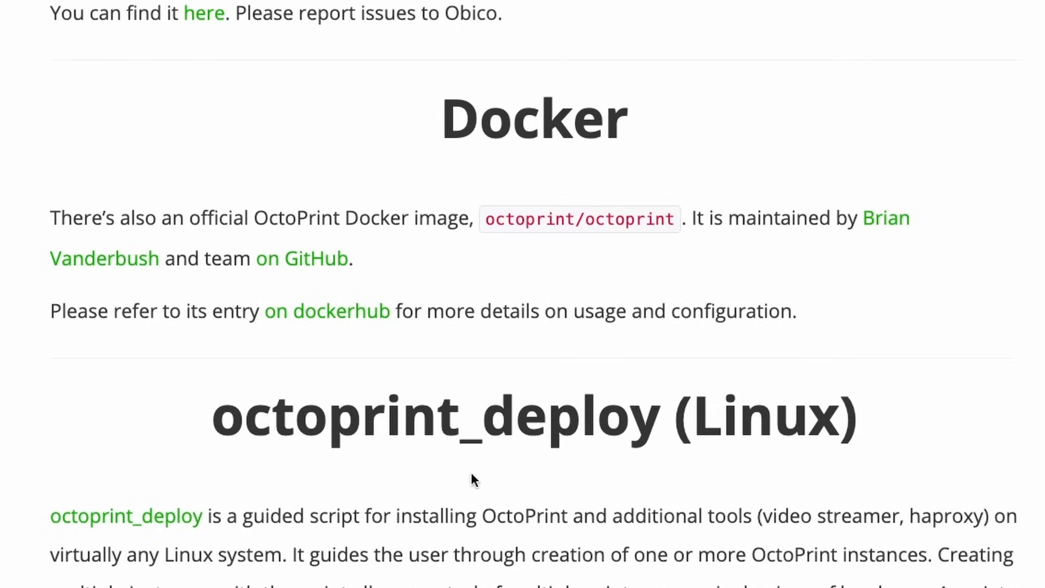
mouse_move(537, 153)
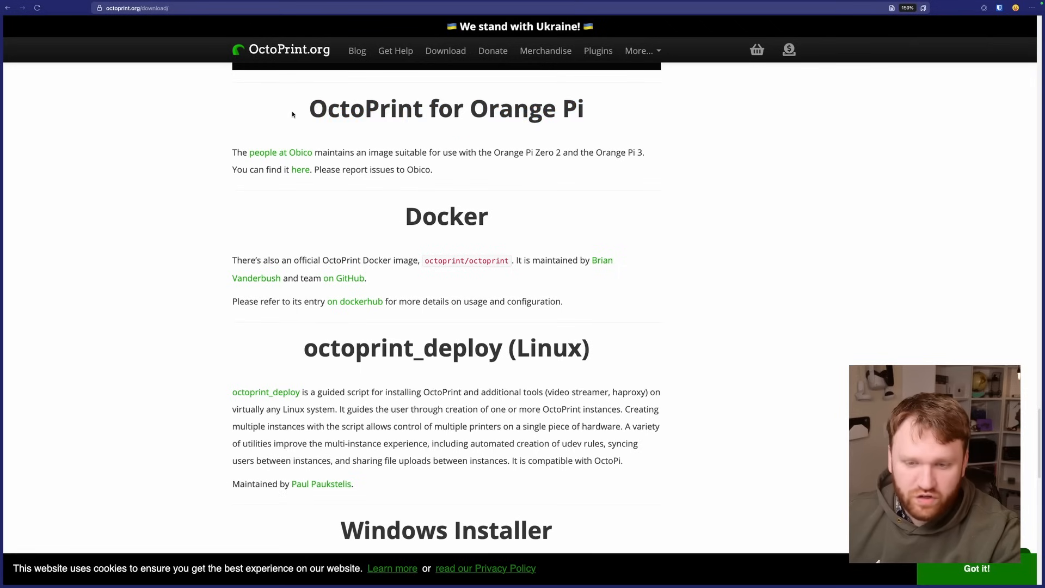
scroll(down, 3)
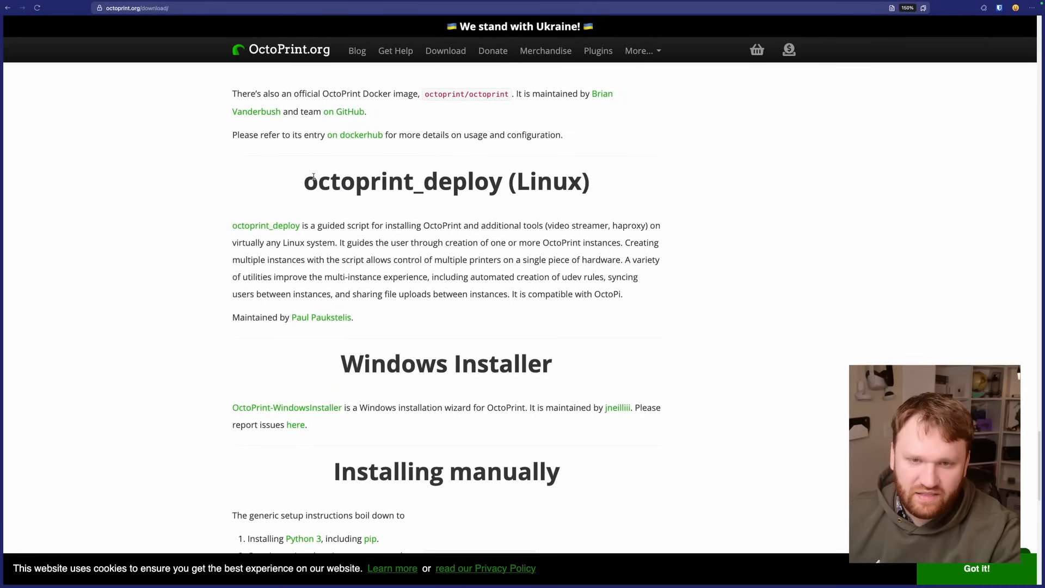
double_click(447, 181)
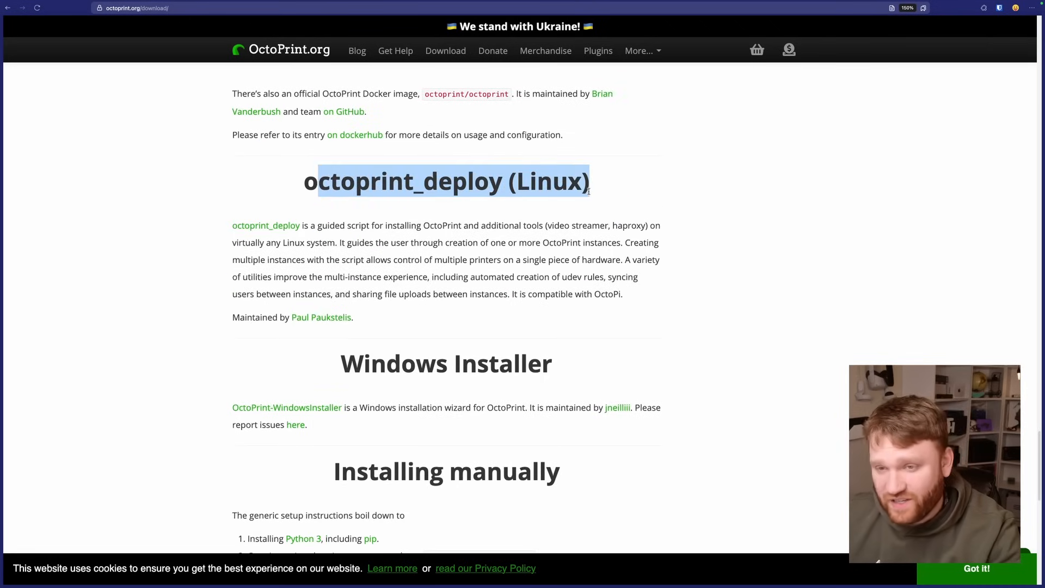
mouse_move(553, 313)
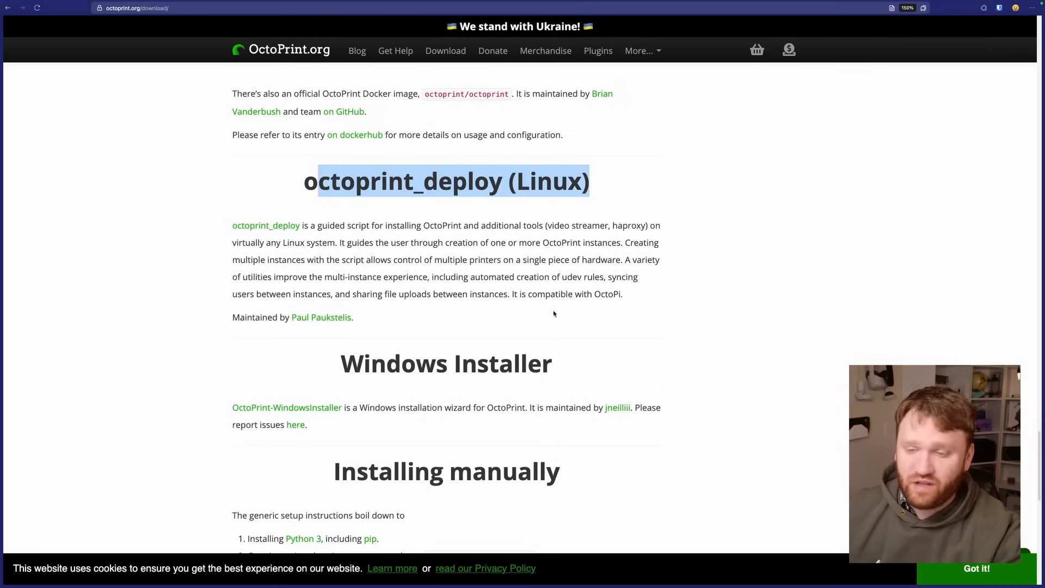
drag(571, 259, 581, 276)
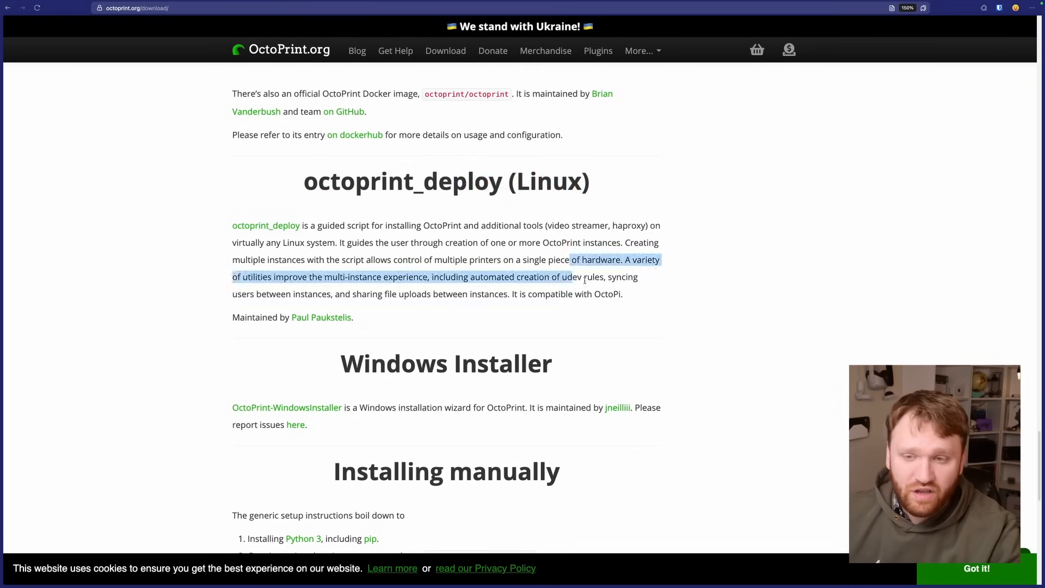
Step: Scroll to the OctoPi 1.0.0 & OctoPrint 1.11.0 image downloads and the Raspberry Pi 5 unsupported warning
scroll(down, 3)
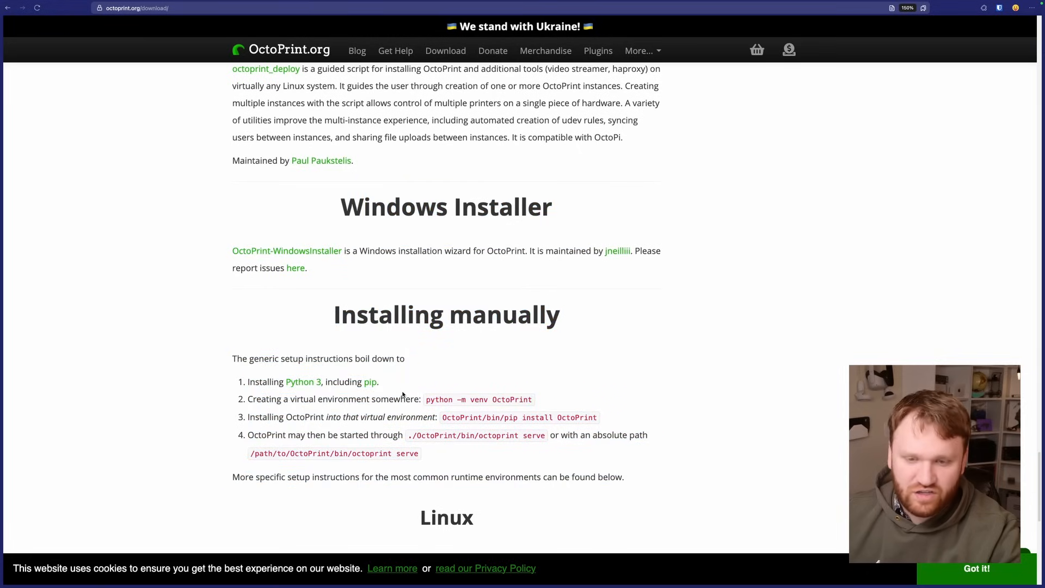
mouse_move(648, 333)
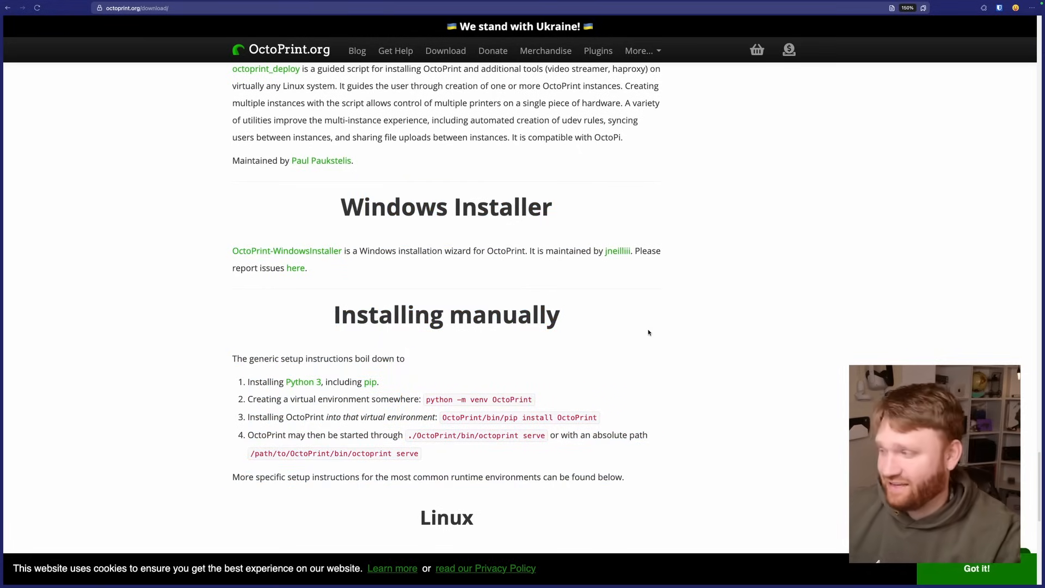
scroll(down, 3)
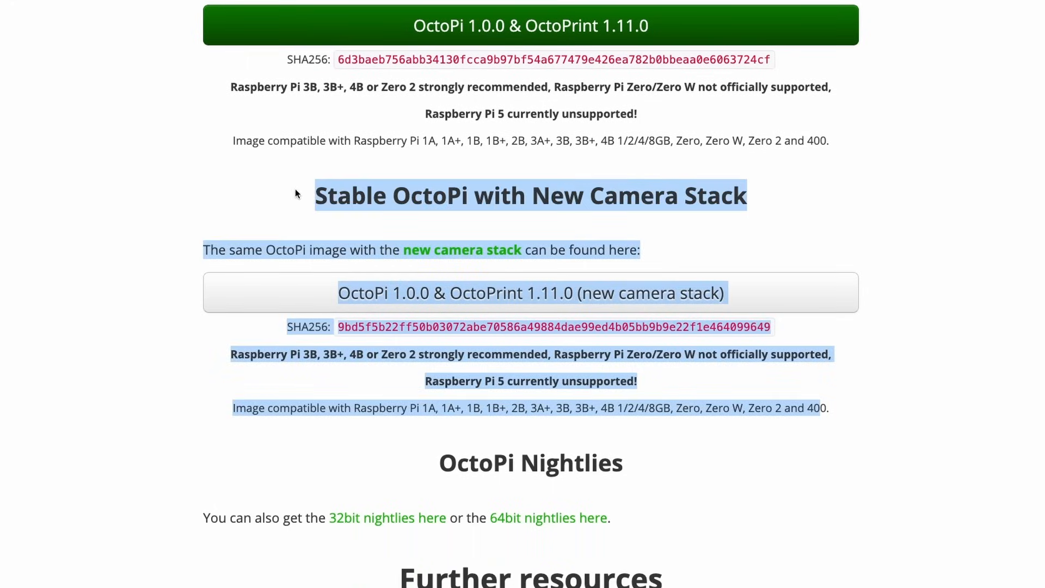
click(855, 262)
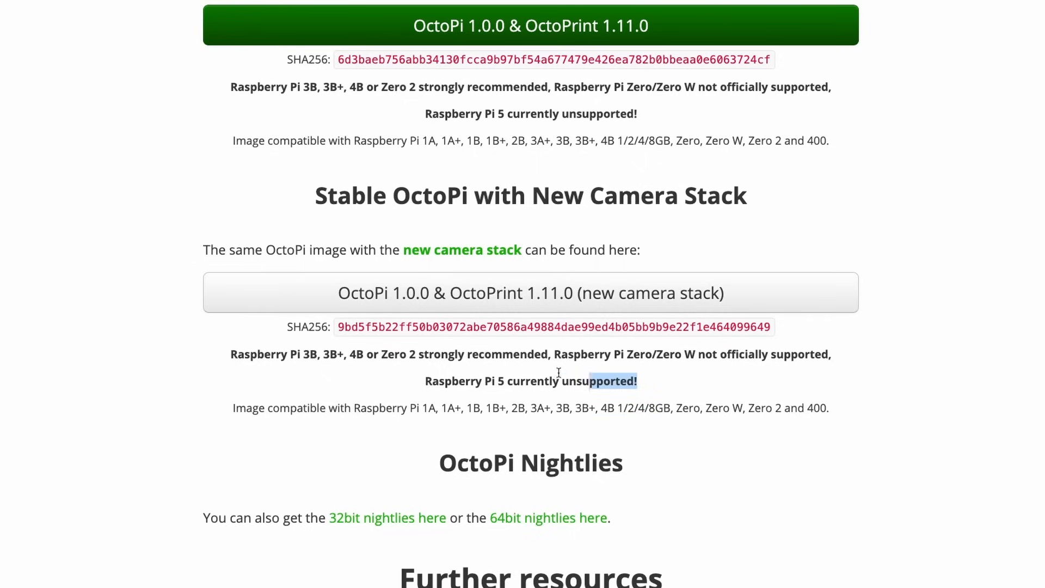
drag(558, 381, 636, 381)
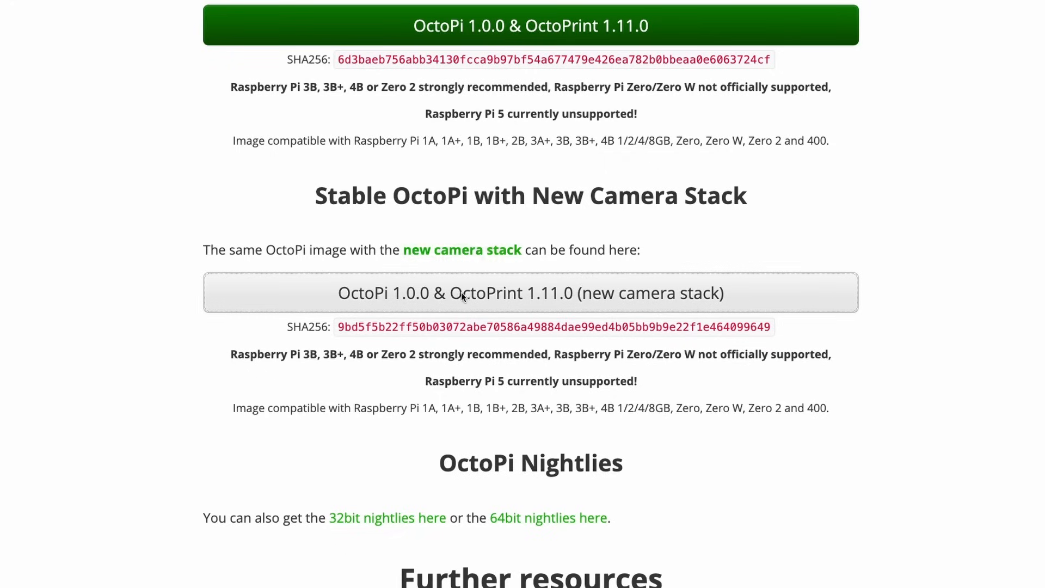
mouse_move(590, 219)
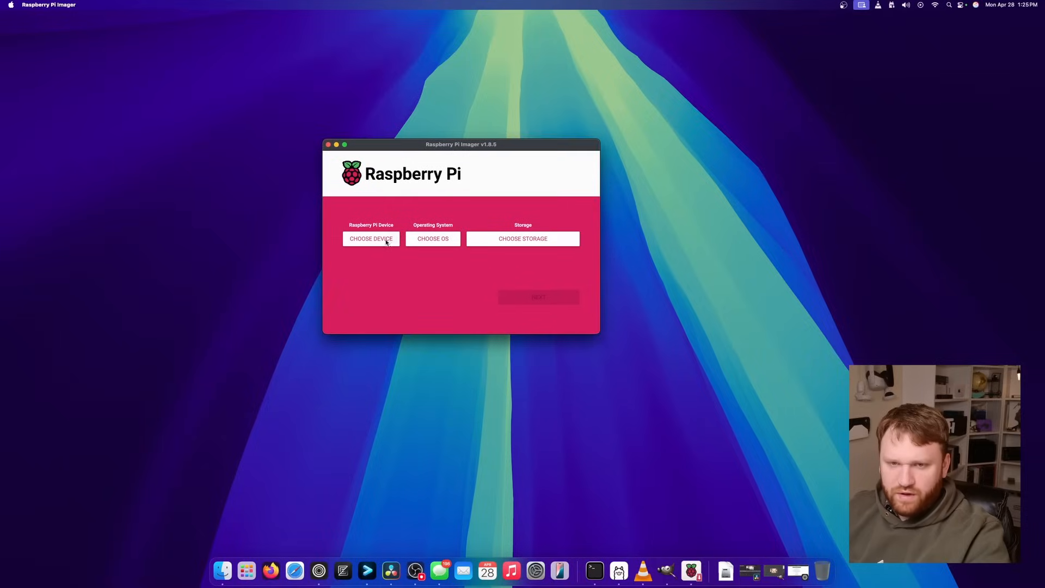
Step: Choose Raspberry Pi 4, the custom OctoPi image and the 63.9 GB Generic media, then write it confirming the erase
click(370, 238)
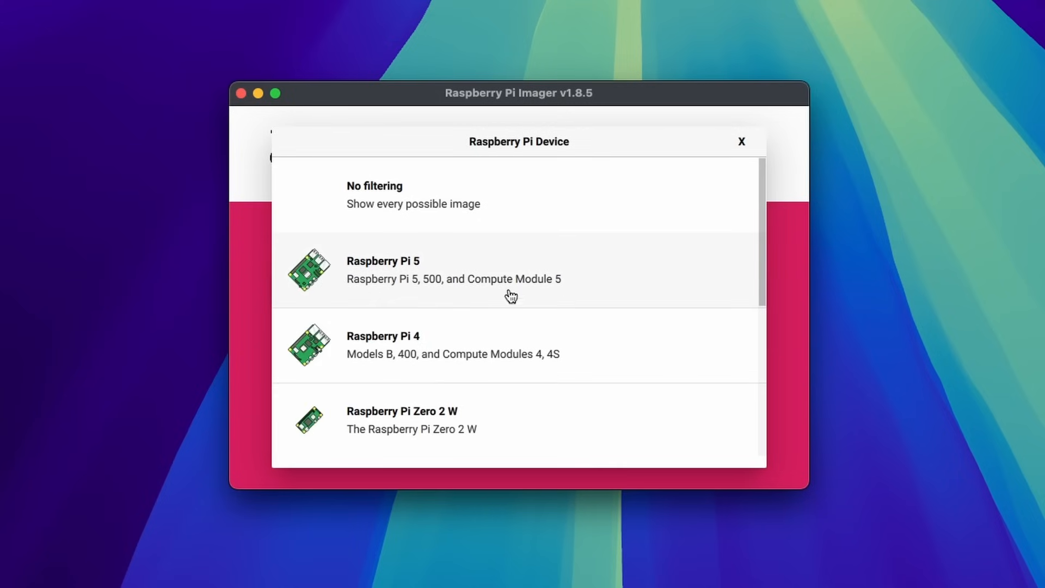
click(383, 345)
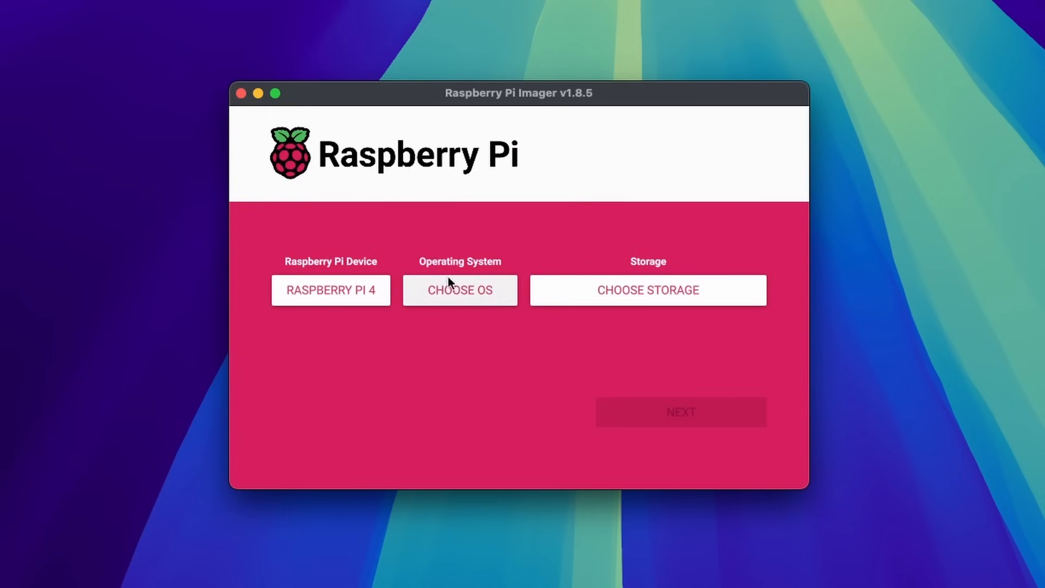
click(459, 290)
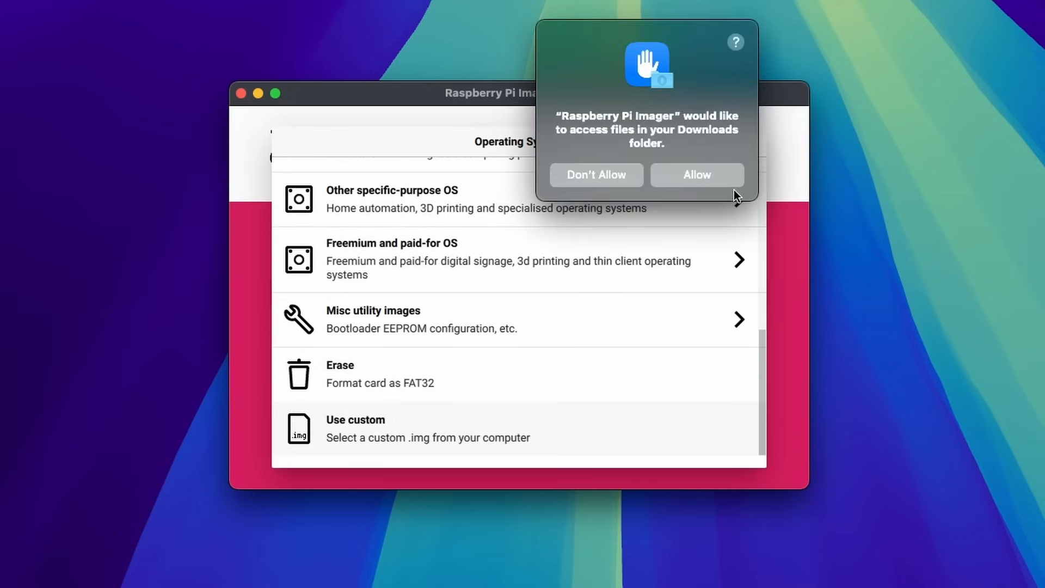
click(696, 175)
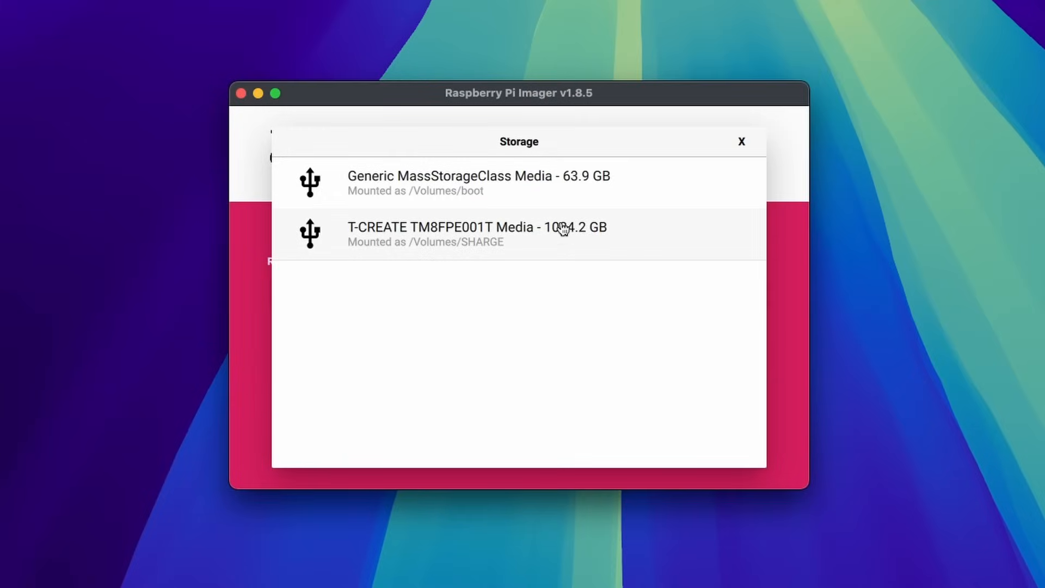
click(478, 183)
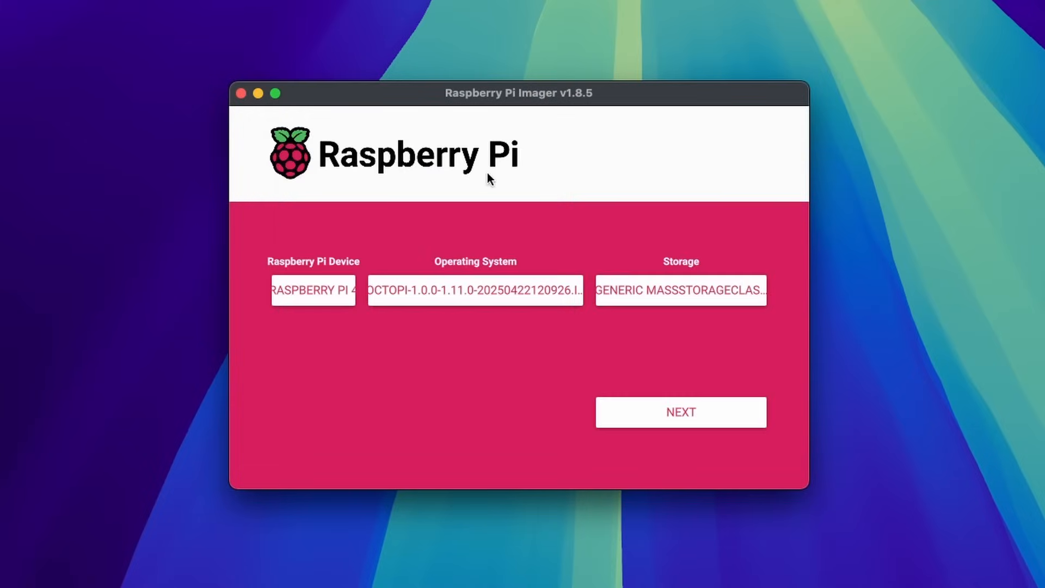
click(679, 411)
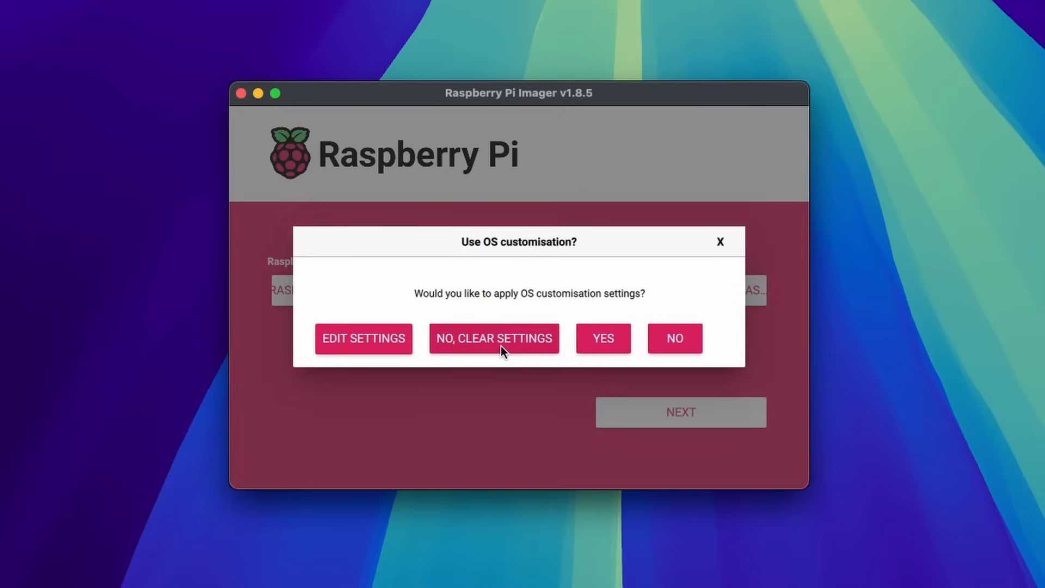
mouse_move(602, 349)
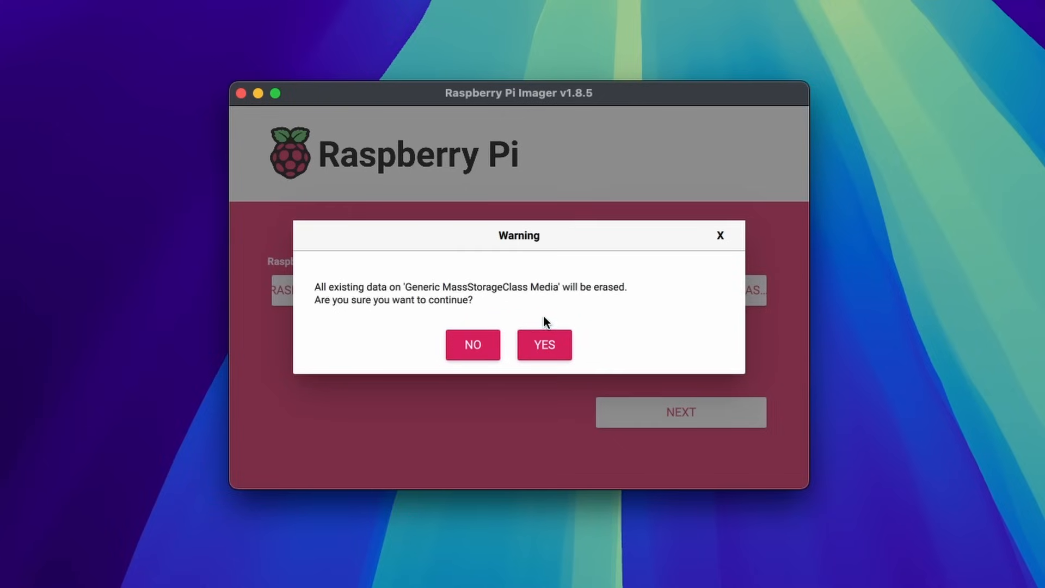
click(544, 345)
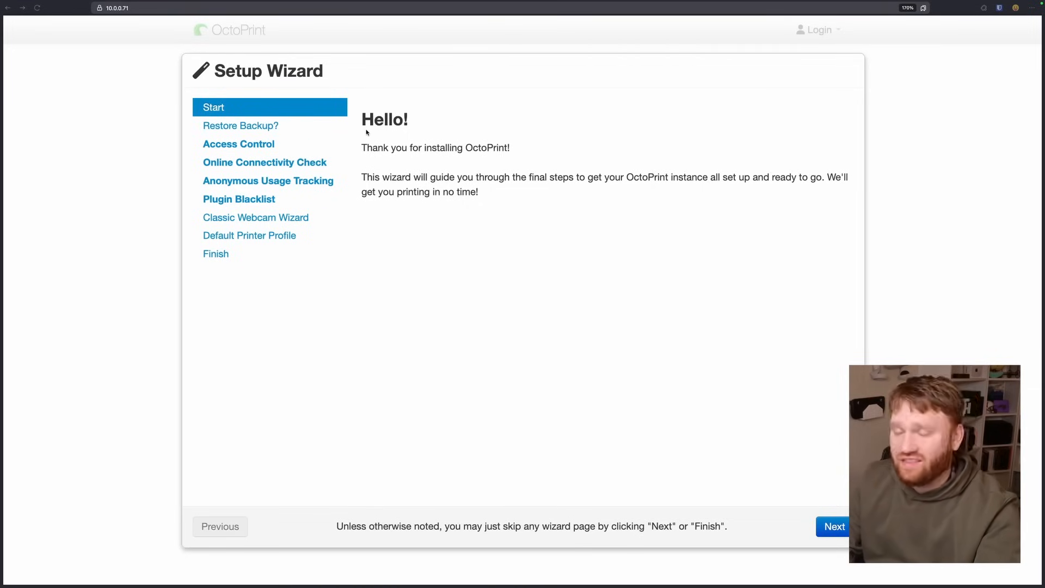
mouse_move(569, 307)
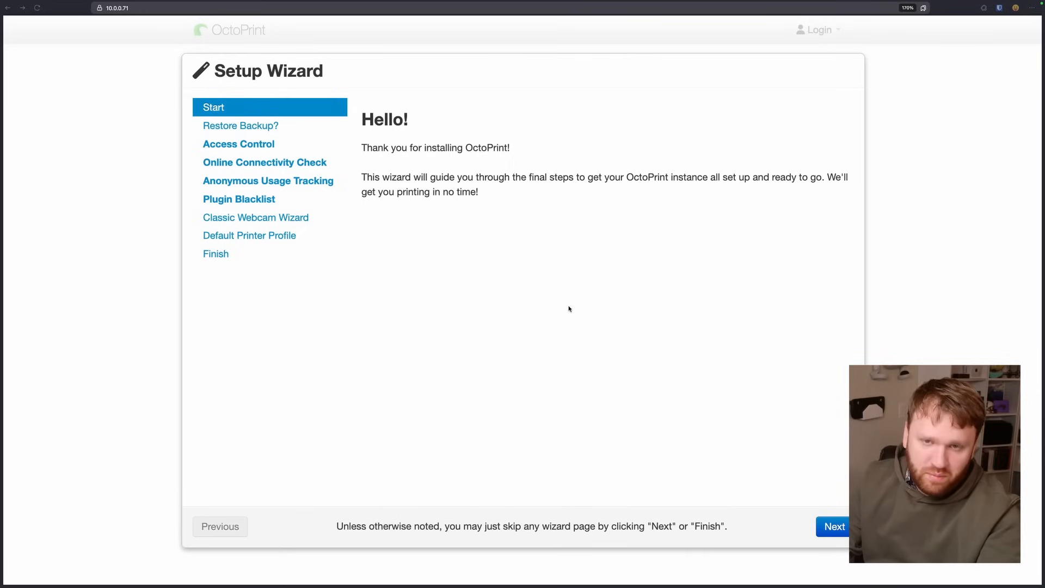
mouse_move(394, 100)
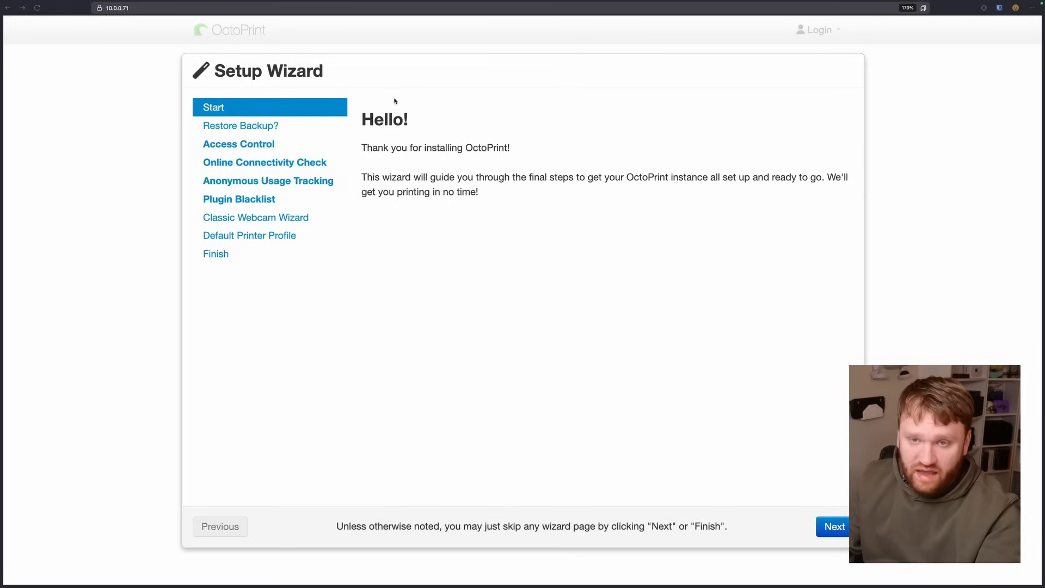
mouse_move(494, 156)
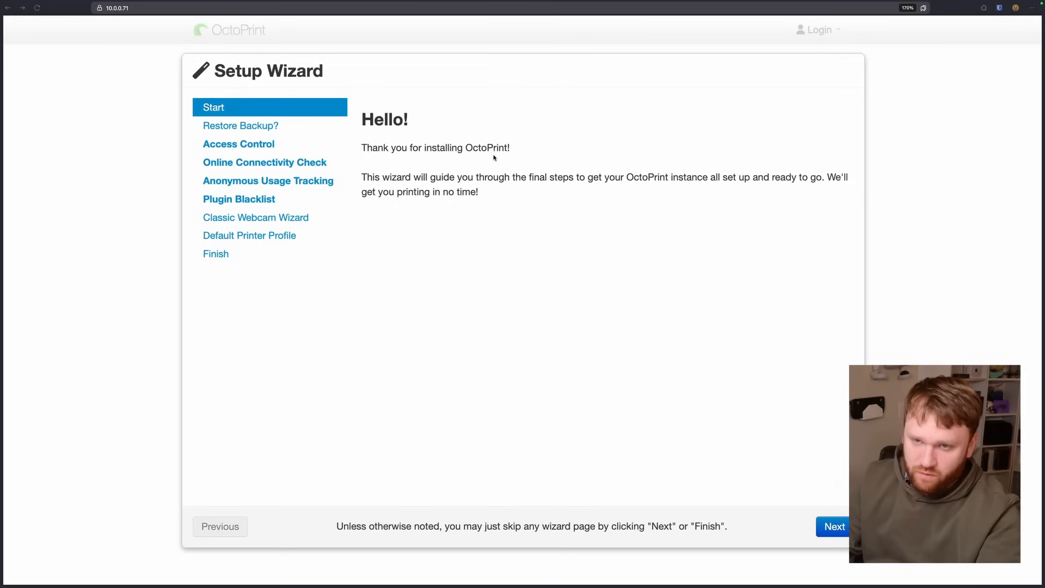
mouse_move(834, 527)
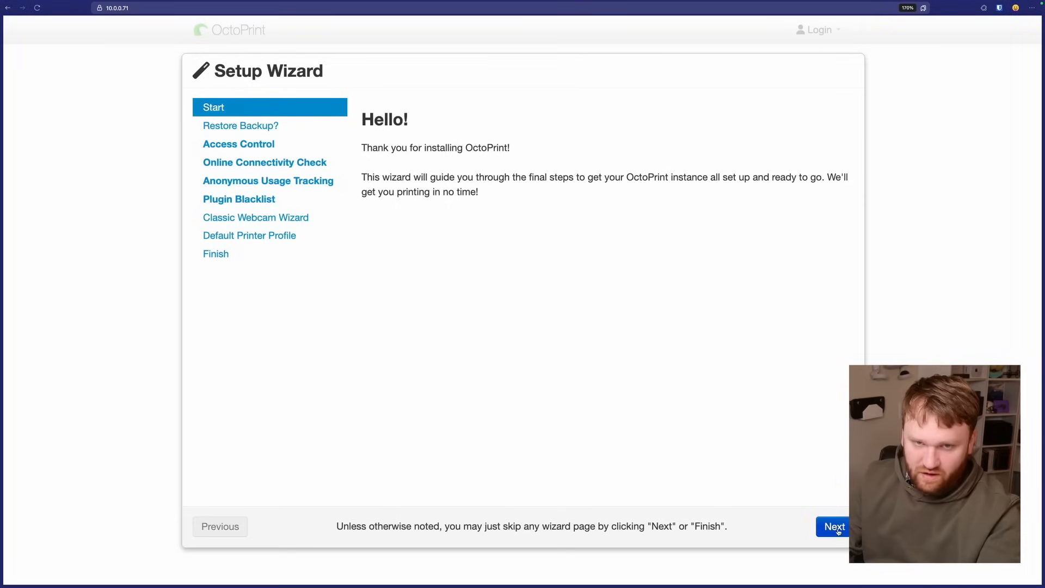
Step: Create the administrator account with username 'brand' and a password
click(833, 527)
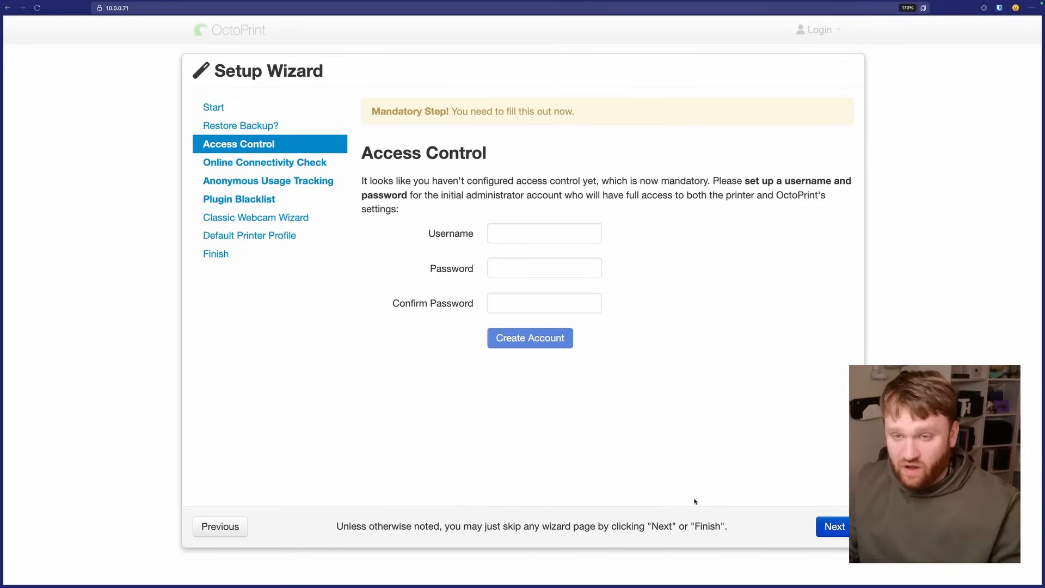
click(543, 233)
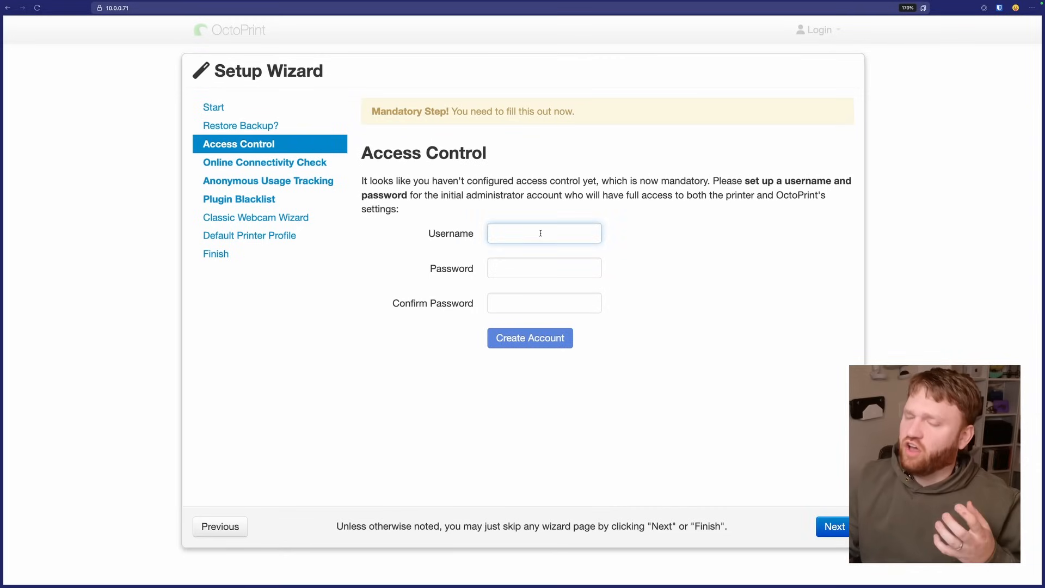
text(brandon)
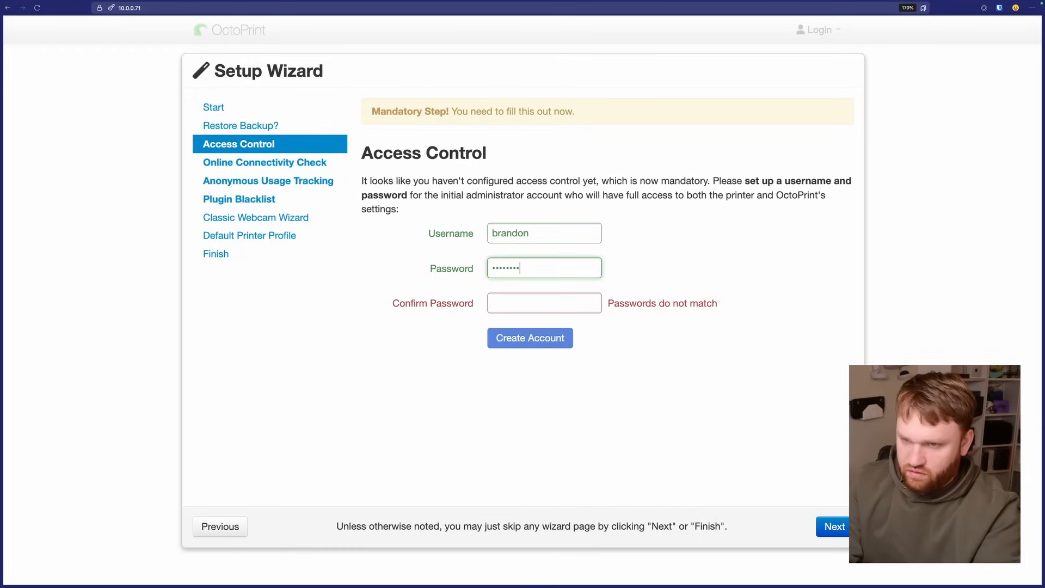
text(••••••••)
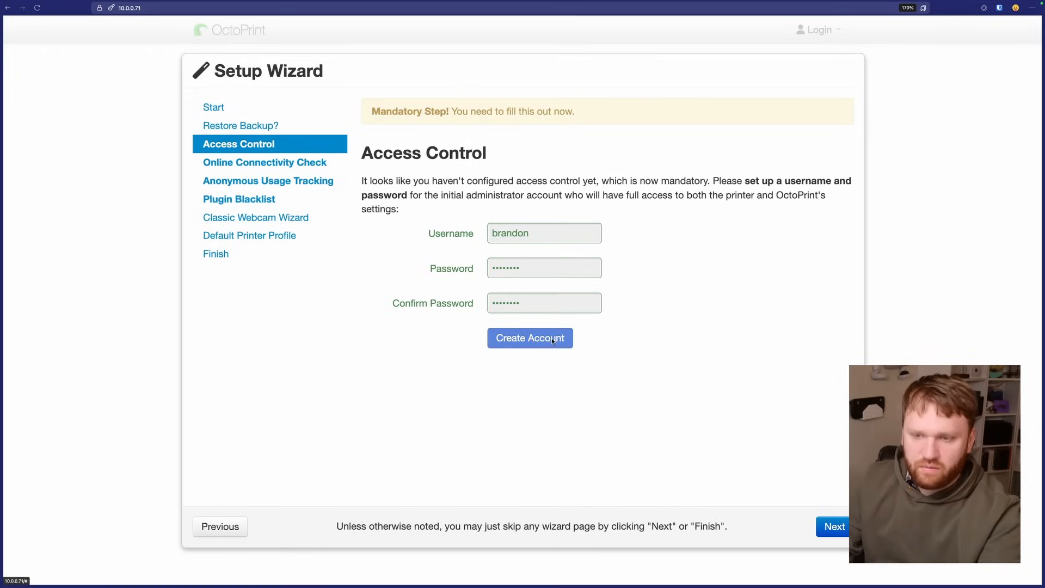
click(529, 337)
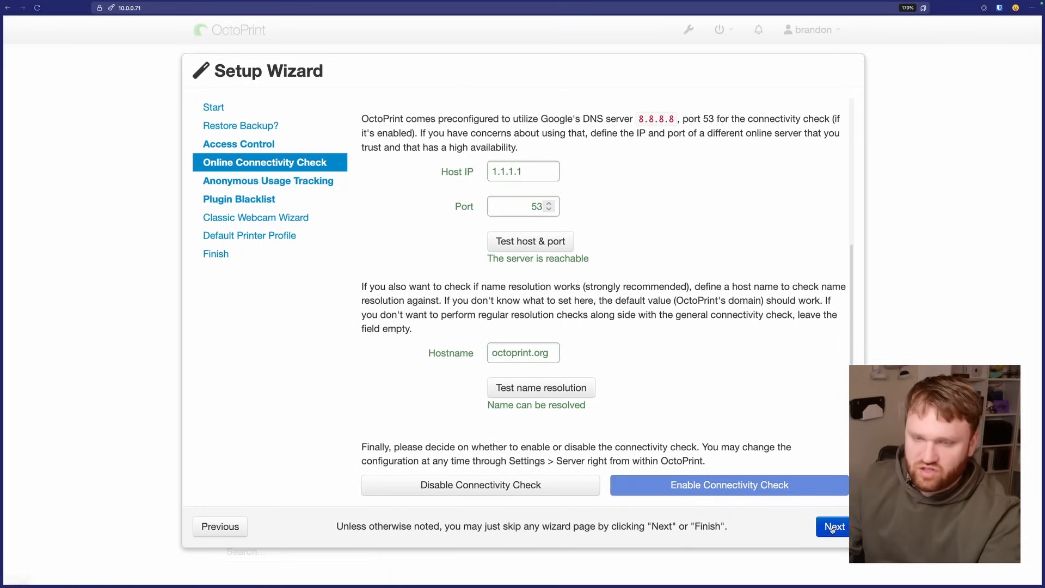
Step: Enable anonymous usage tracking and plugin blacklist processing in the wizard
click(832, 527)
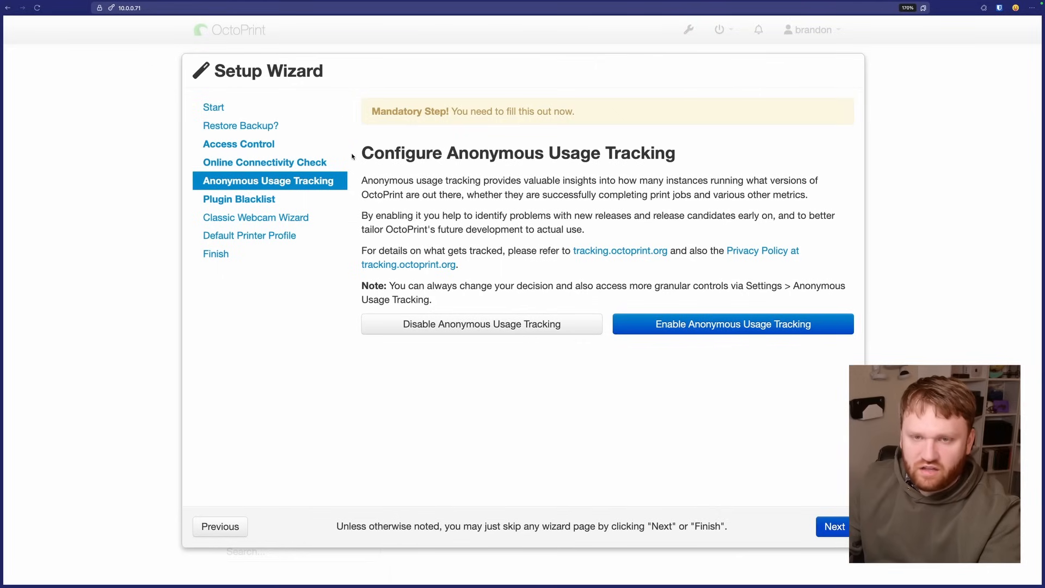
click(731, 324)
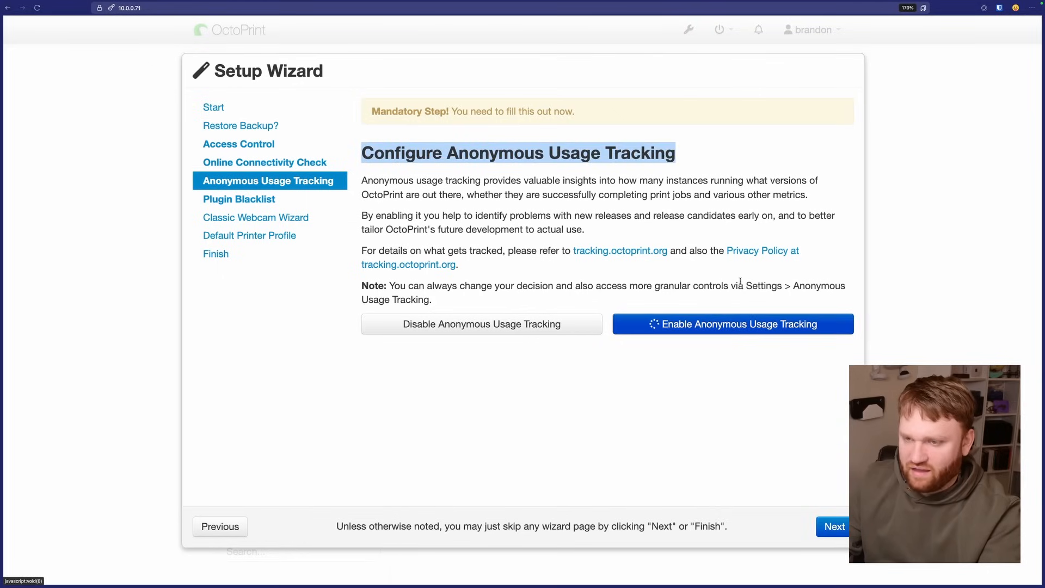
click(731, 324)
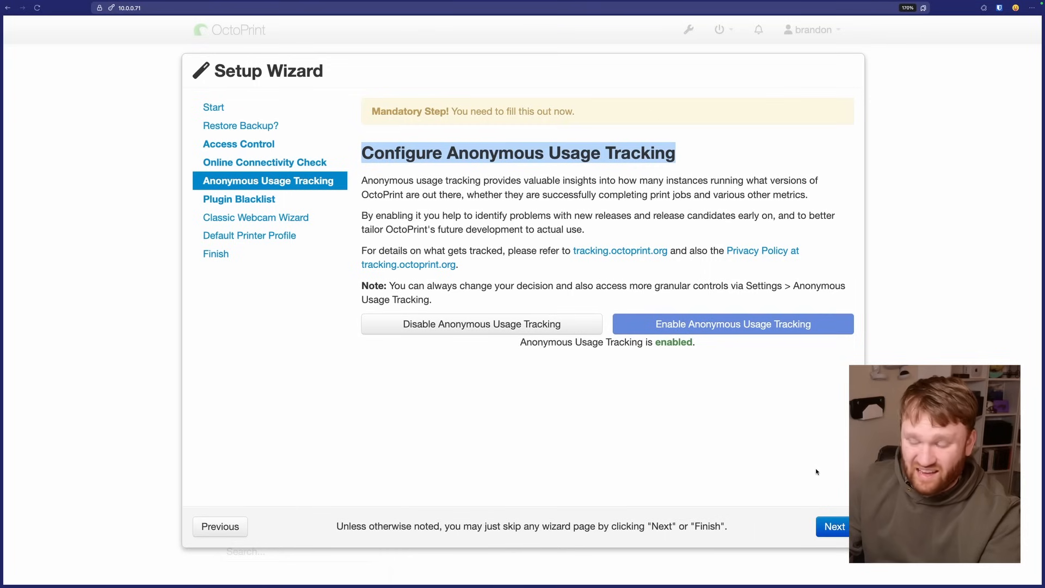
click(832, 527)
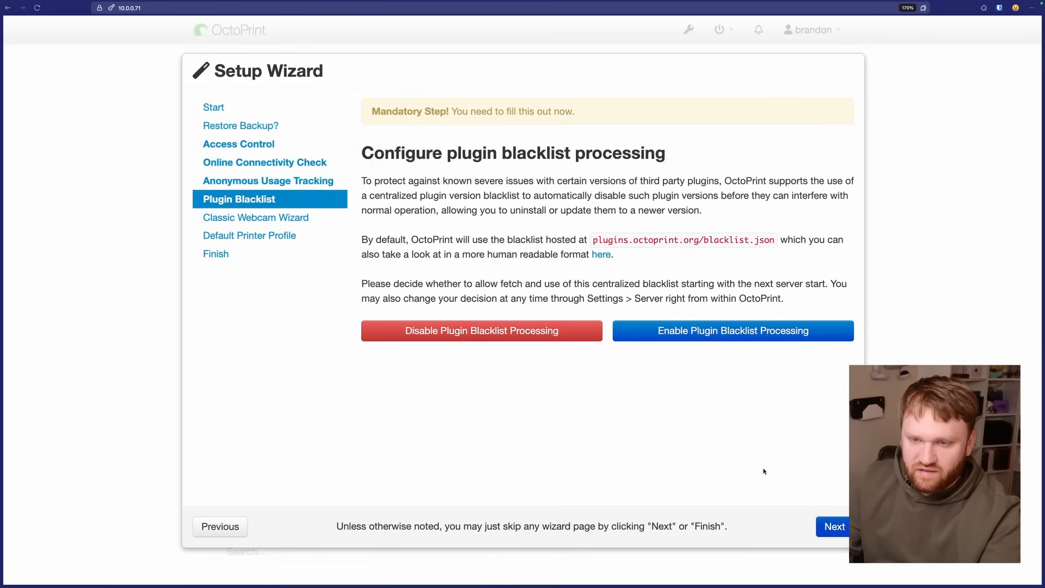
drag(518, 195, 736, 298)
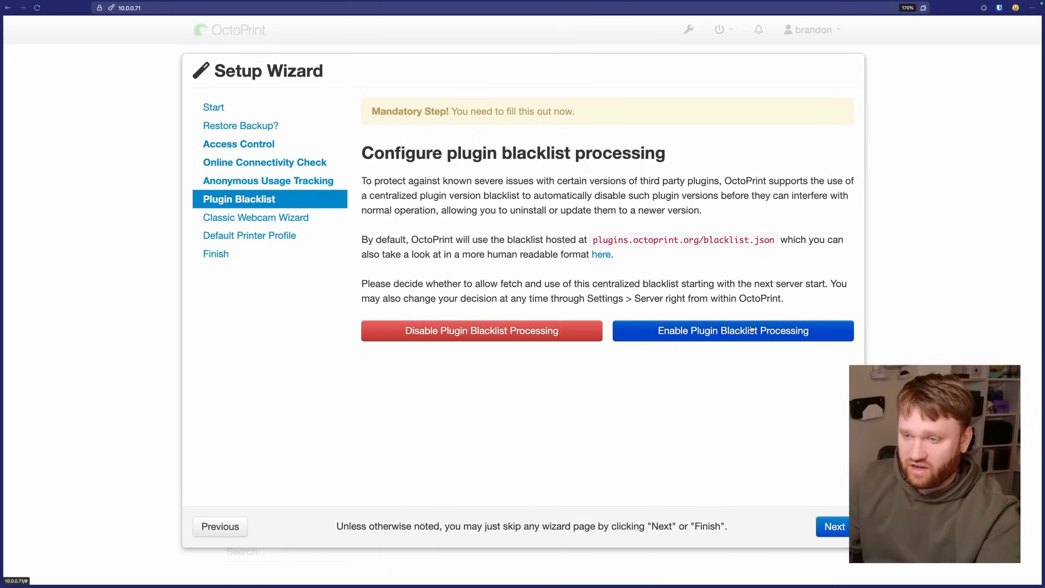
click(732, 331)
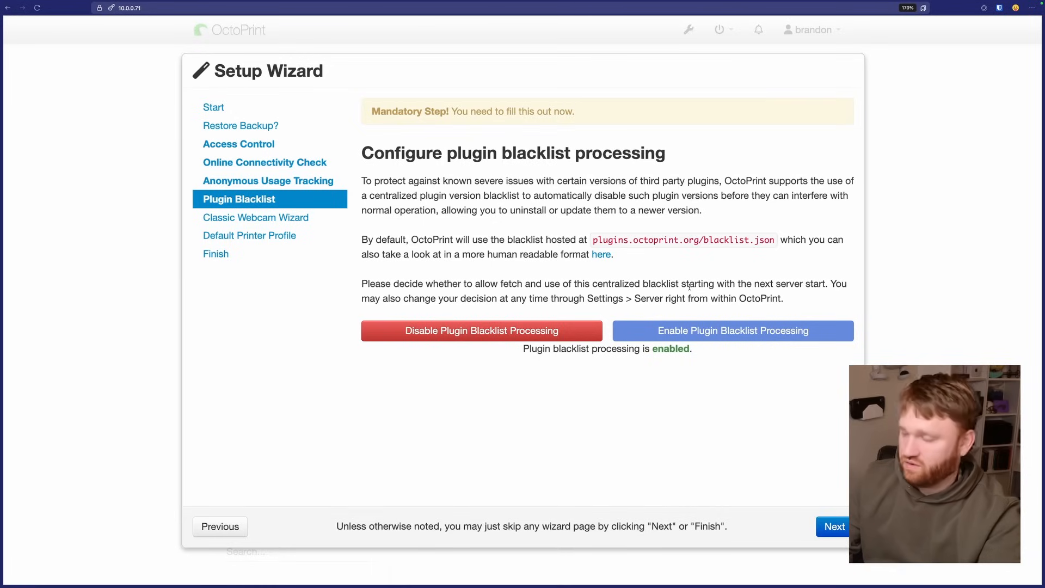
mouse_move(801, 460)
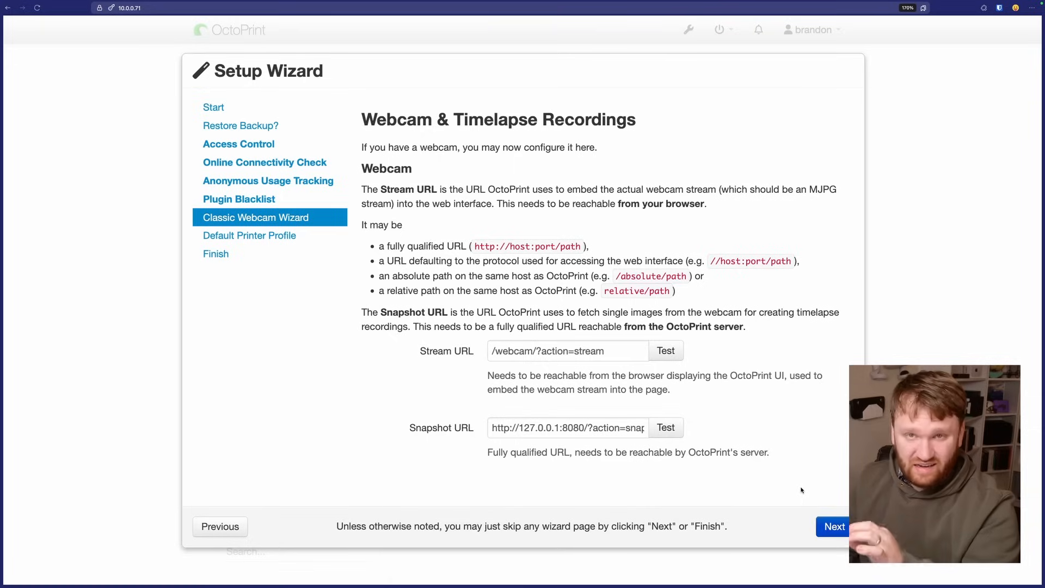
mouse_move(710, 485)
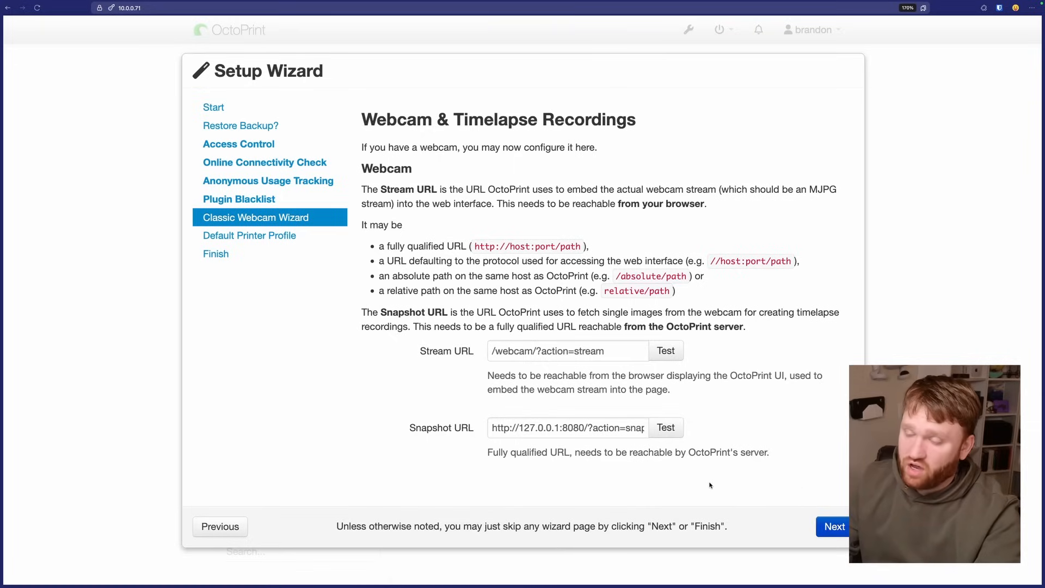
Step: Keep the default webcam stream and snapshot URLs and continue to the printer profile
click(833, 527)
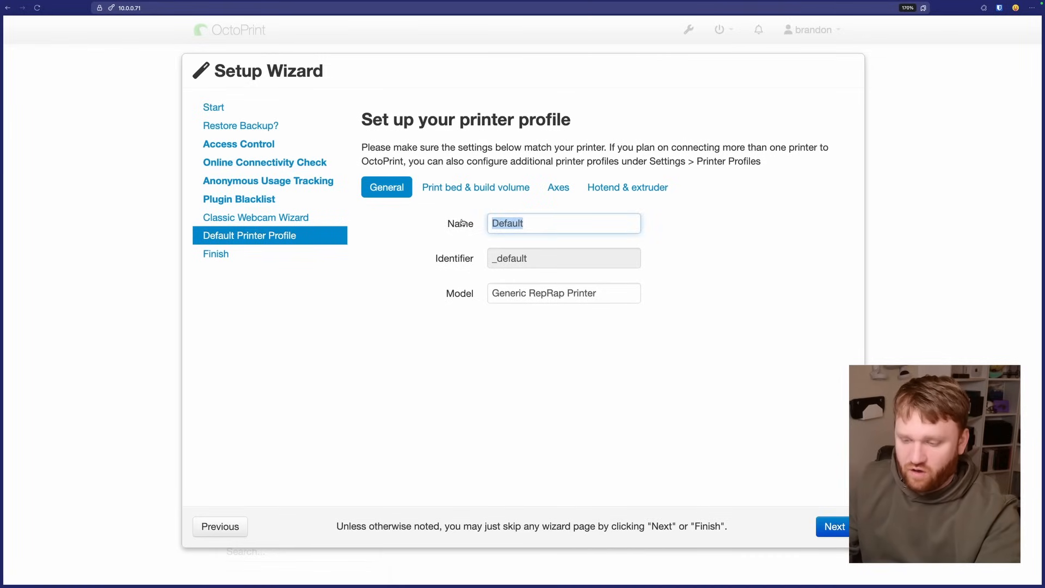
Step: Name the default printer profile Anycubic with model Kobra MAX
text(Any)
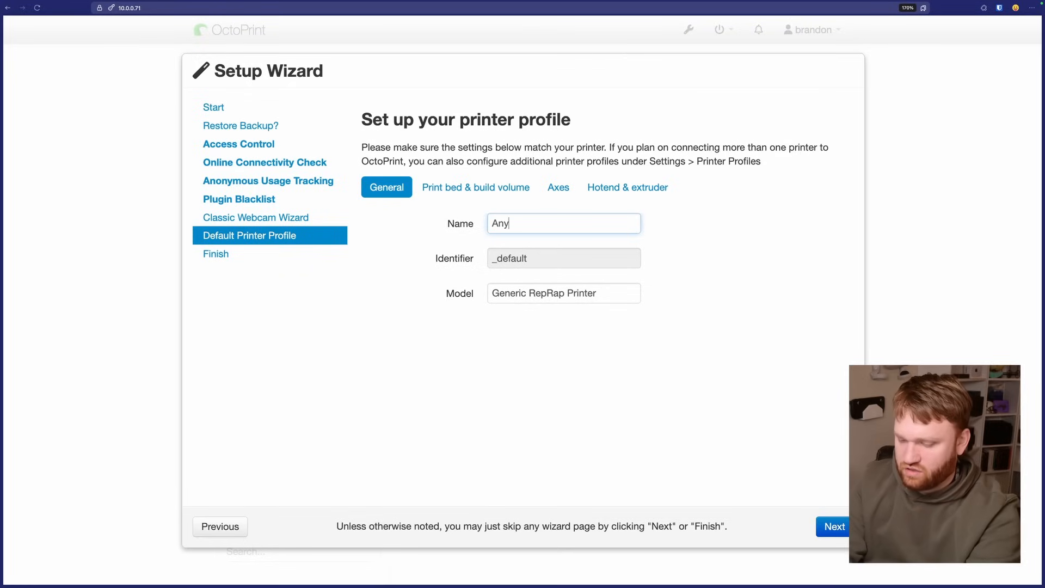
text(cubic)
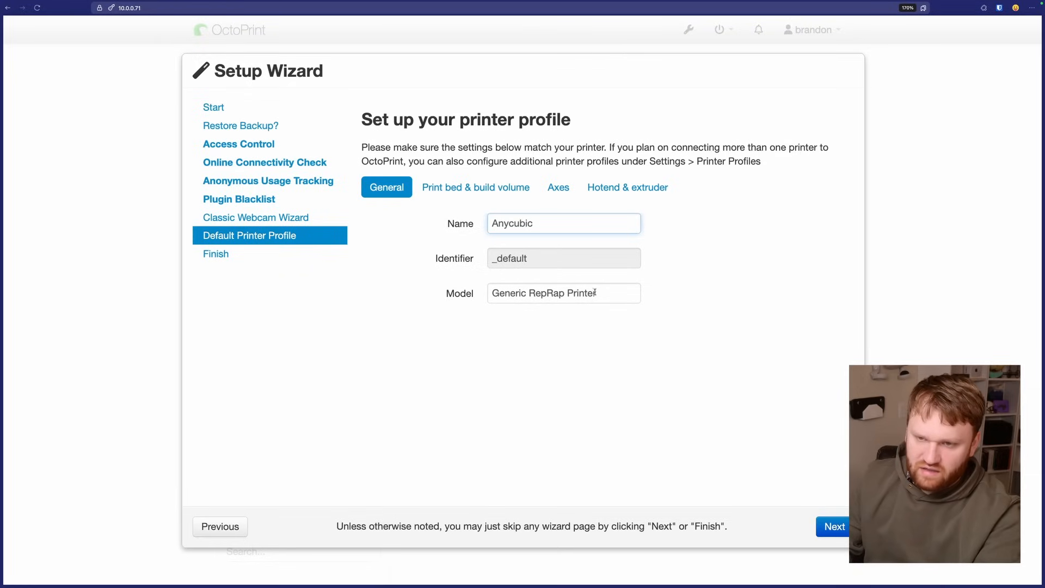
text(Kobra MAX)
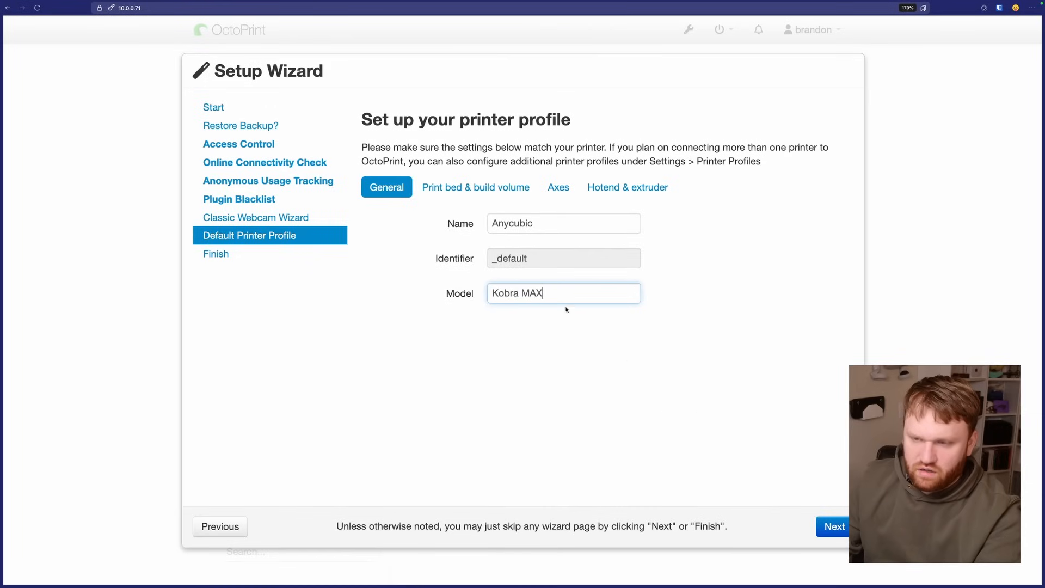
Step: Set the print bed to 400 × 400 mm with 50 in the remaining build volume field
click(476, 187)
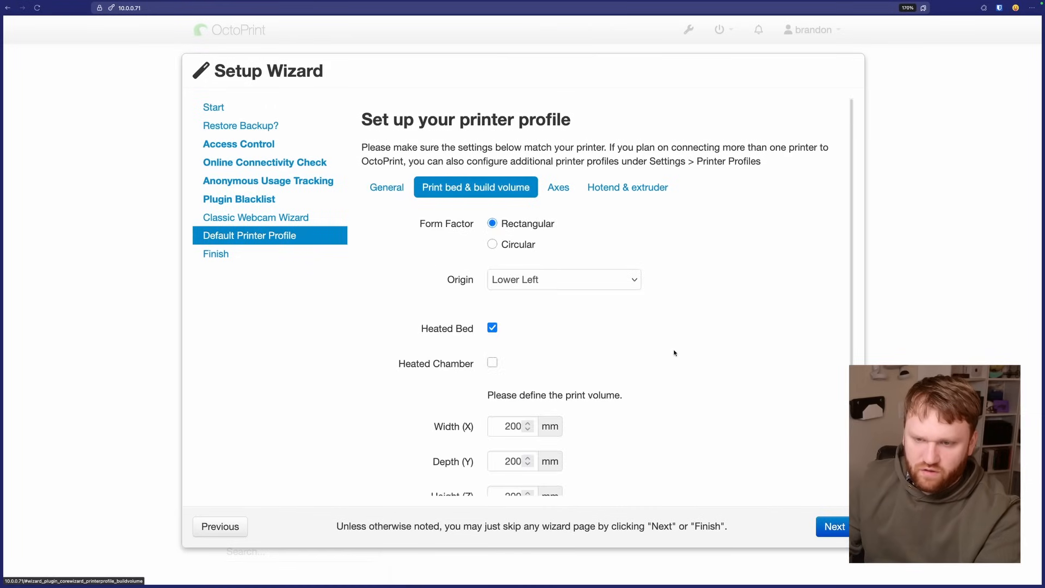
scroll(down, 3)
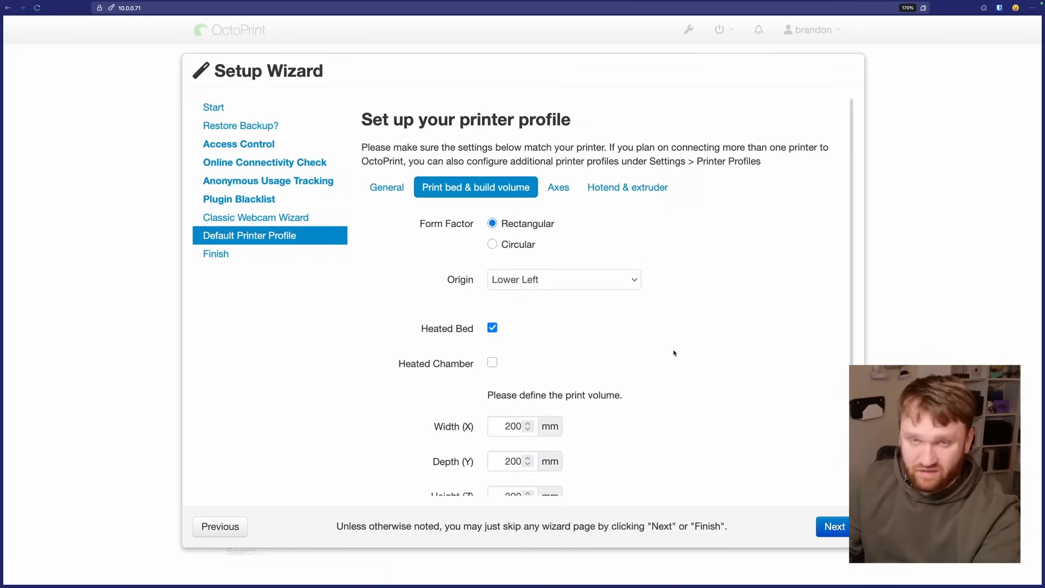
scroll(down, 3)
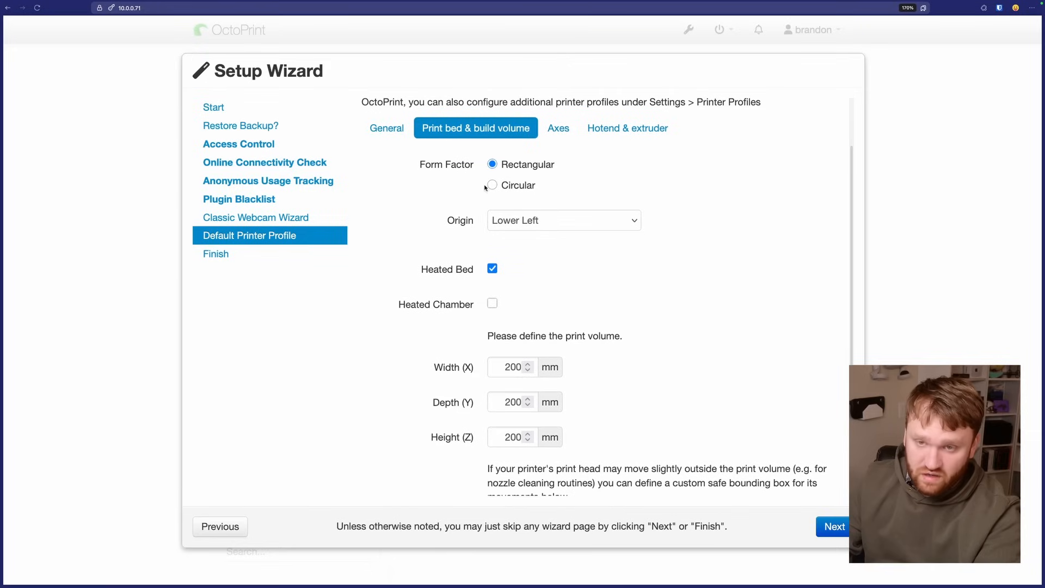
mouse_move(480, 251)
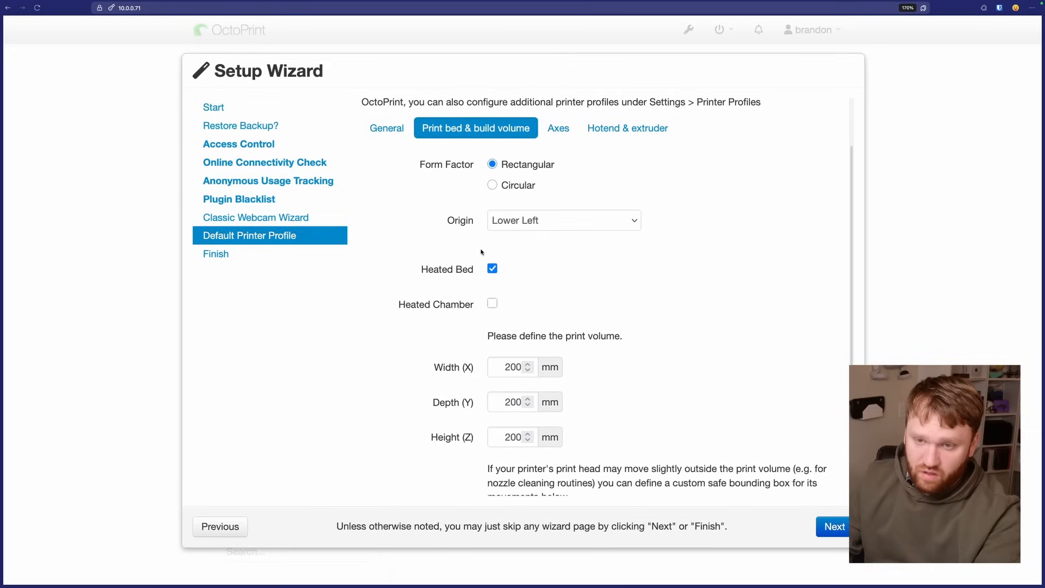
mouse_move(431, 310)
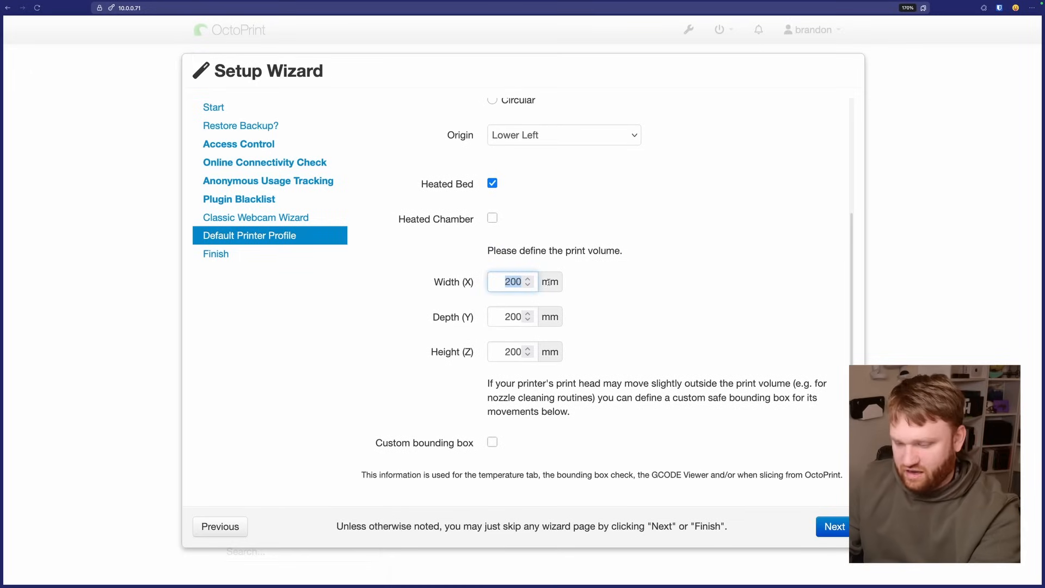
text(400)
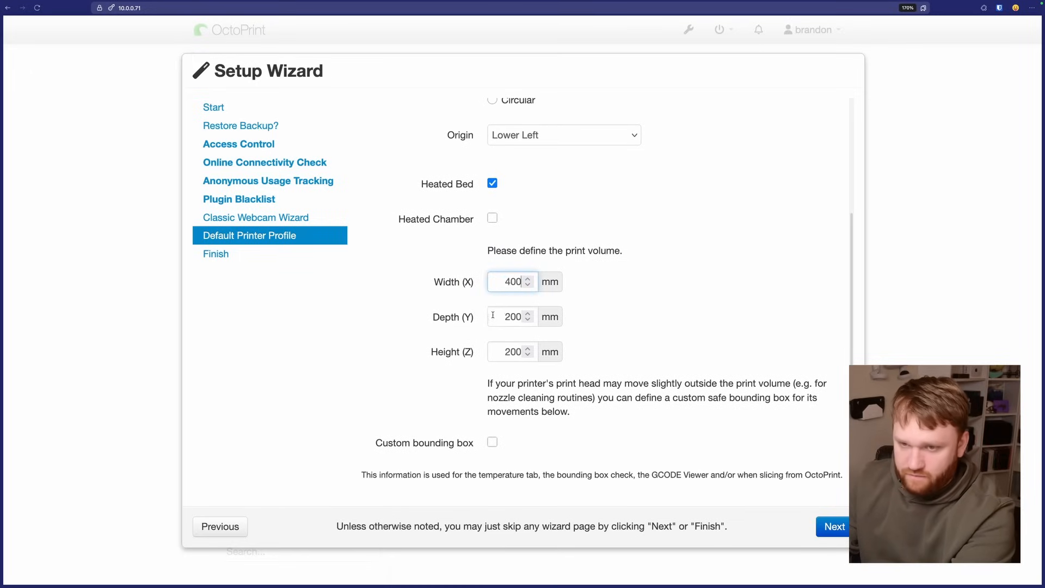
text(400)
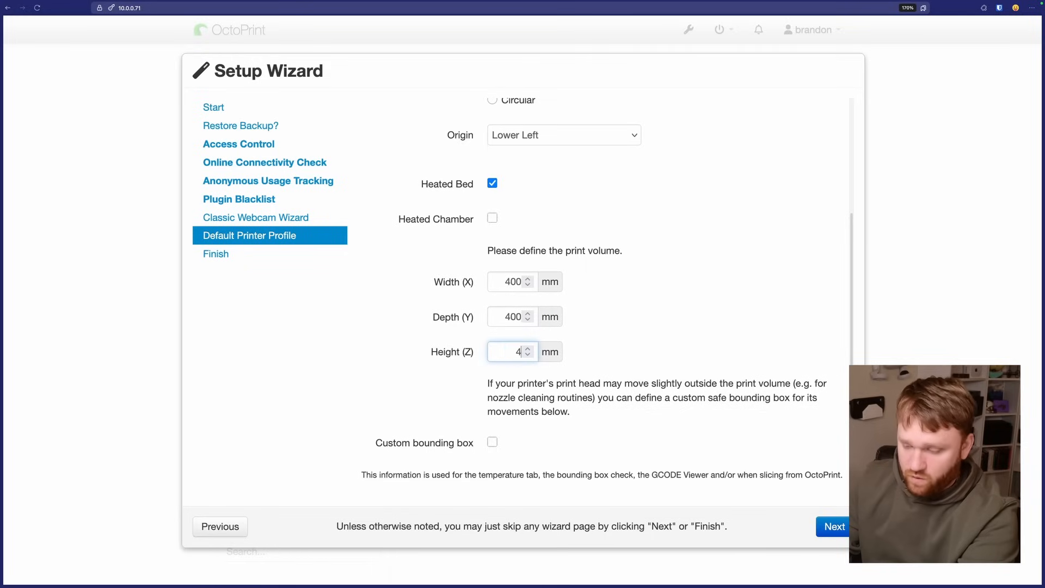
text(50)
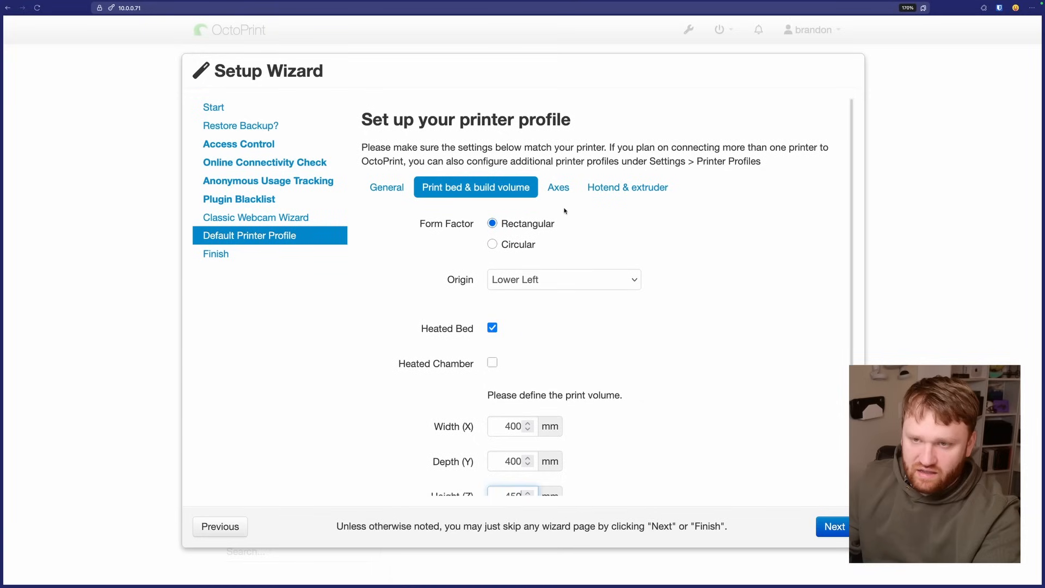
Step: Review the axes settings and advance the wizard to its All Done page
click(558, 188)
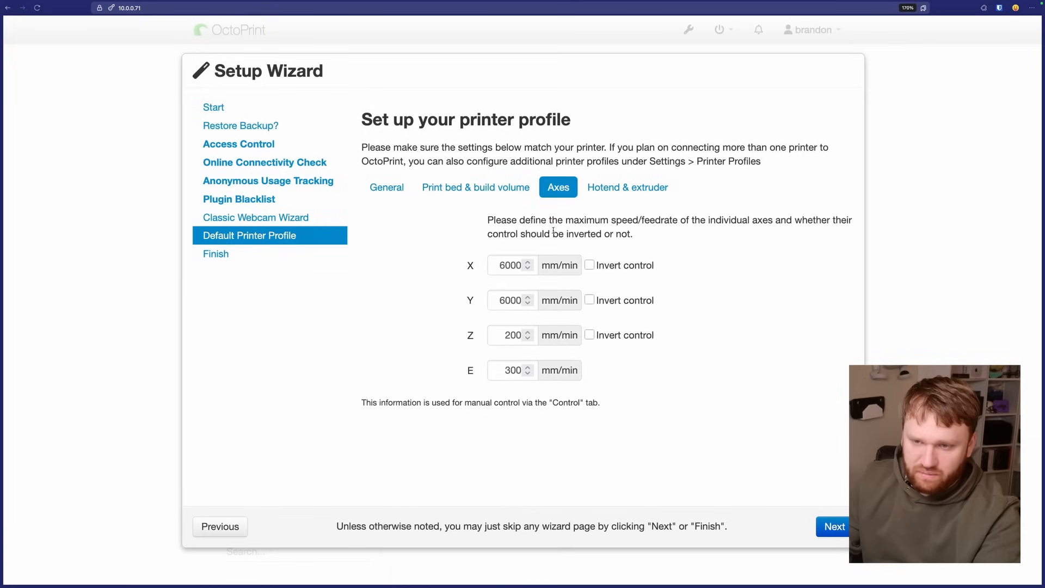
click(627, 187)
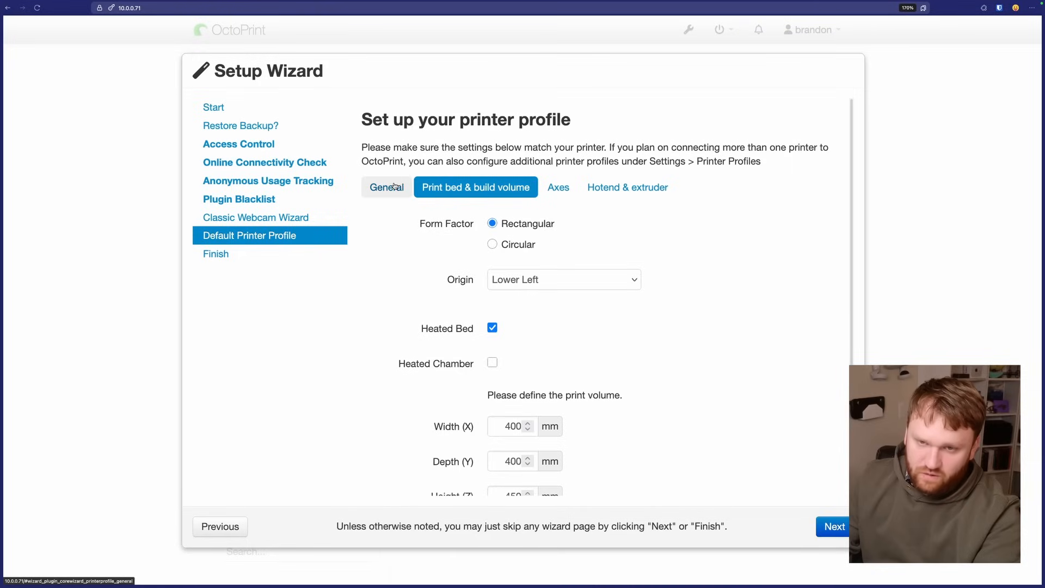
click(386, 187)
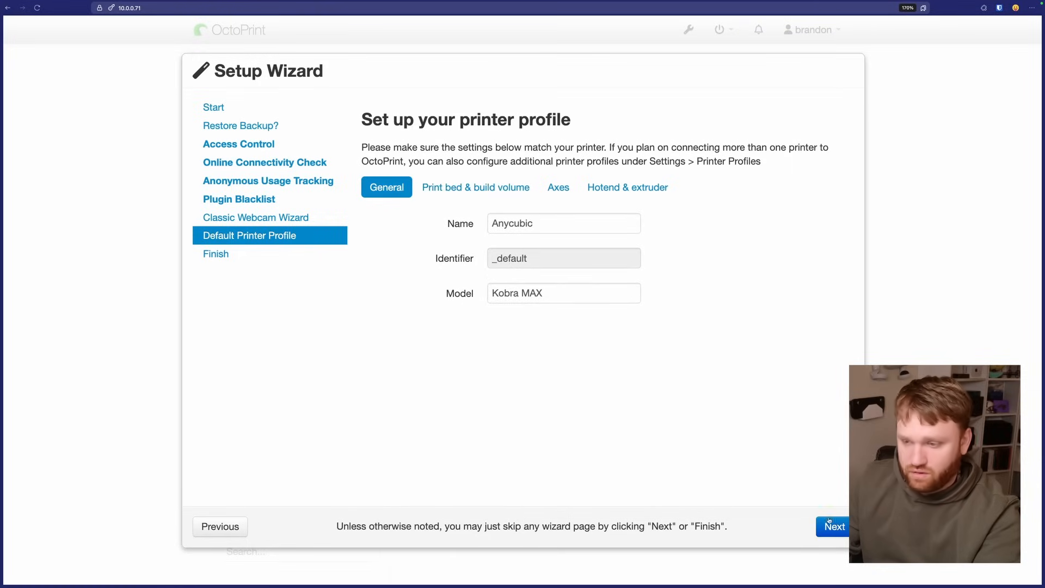
click(832, 526)
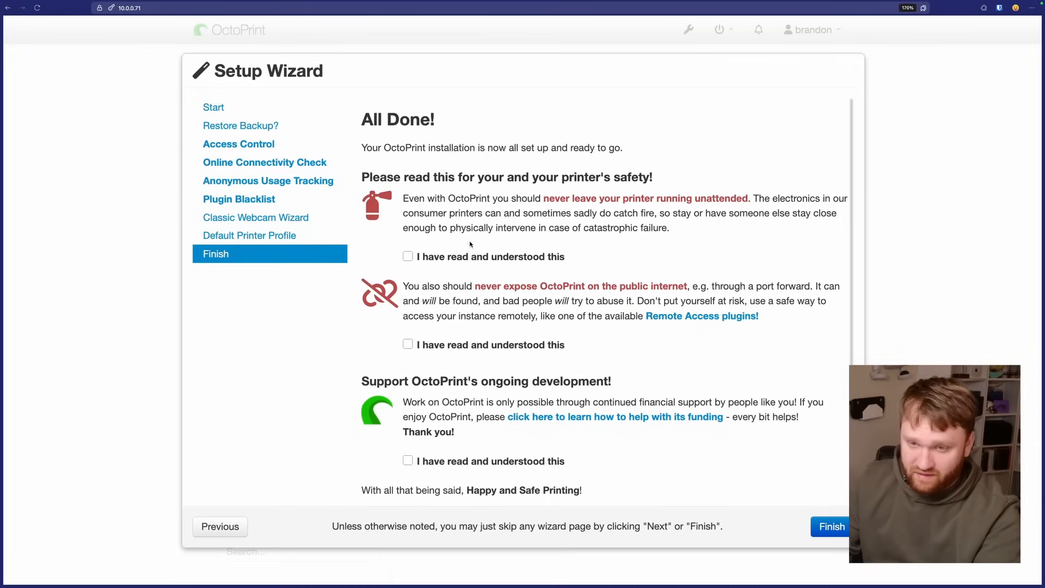
Step: Acknowledge all three safety notices and finish the setup wizard
click(407, 256)
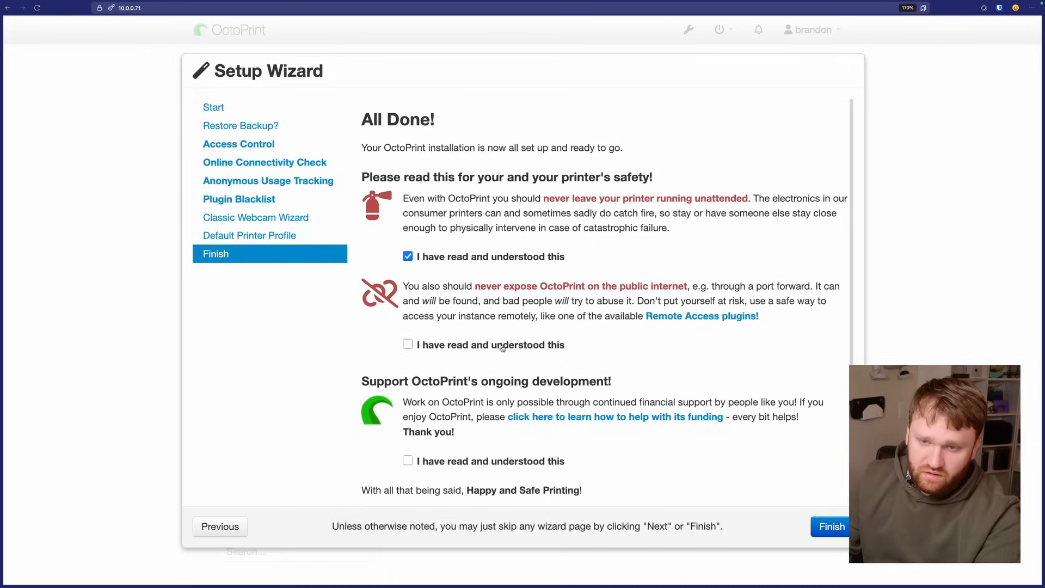
click(407, 344)
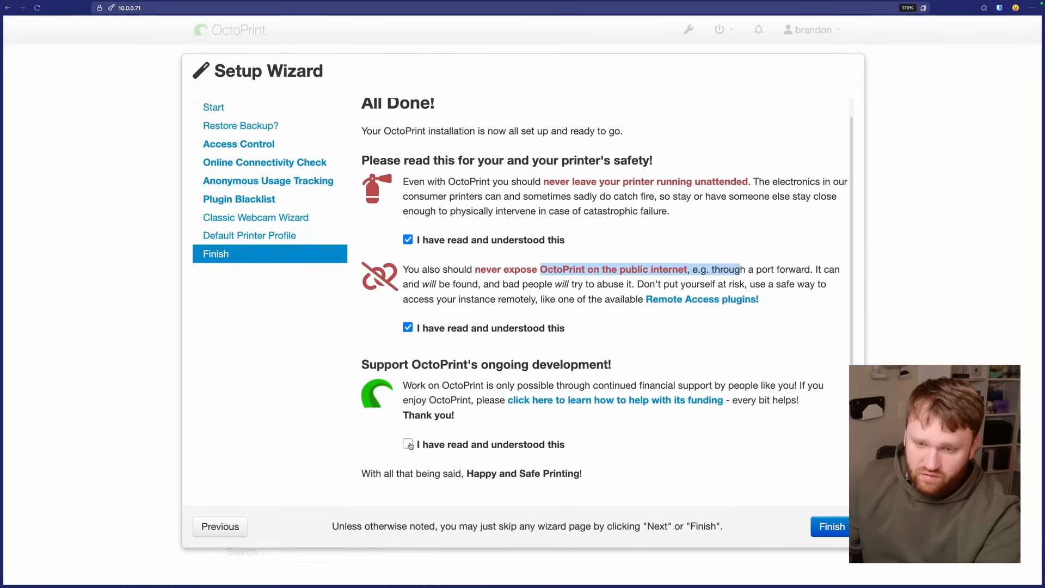
click(407, 444)
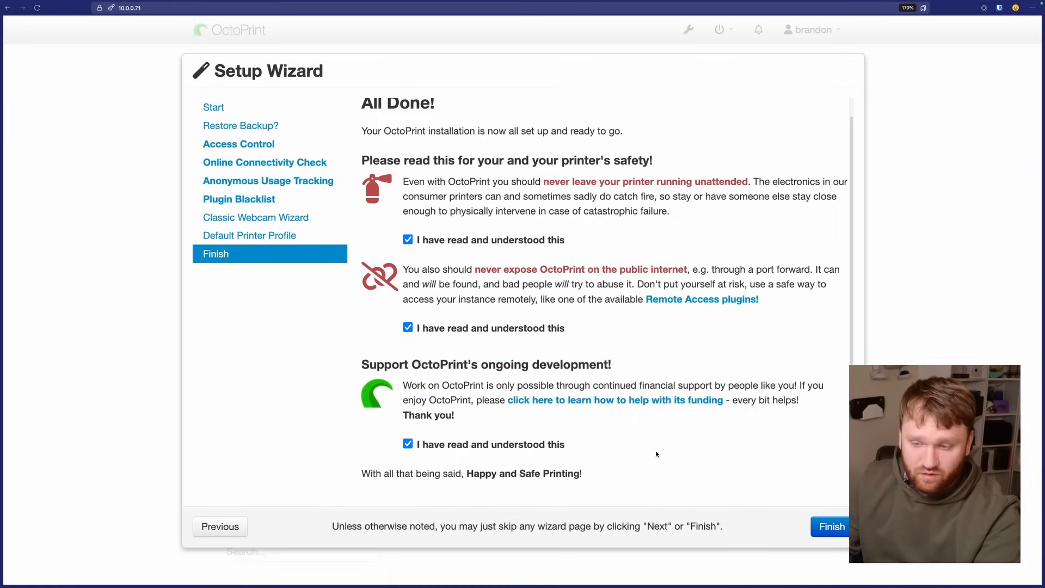
click(830, 526)
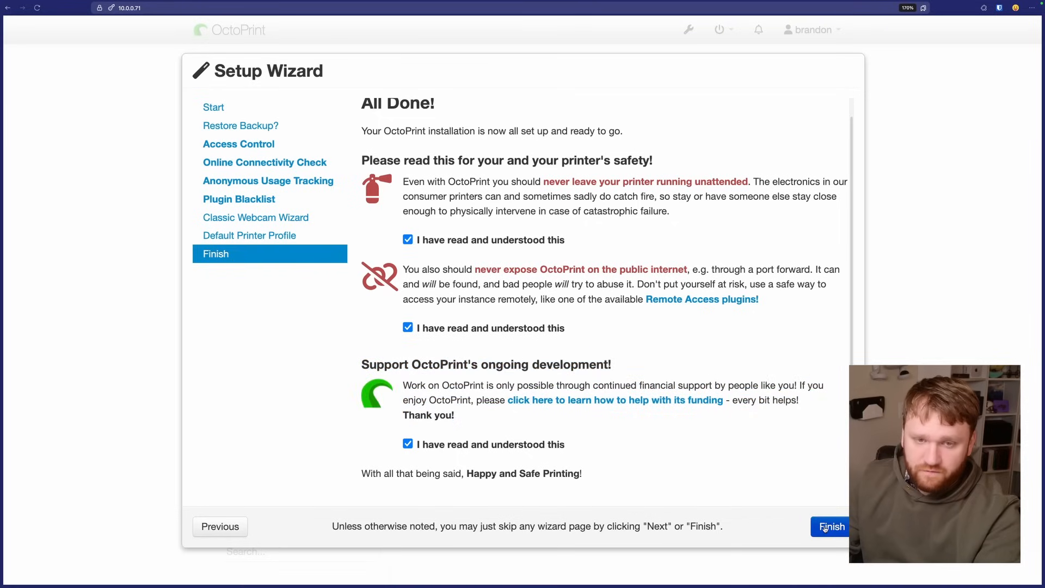
click(829, 526)
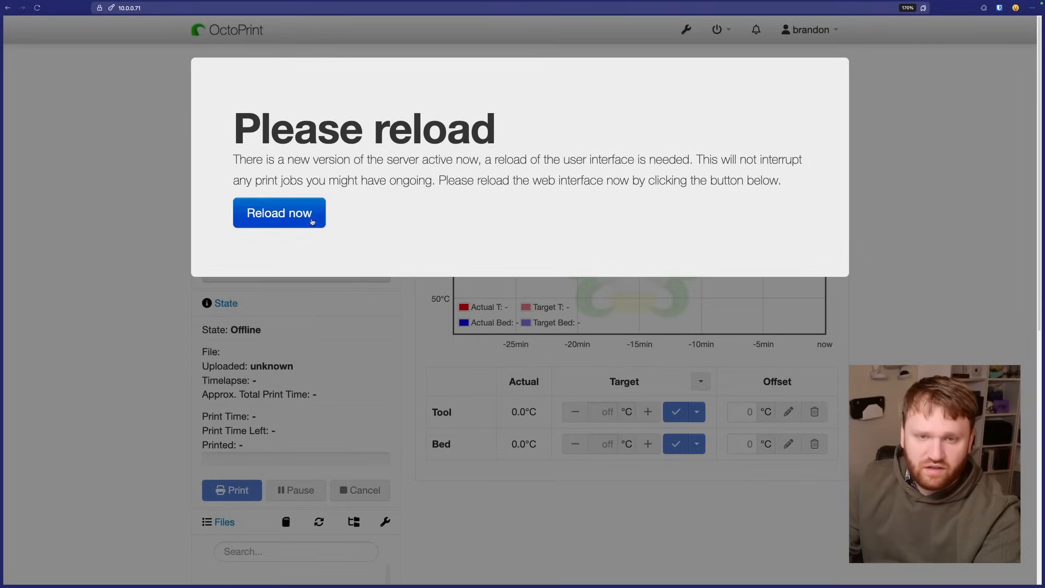
Step: Reload the interface and connect to the printer, noting the firmware development build notice
click(278, 212)
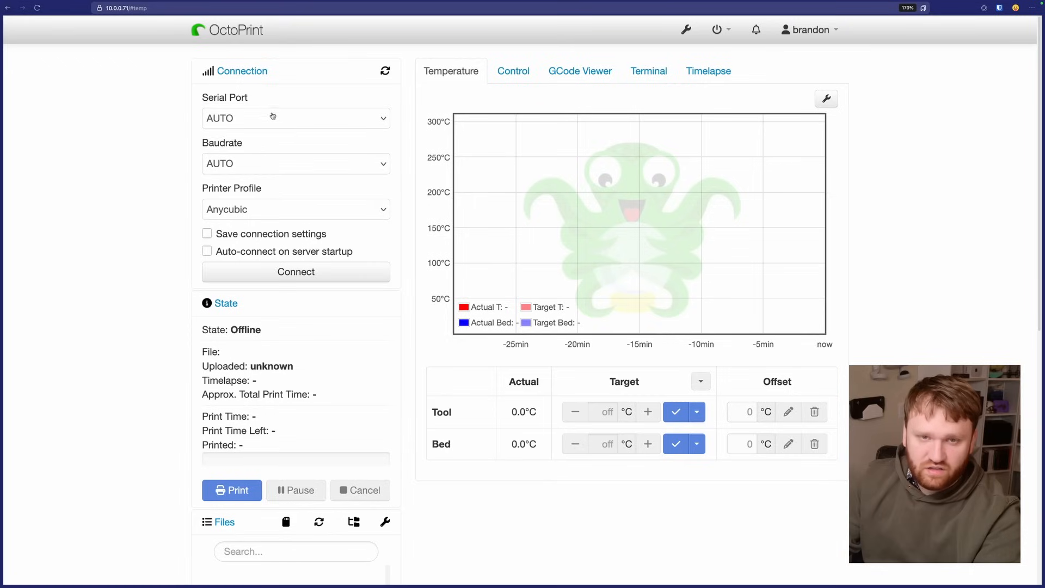
click(295, 118)
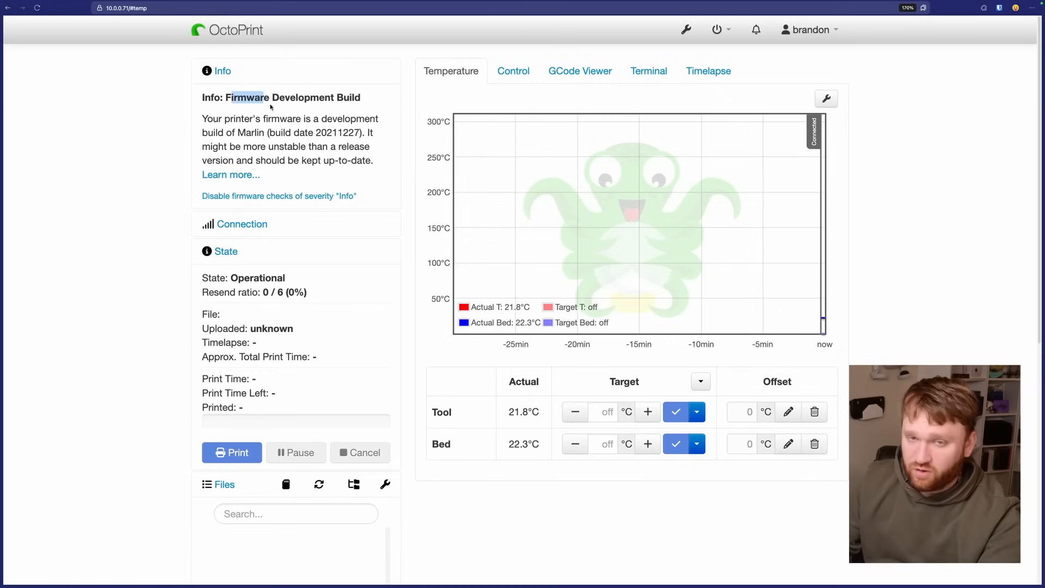
drag(233, 97, 332, 133)
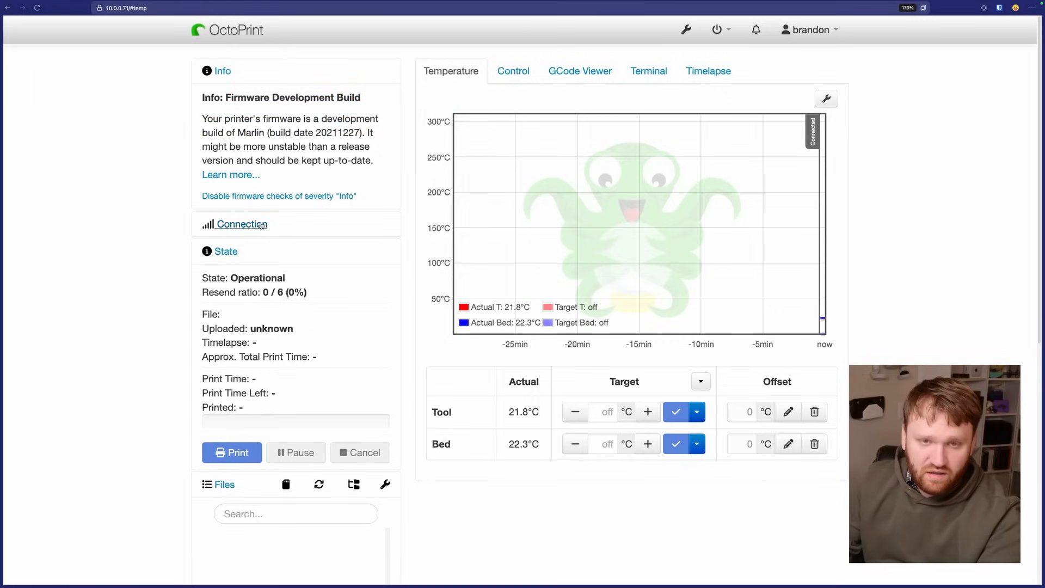
Step: Check the Connection panel's port and baudrate settings, then collapse it again
click(241, 225)
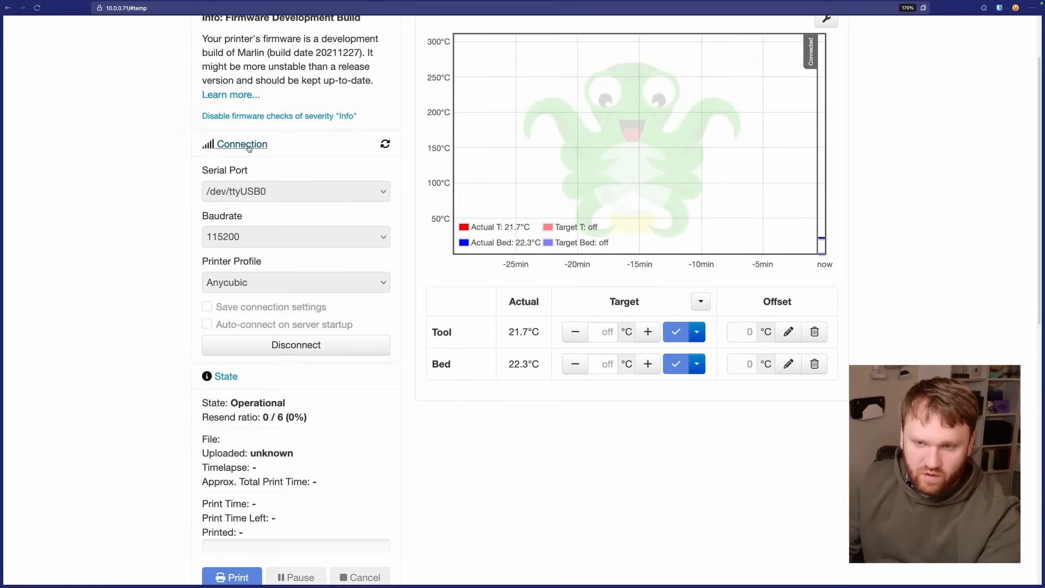
click(242, 143)
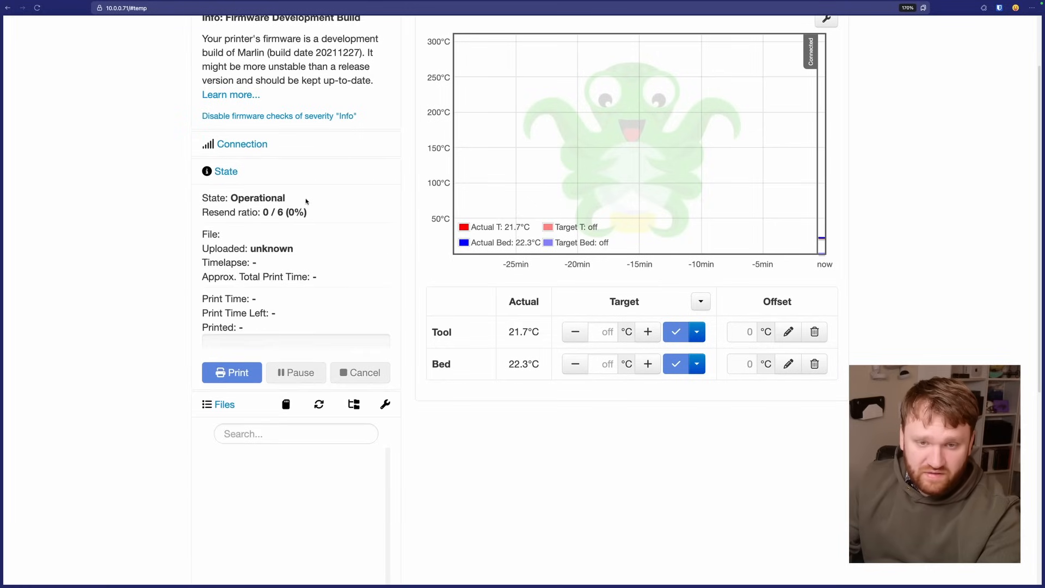
scroll(down, 3)
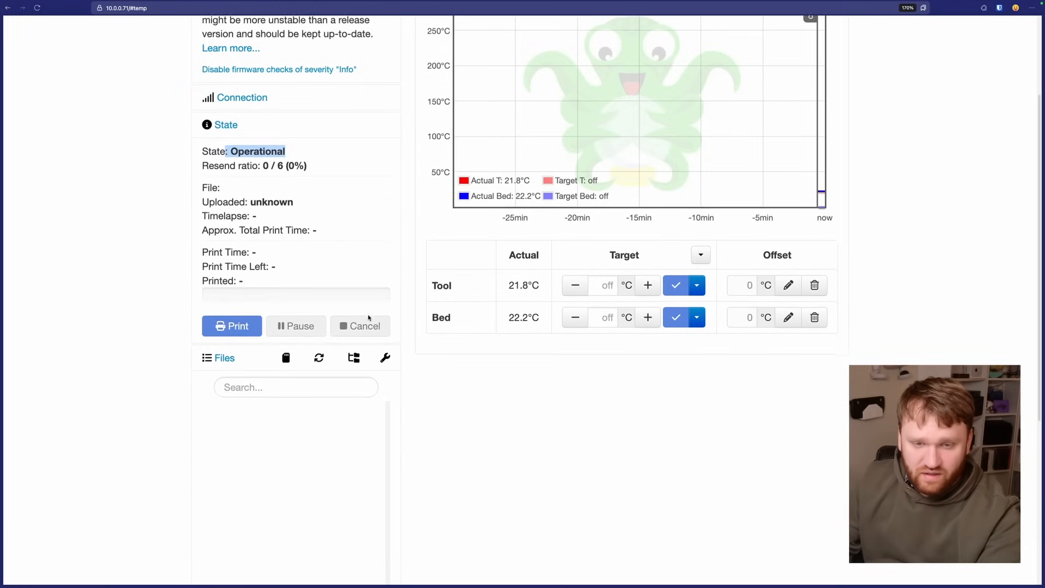
scroll(down, 3)
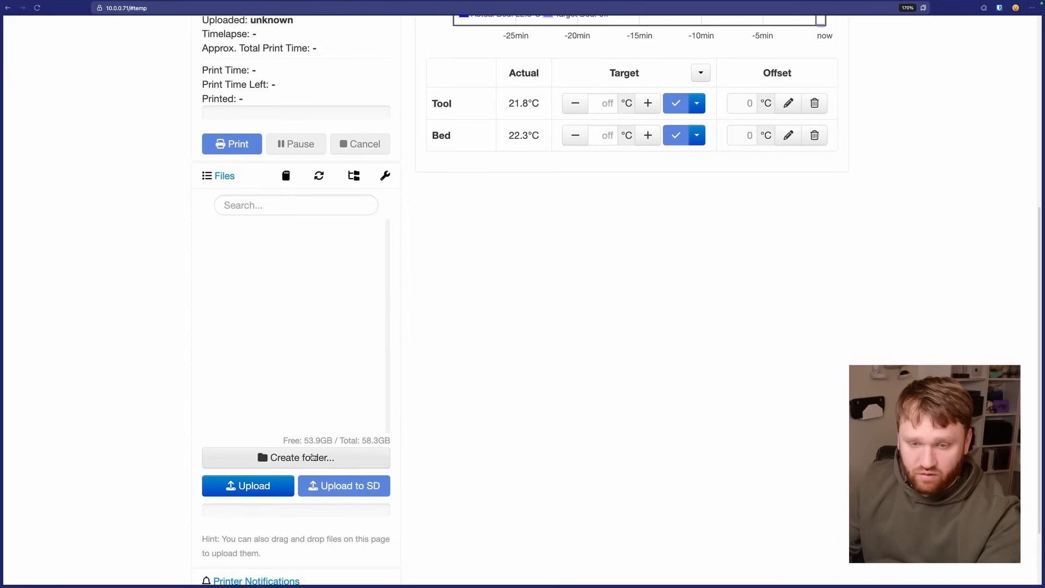
Step: Create a new folder named '10in Modular Rack' in the Files panel
click(295, 457)
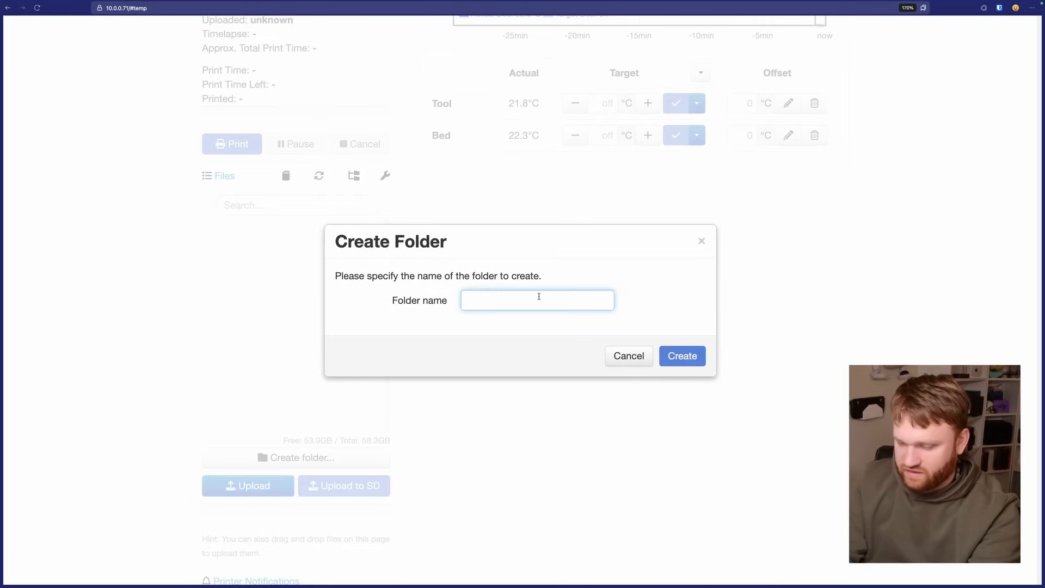
text(10in)
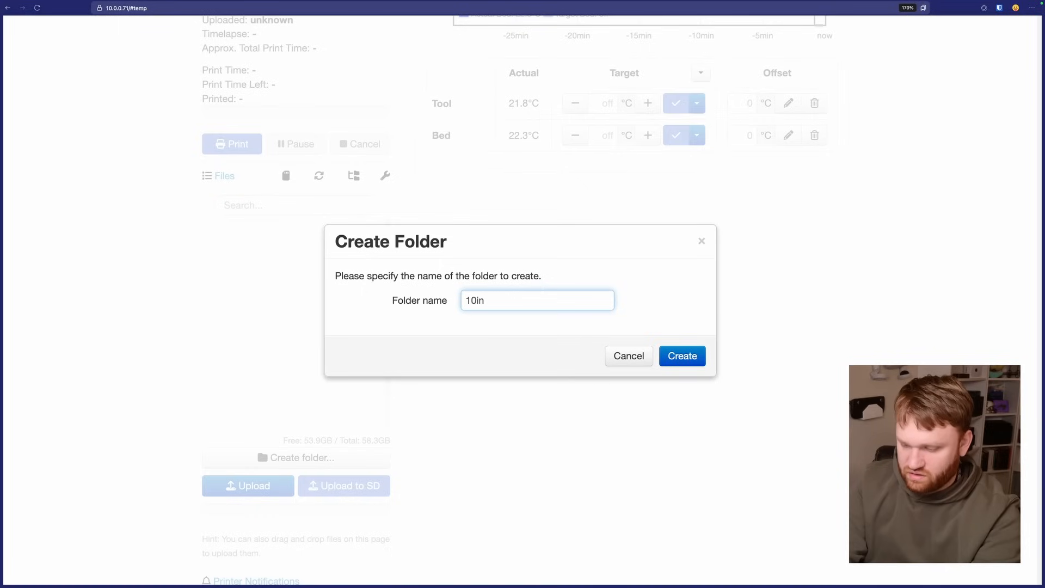
text(Modular)
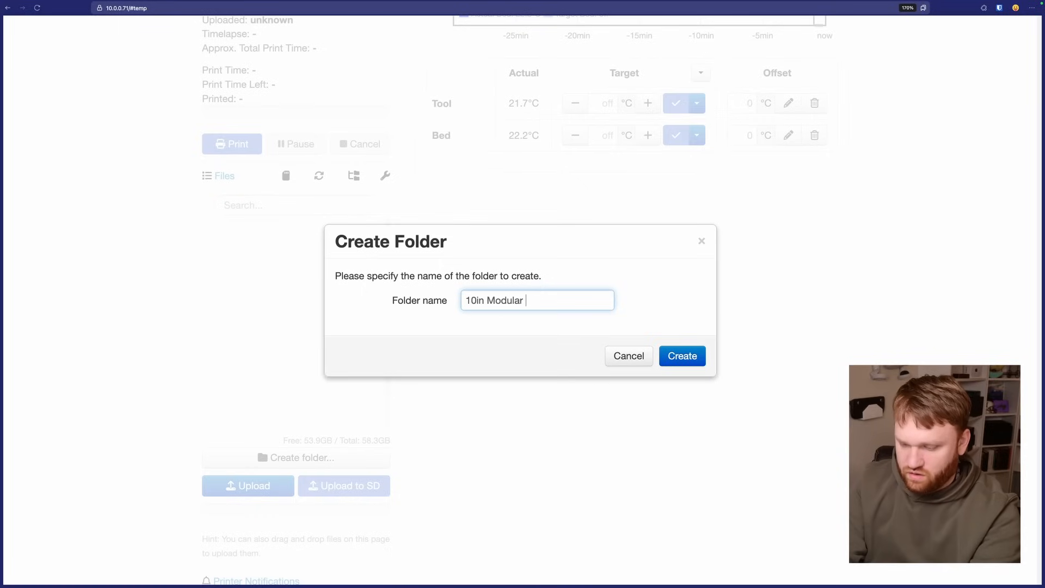
click(674, 355)
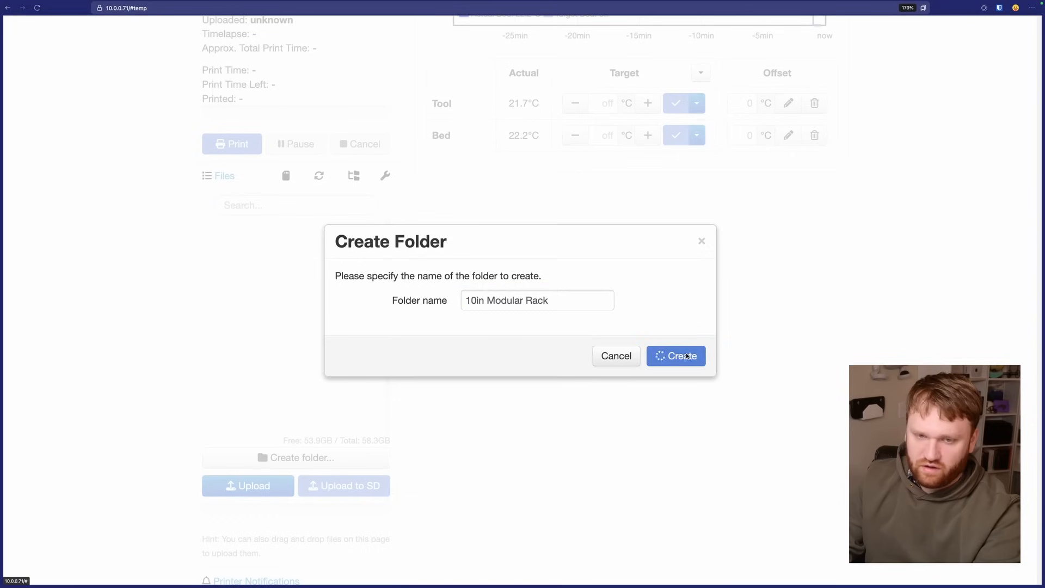
click(675, 355)
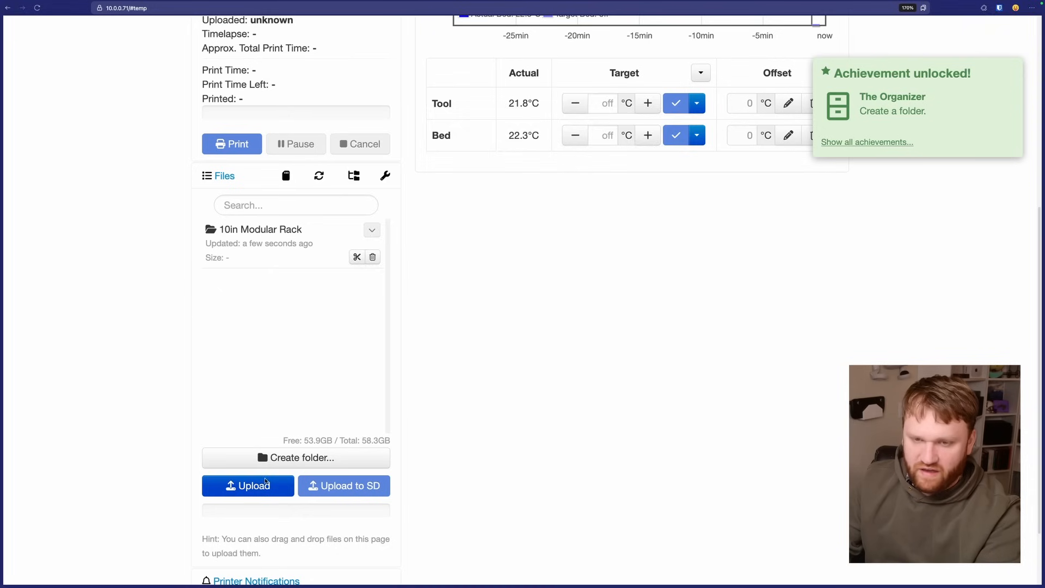
Step: Upload AKMAX_modular-rack-1x3-gusset.gcode (2.0 MB) to the OctoPrint file list
click(247, 485)
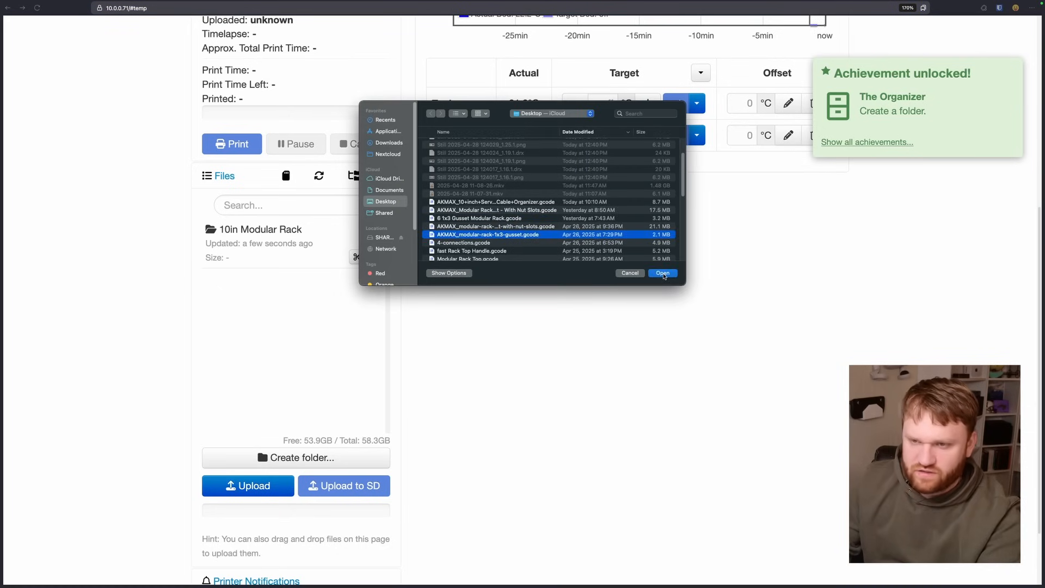
click(662, 272)
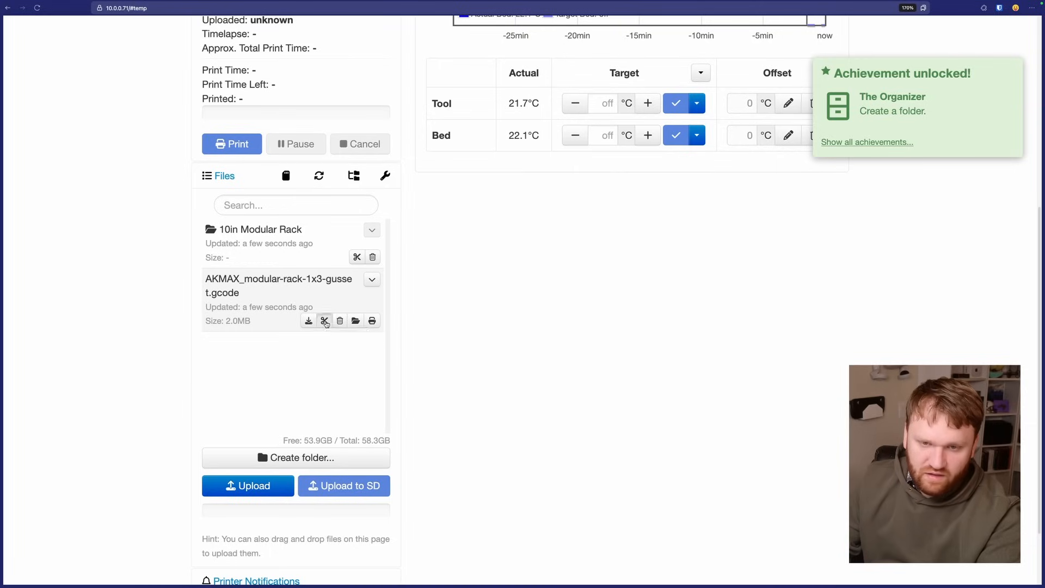
Step: Move the gusset file into 10in Modular Rack as Modular-rack-1x3-gusset.gcode
click(324, 320)
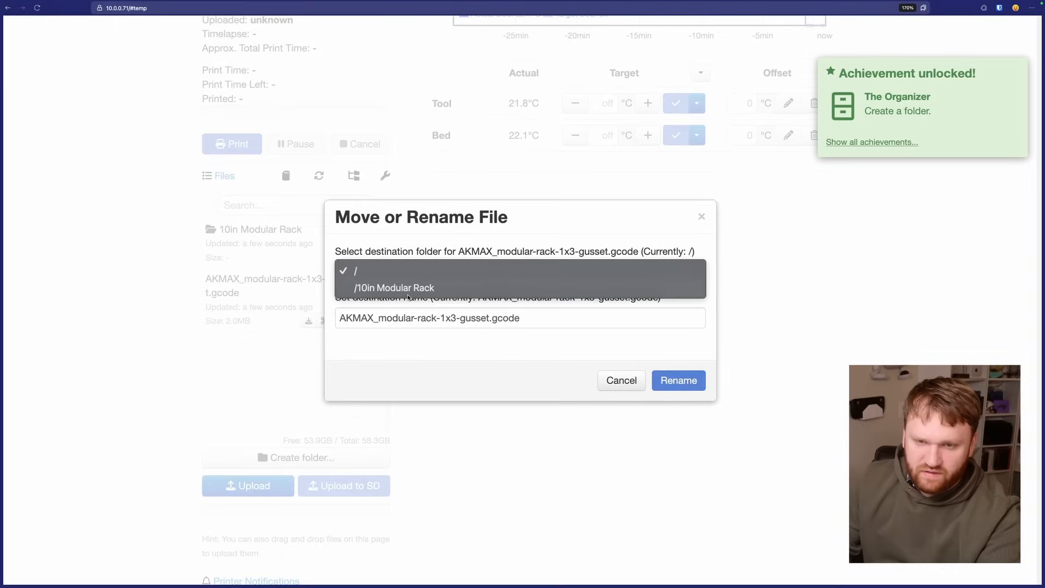
click(393, 287)
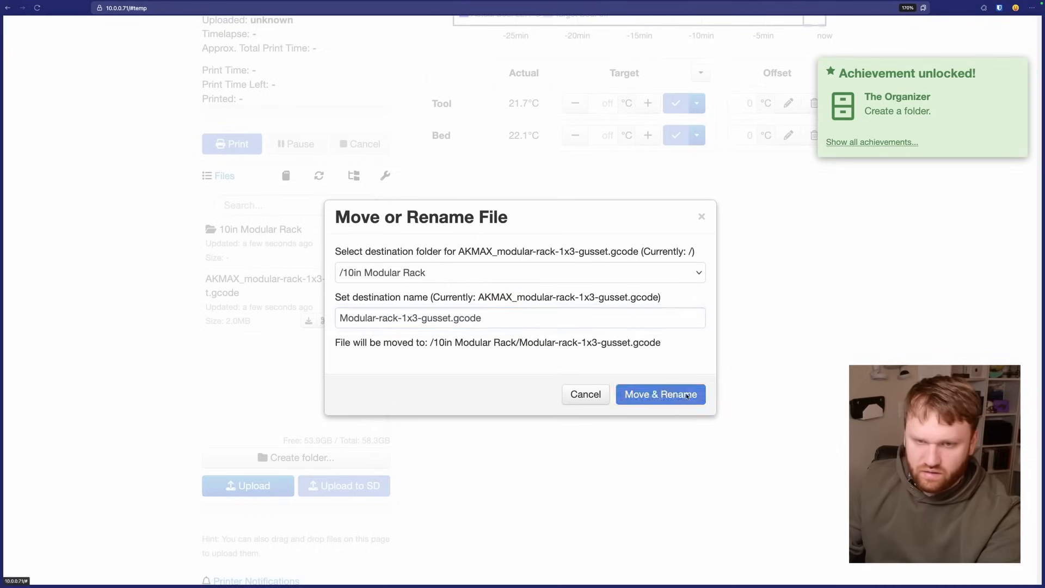
click(659, 394)
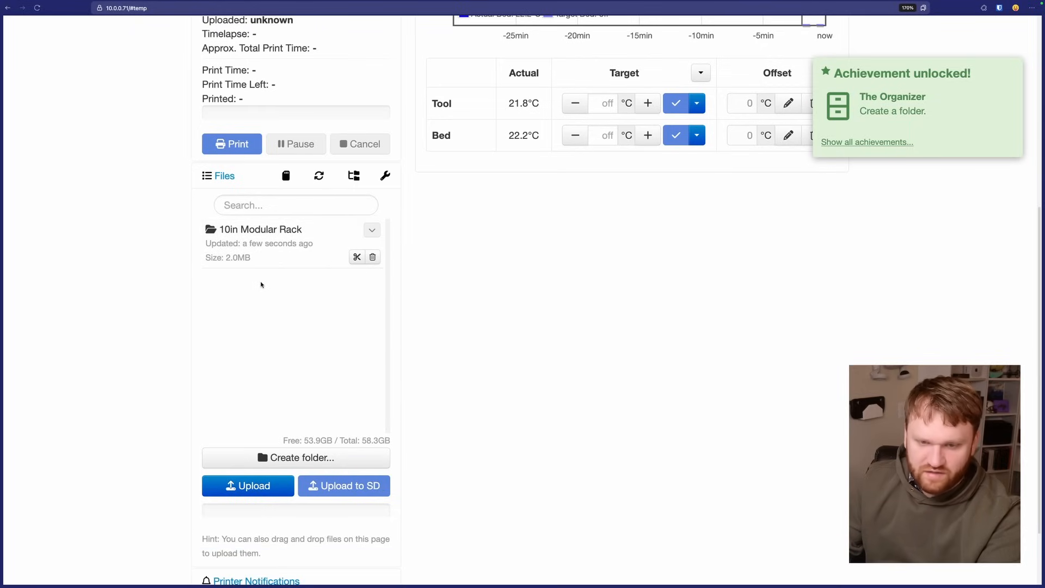
Step: Heat the bed to the PLA preset (60°C) from the Temperature tab
scroll(down, 3)
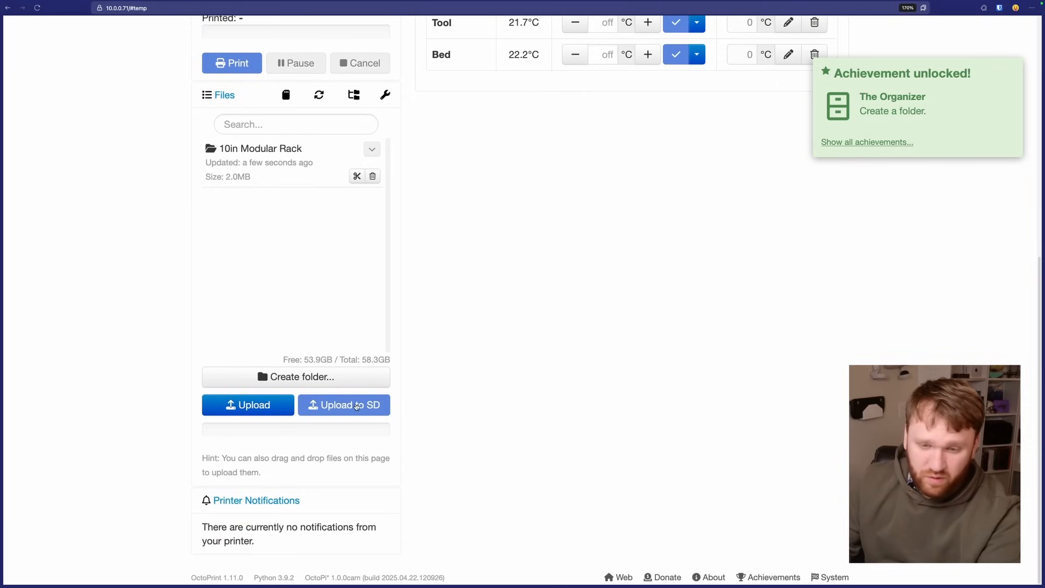
mouse_move(468, 379)
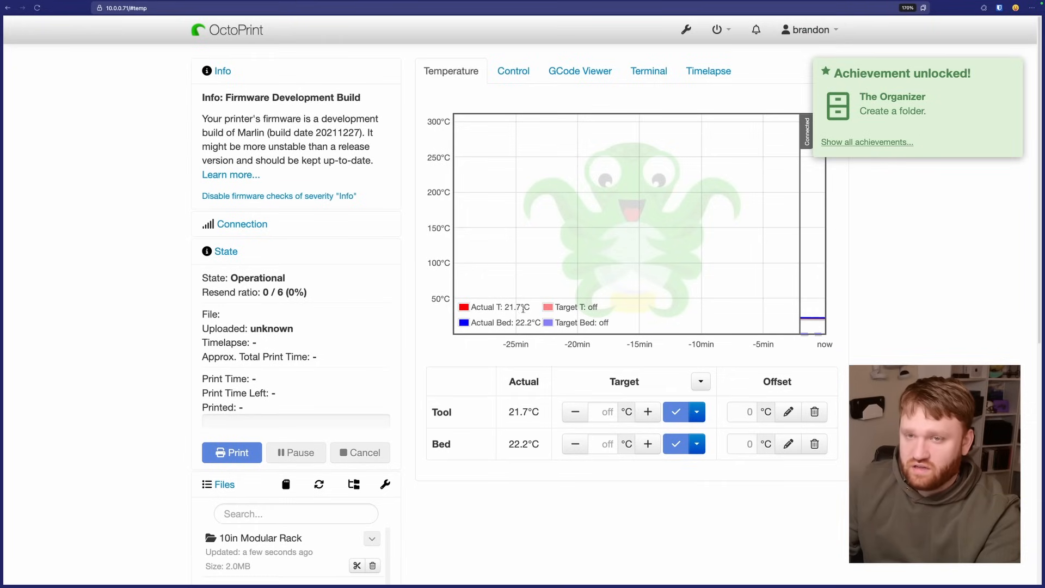
mouse_move(654, 290)
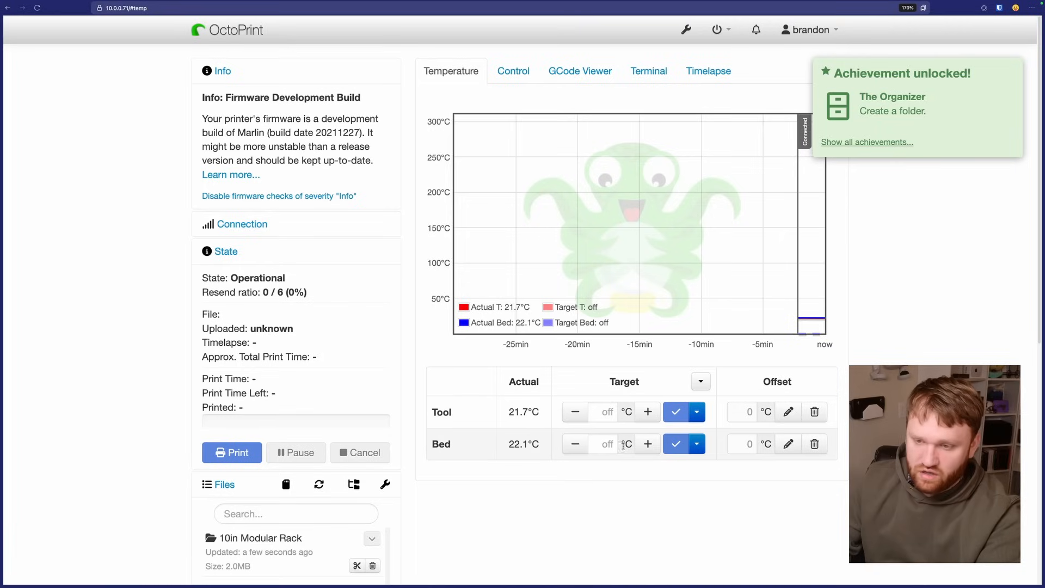
click(697, 444)
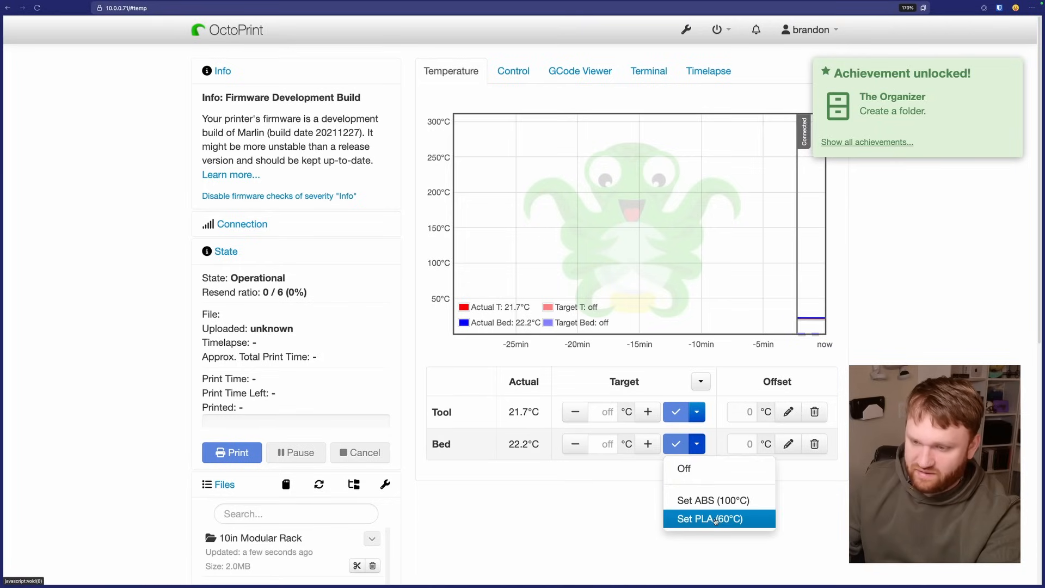
click(709, 518)
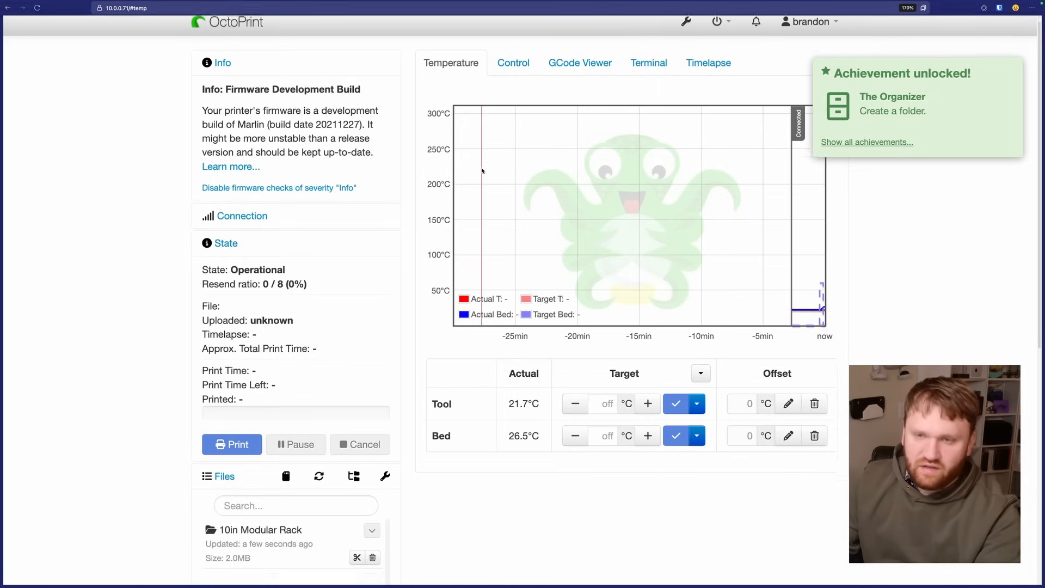
Step: Jog the bed back and forth along Y from the Control tab, watching the webcam feed
click(512, 63)
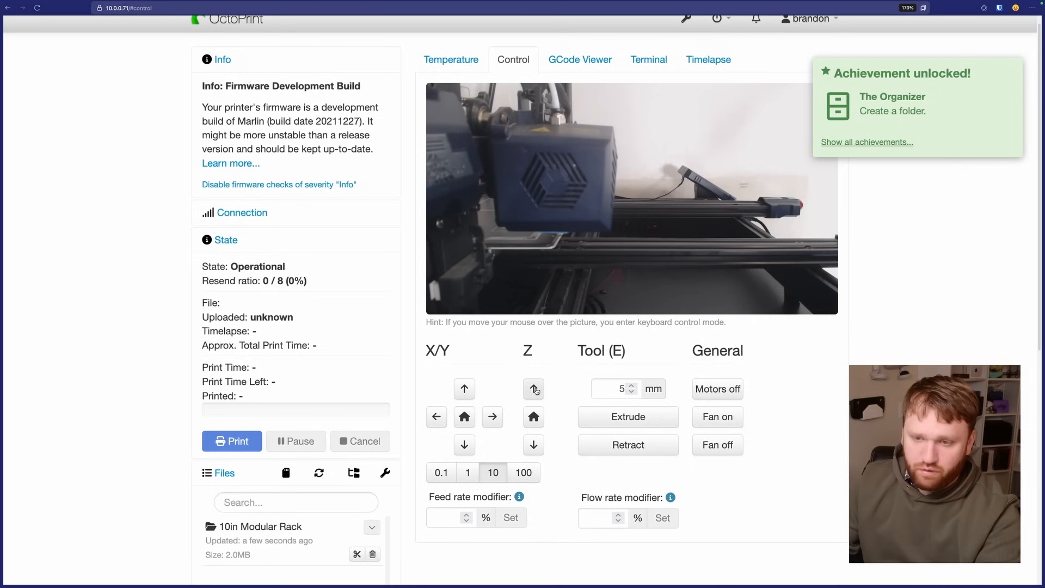
click(533, 388)
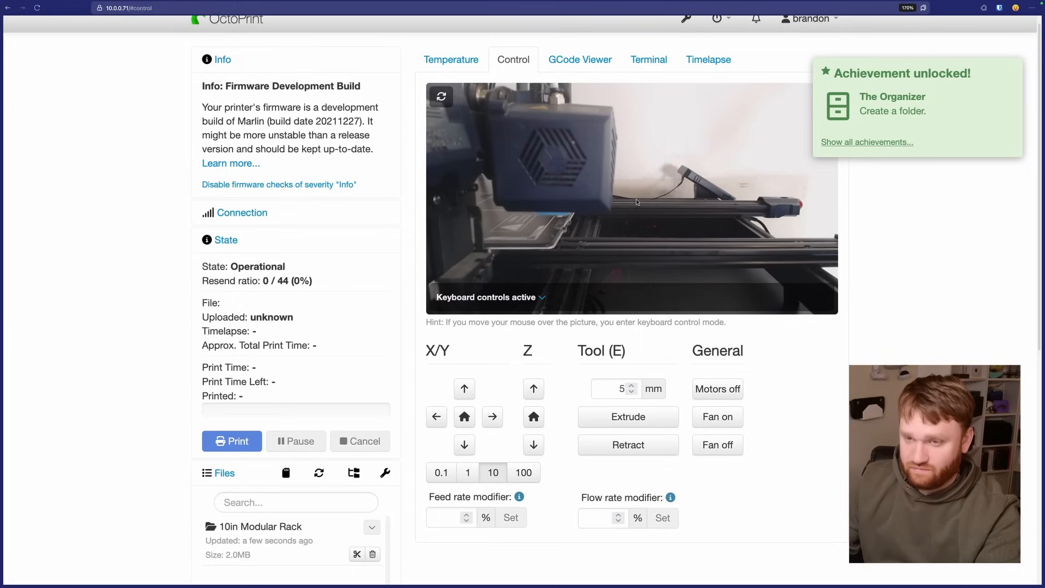
click(465, 388)
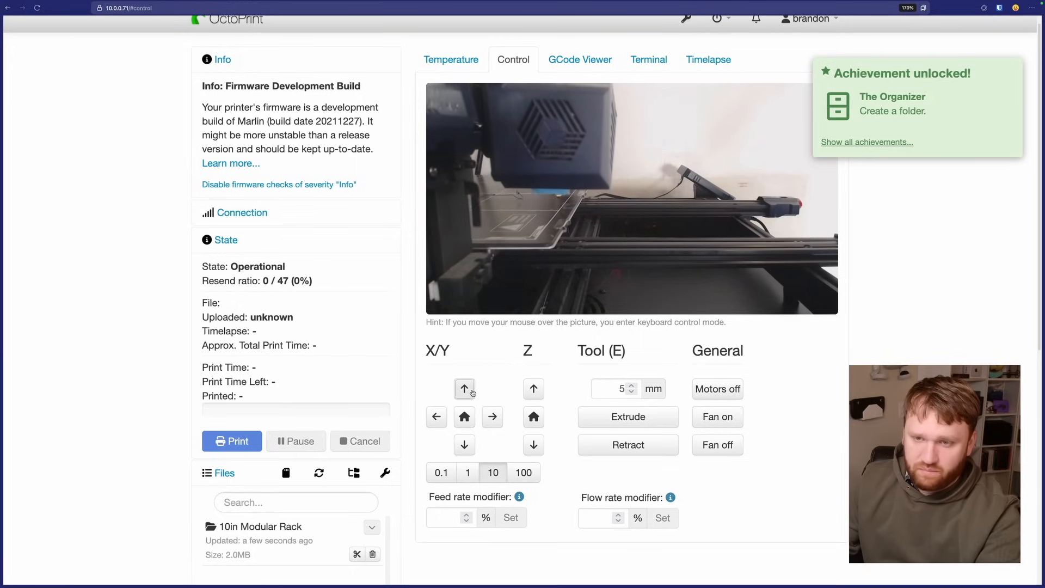
click(463, 416)
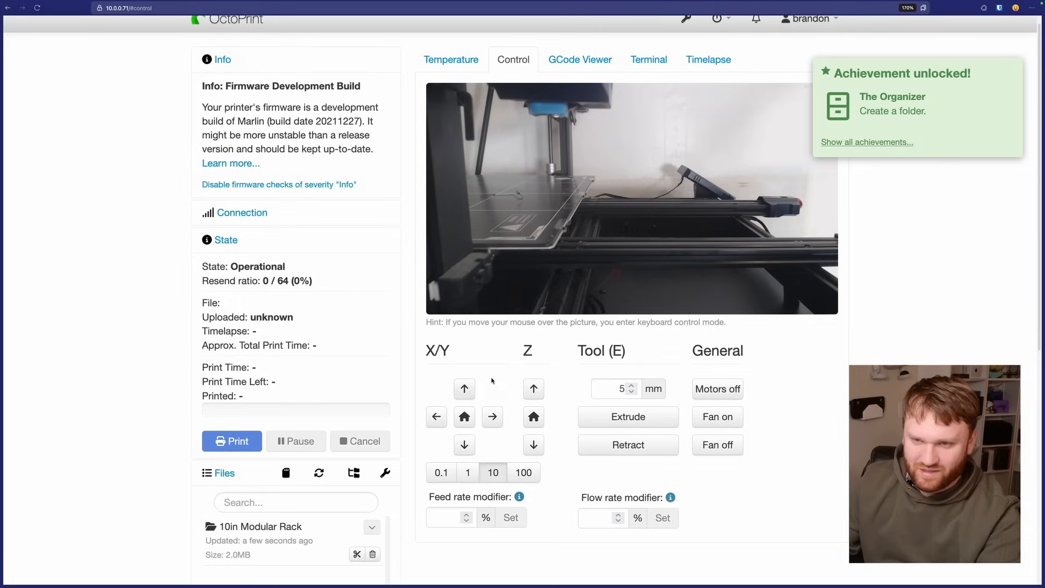
click(492, 417)
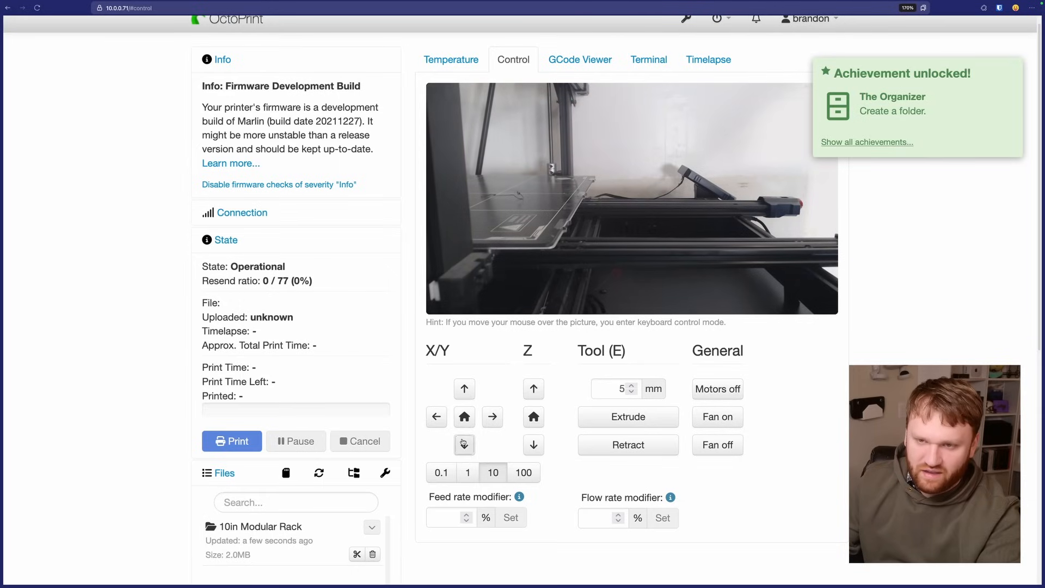
click(463, 389)
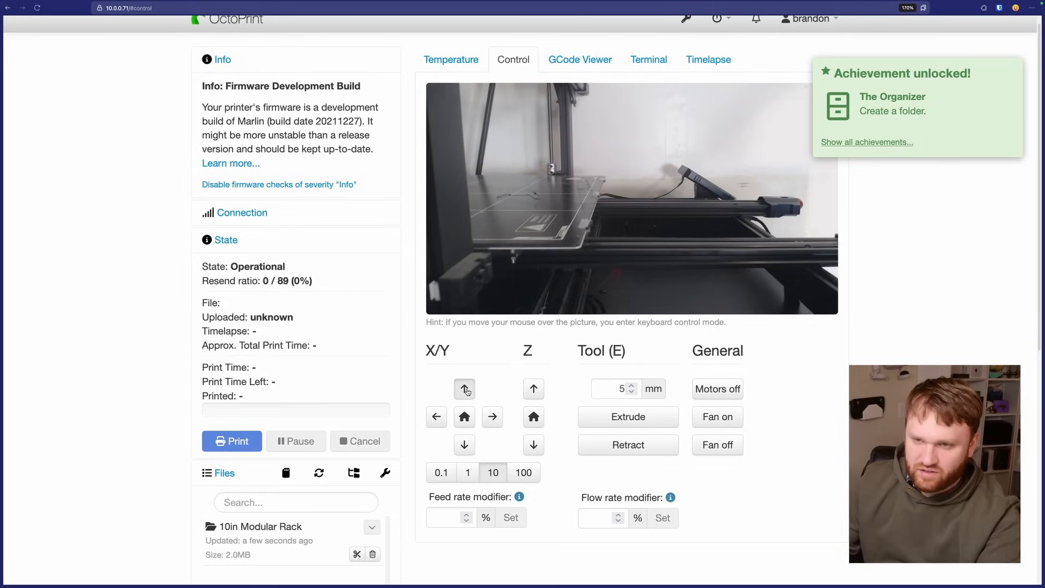
click(463, 389)
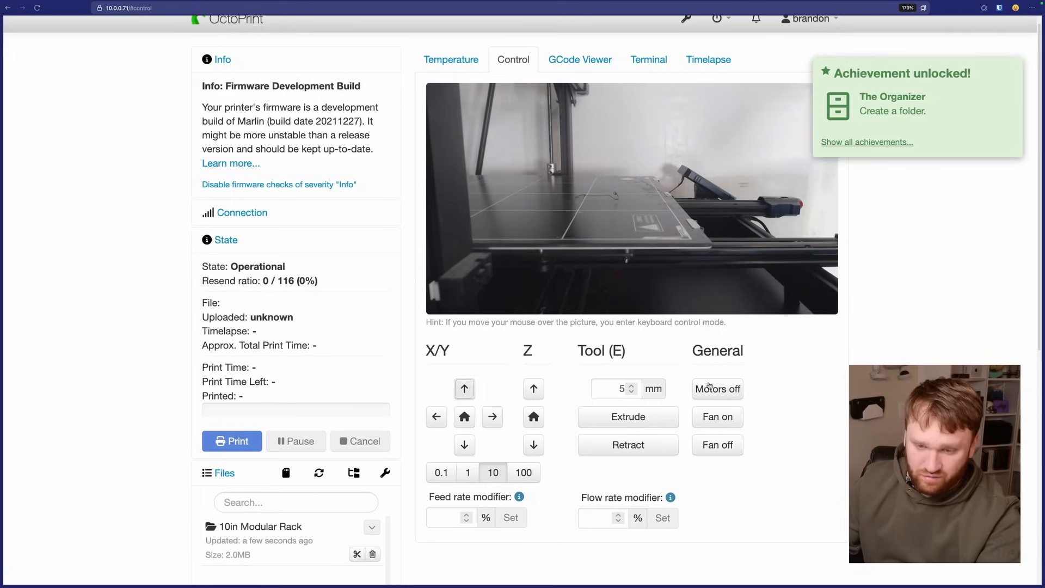
scroll(down, 3)
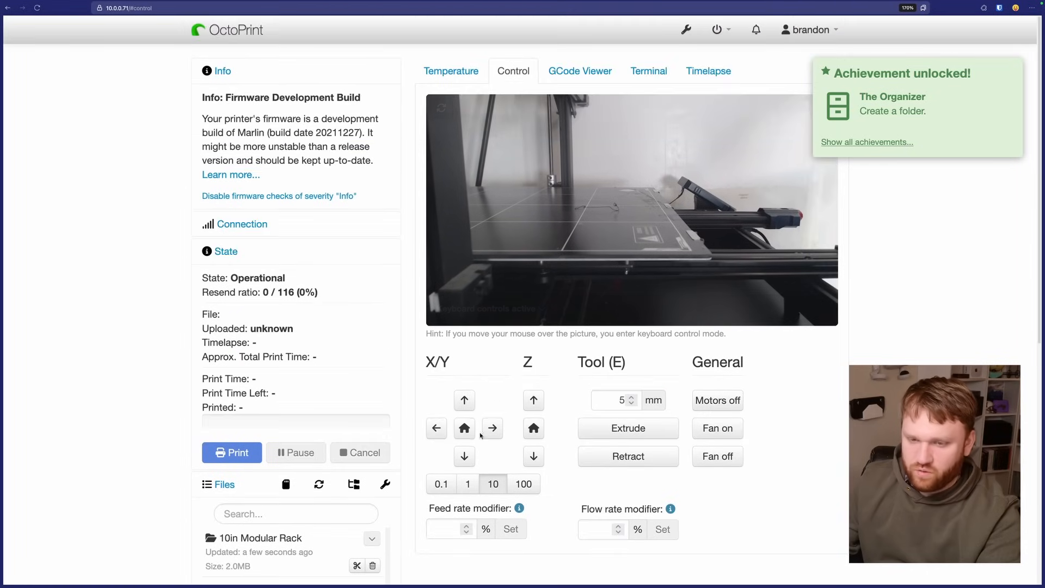
mouse_move(562, 326)
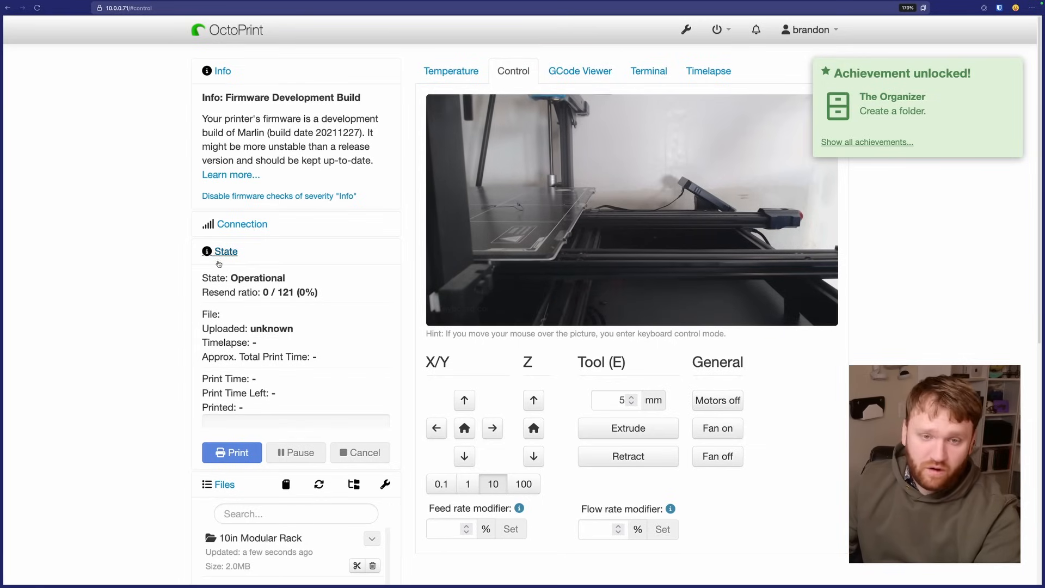
scroll(down, 3)
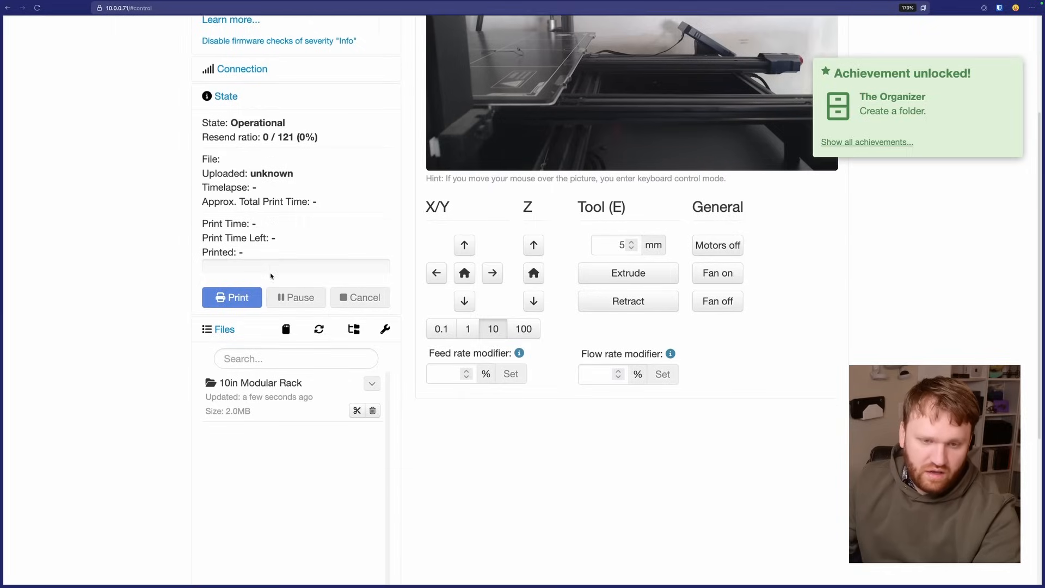
scroll(down, 3)
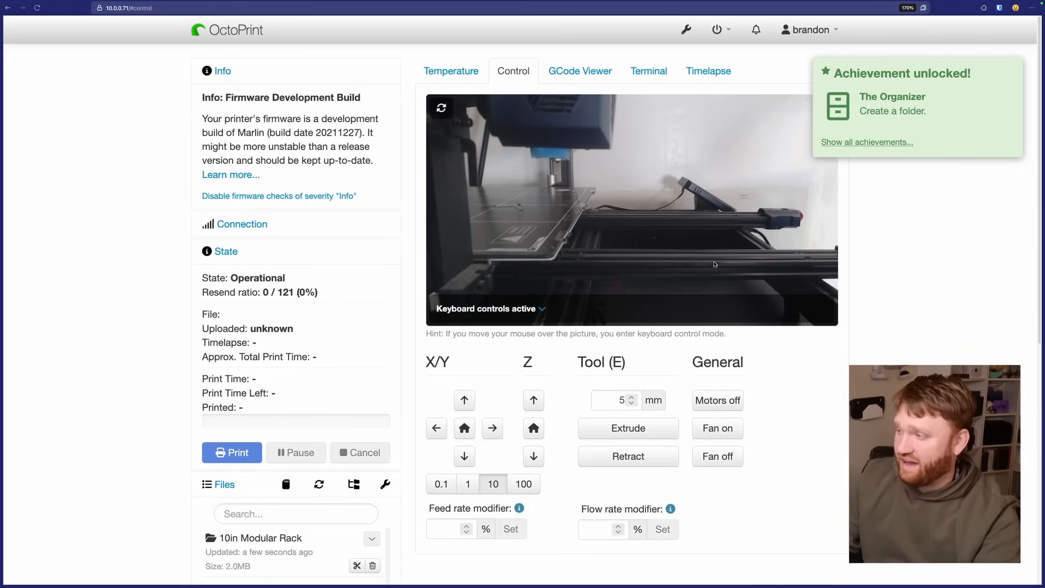
Step: Save timelapse capture as On Z Change at 5 fps with a 5-second minimum interval
click(708, 70)
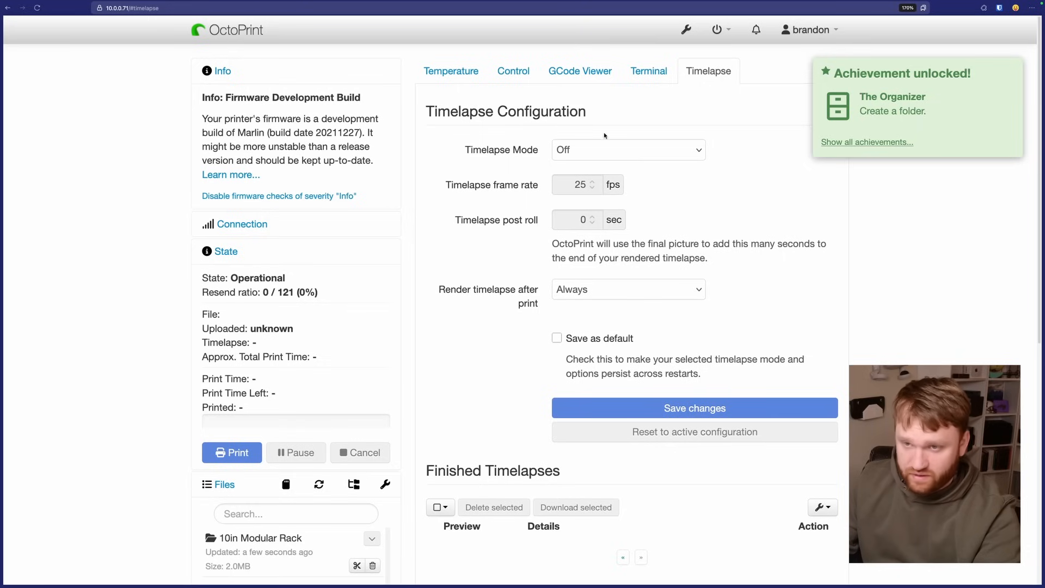
click(627, 149)
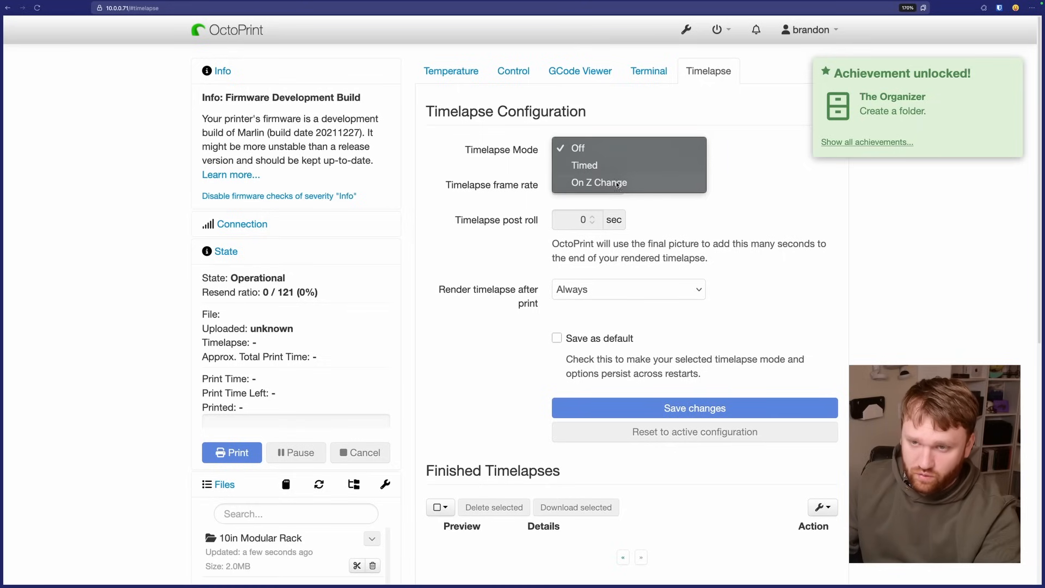
click(597, 182)
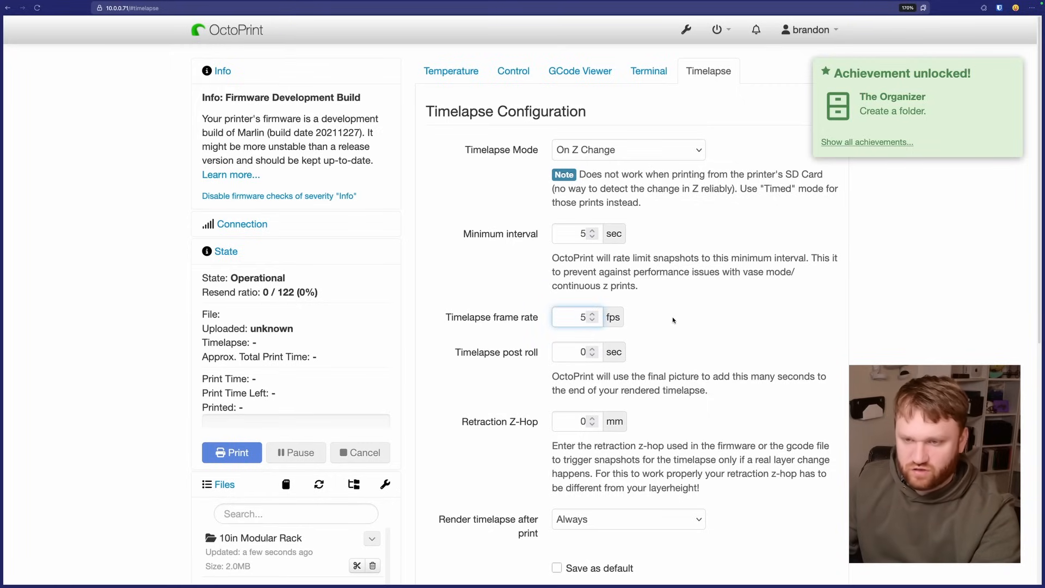
scroll(down, 3)
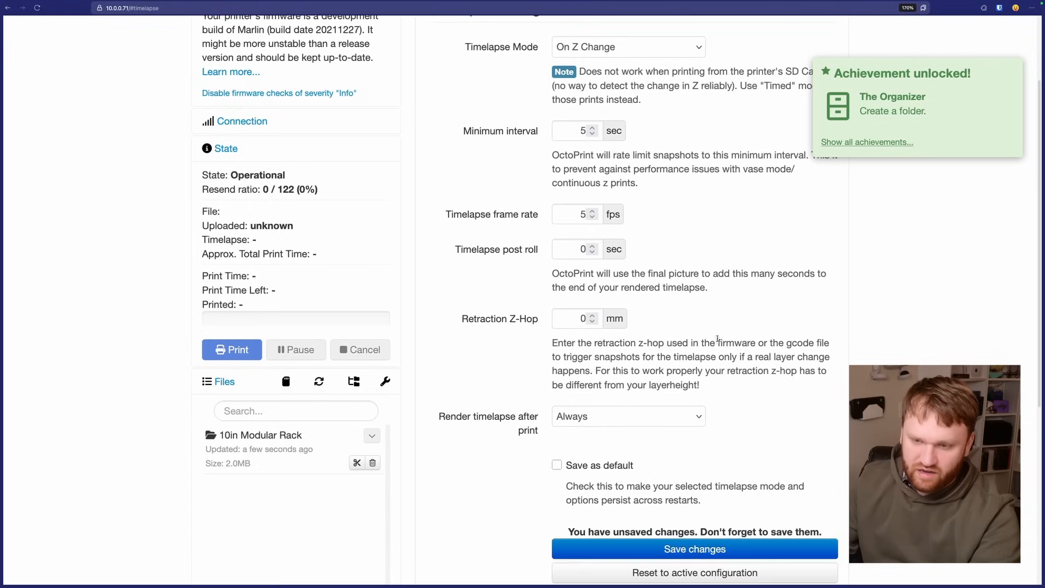
scroll(down, 3)
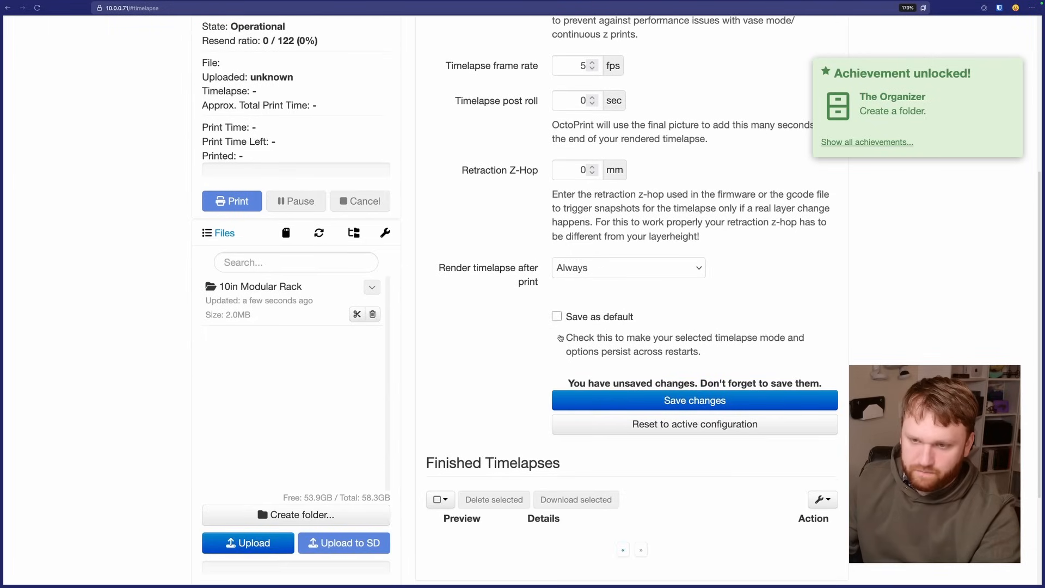
click(693, 399)
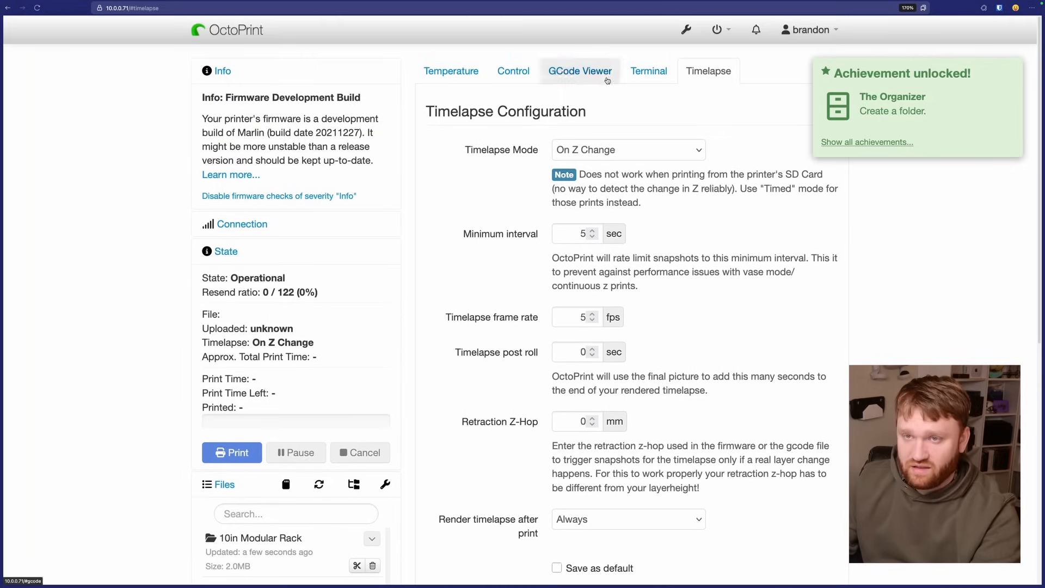
scroll(down, 3)
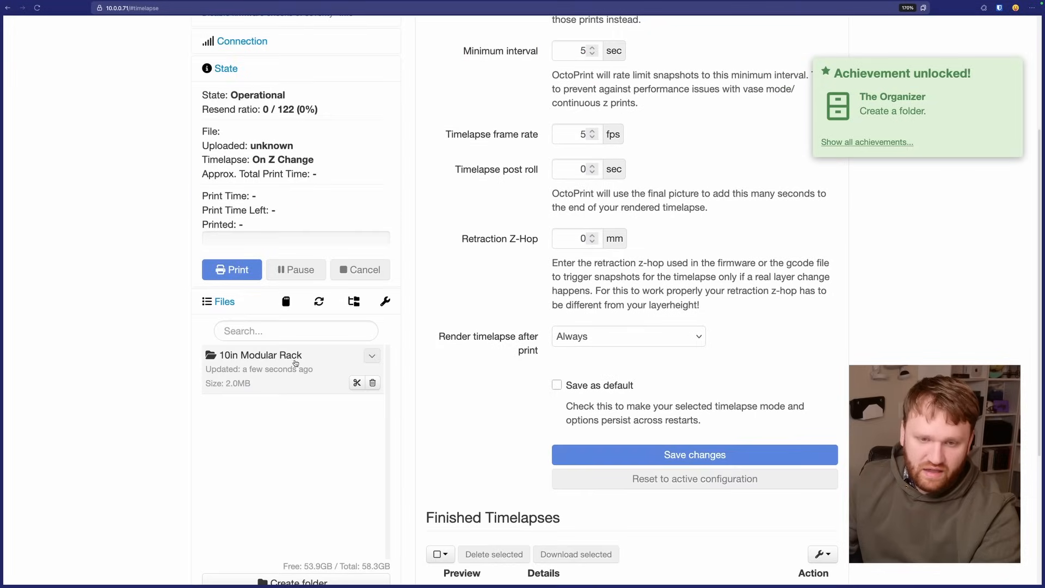
Step: Load Modular-rack-1x3-gusset.gcode from 10in Modular Rack and highlight its 40-minute estimate
click(260, 354)
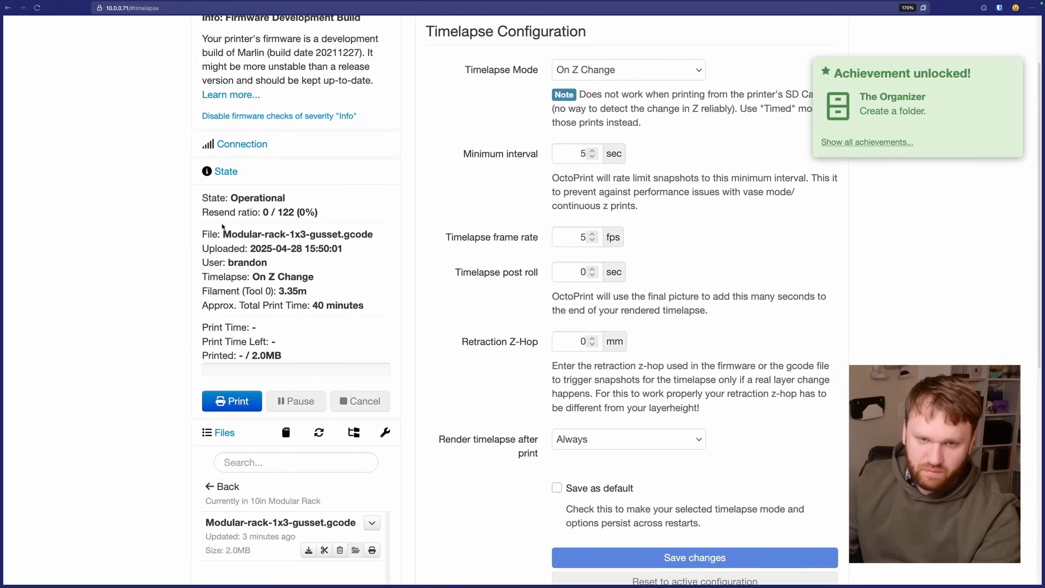
drag(223, 234, 254, 276)
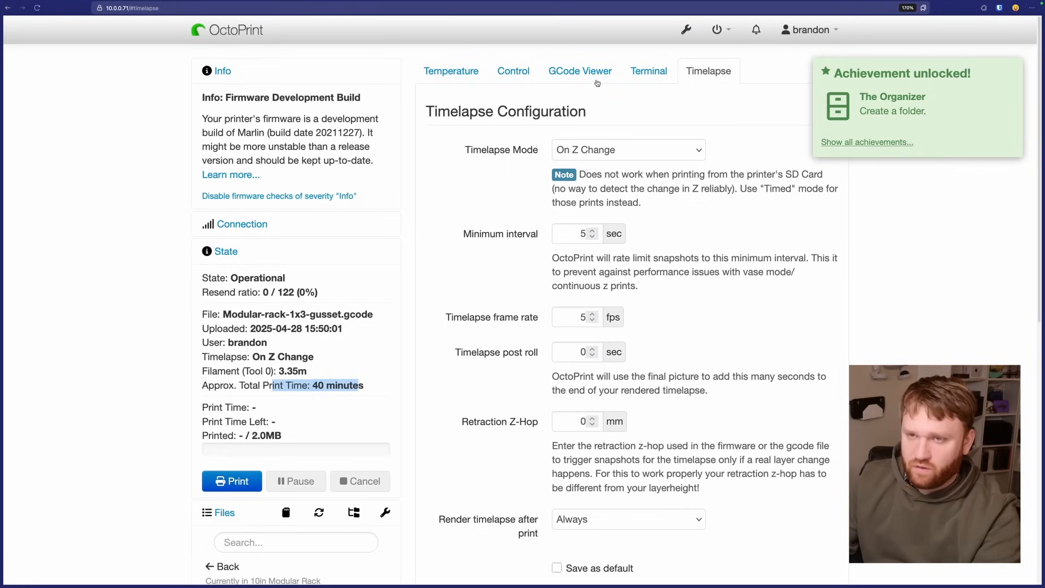
Step: Preview the gusset's layers in the GCode Viewer, stepping through successive layers
click(579, 70)
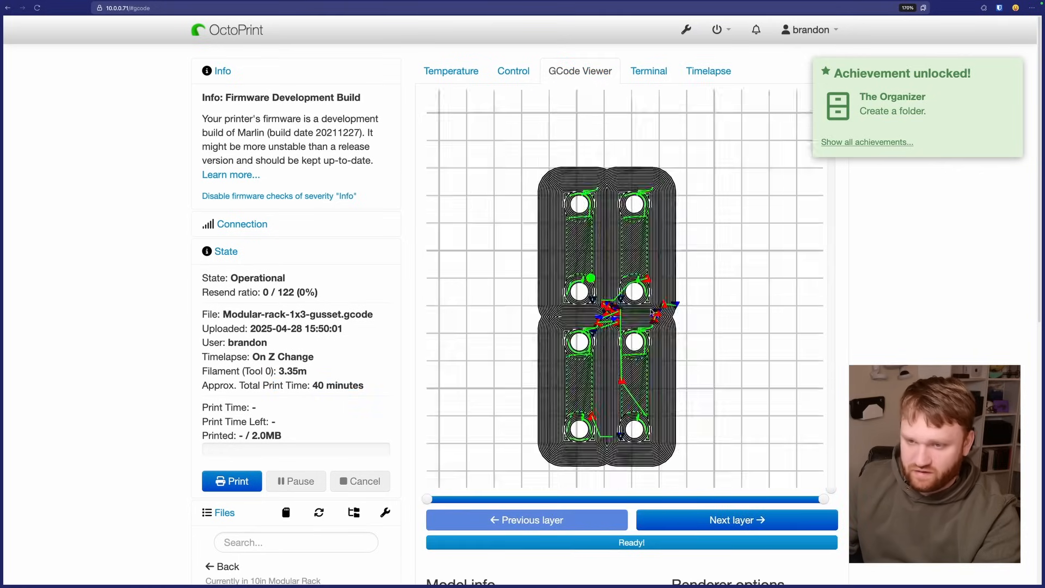
drag(427, 499, 818, 498)
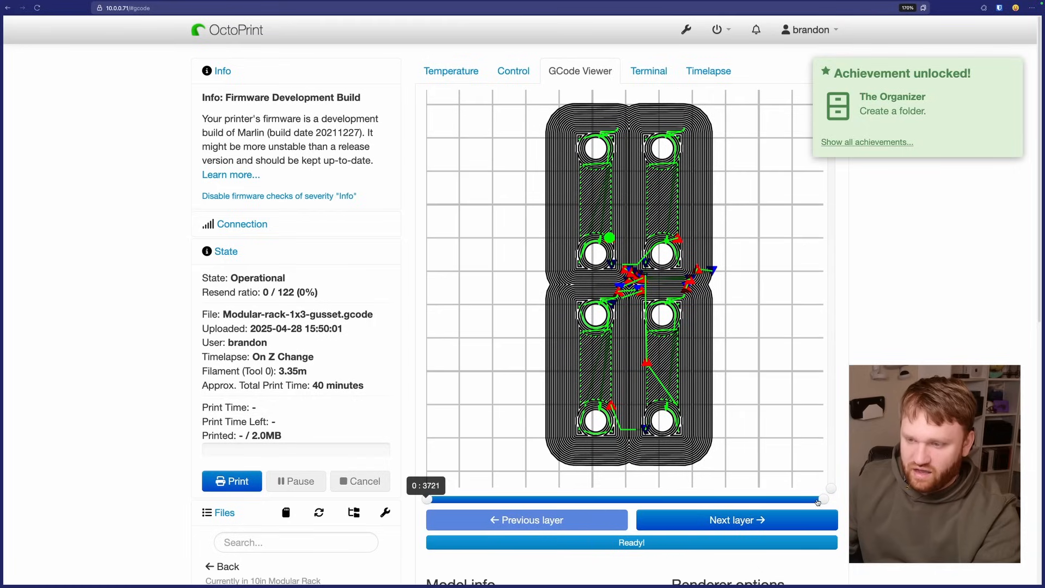
drag(823, 499, 766, 499)
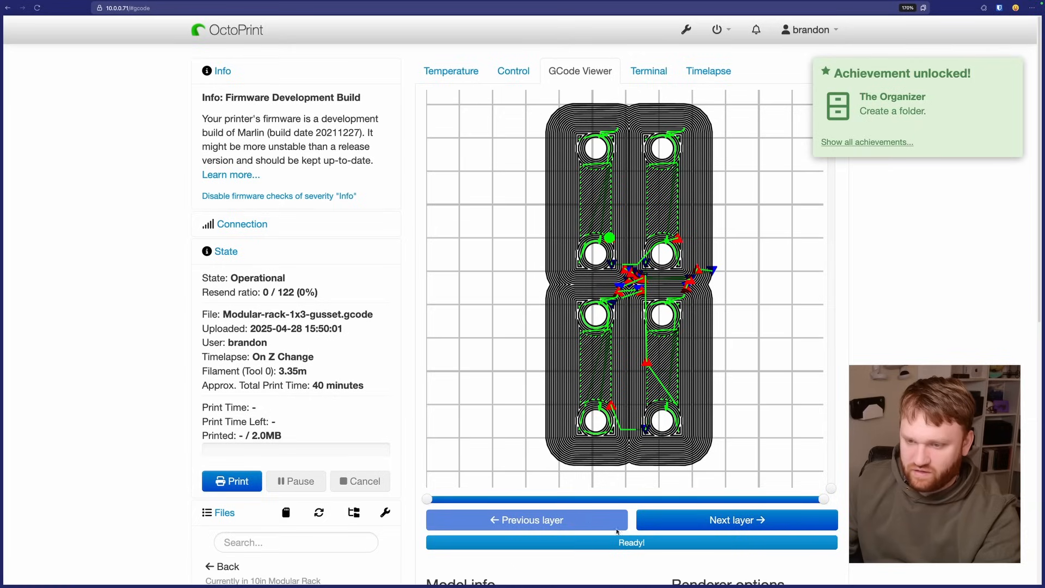
click(736, 520)
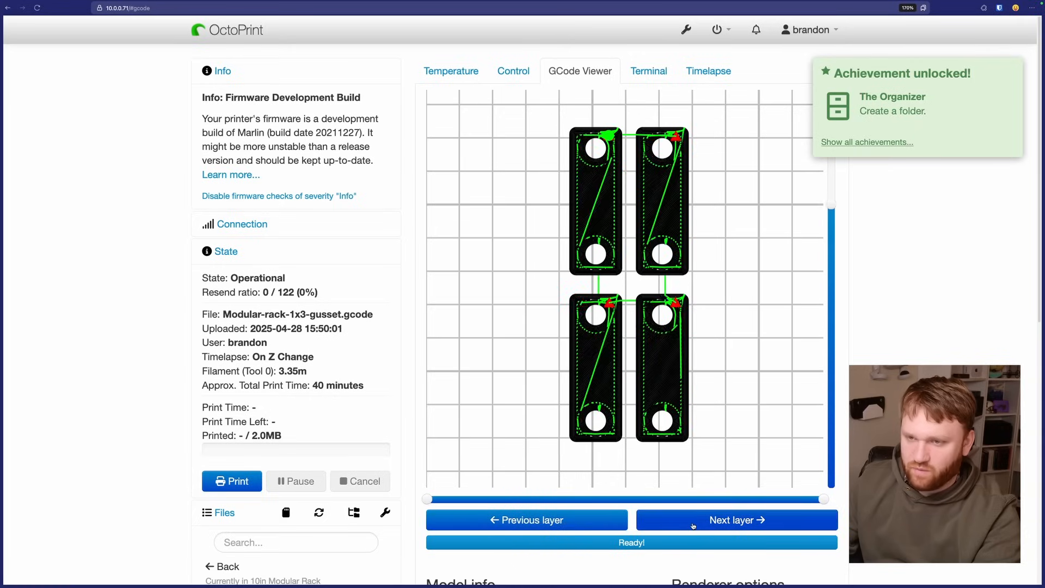
click(735, 520)
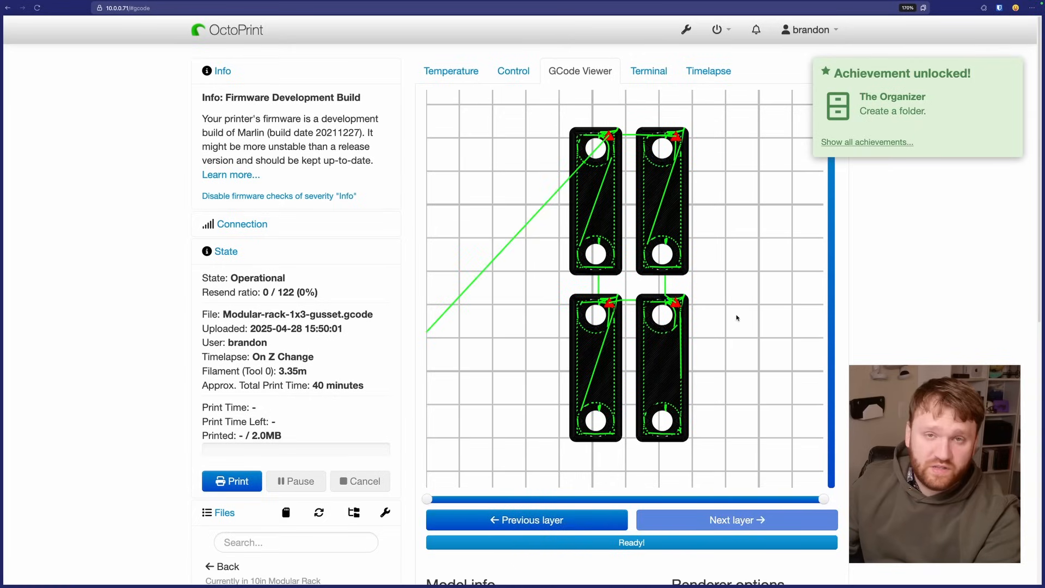
Step: View the terminal log of temperature reports and bring up OctoPrint settings
click(647, 71)
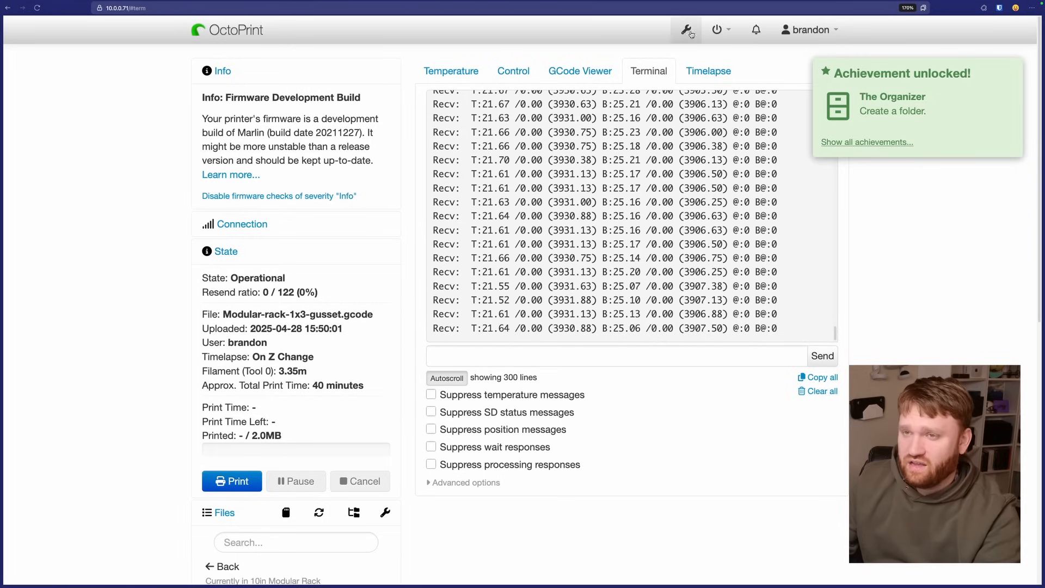
click(686, 29)
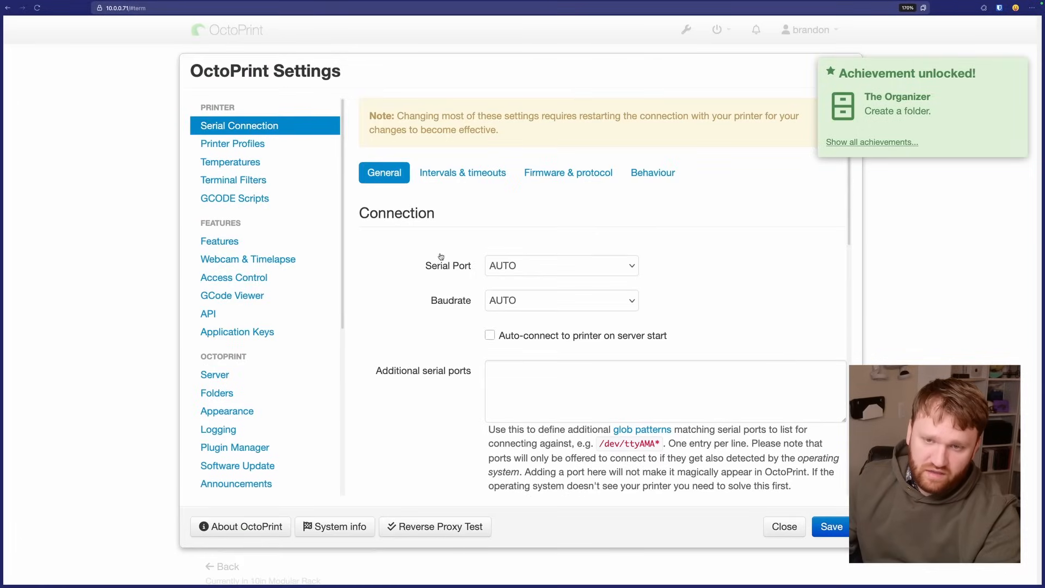
click(461, 173)
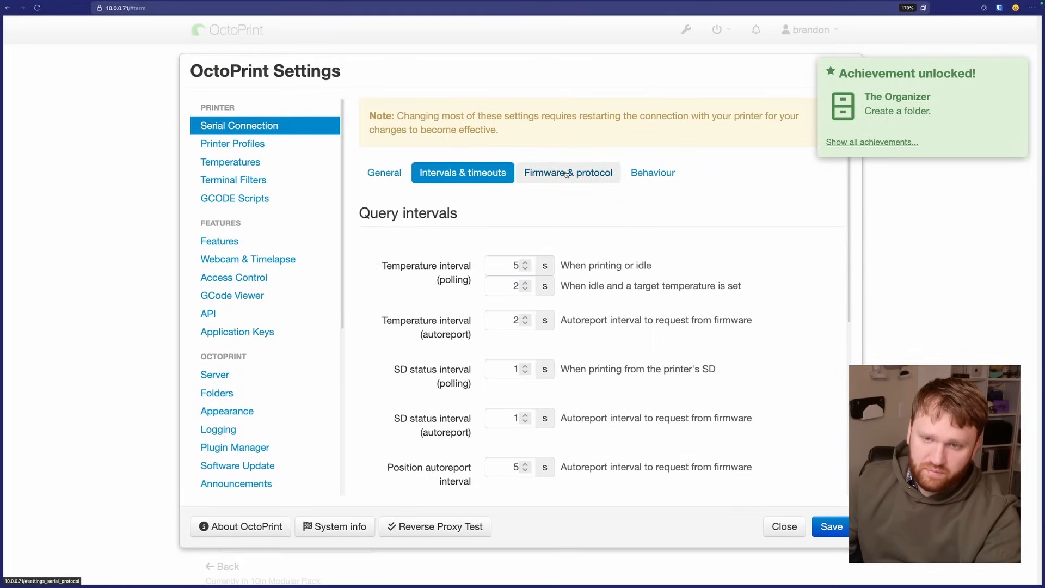
scroll(down, 3)
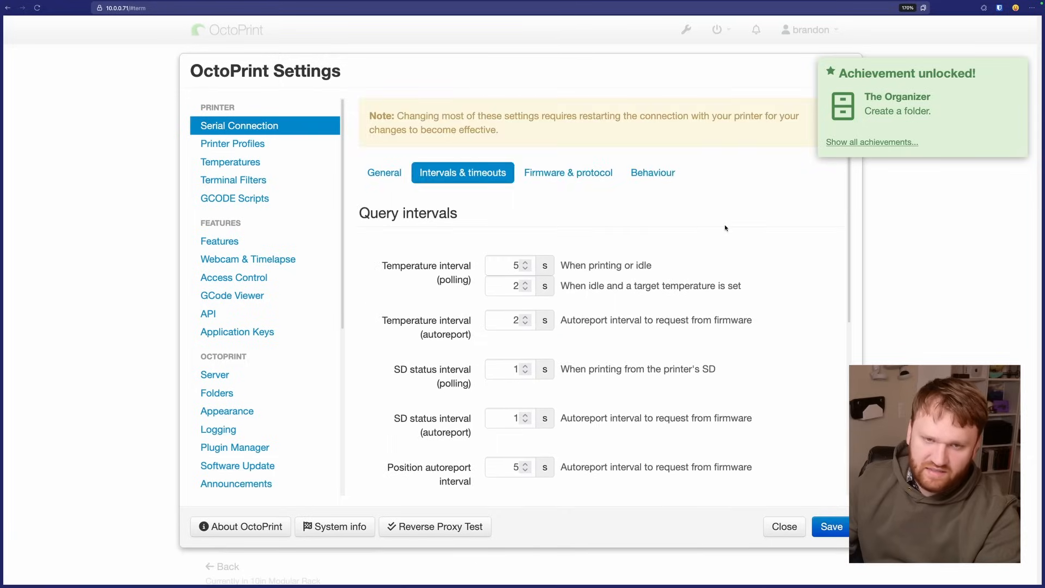
click(233, 143)
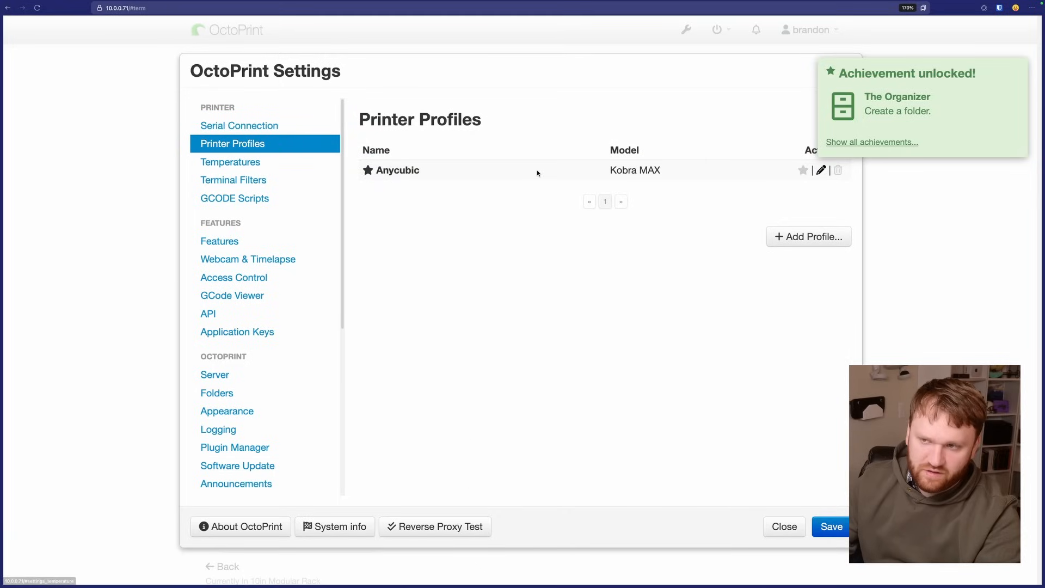
click(230, 161)
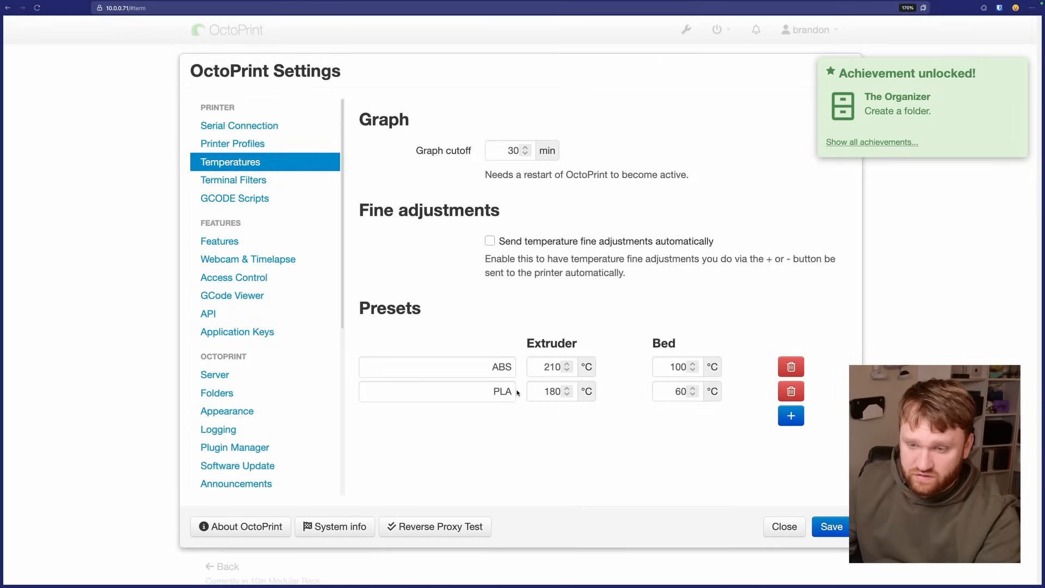
click(550, 390)
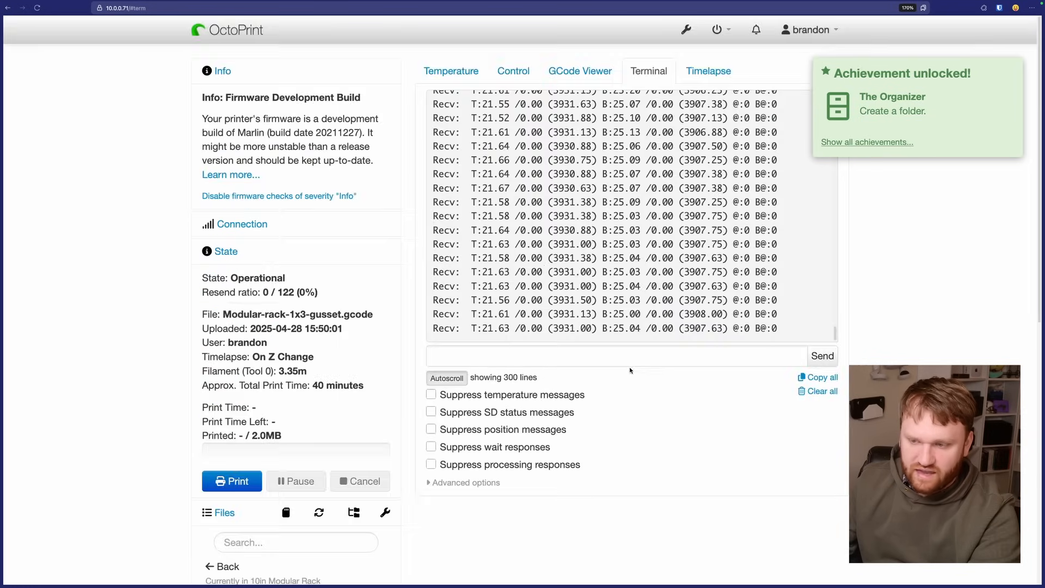
Step: Browse the Features and Webcam & Timelapse settings pages toward the Classic Webcam plugin
click(684, 29)
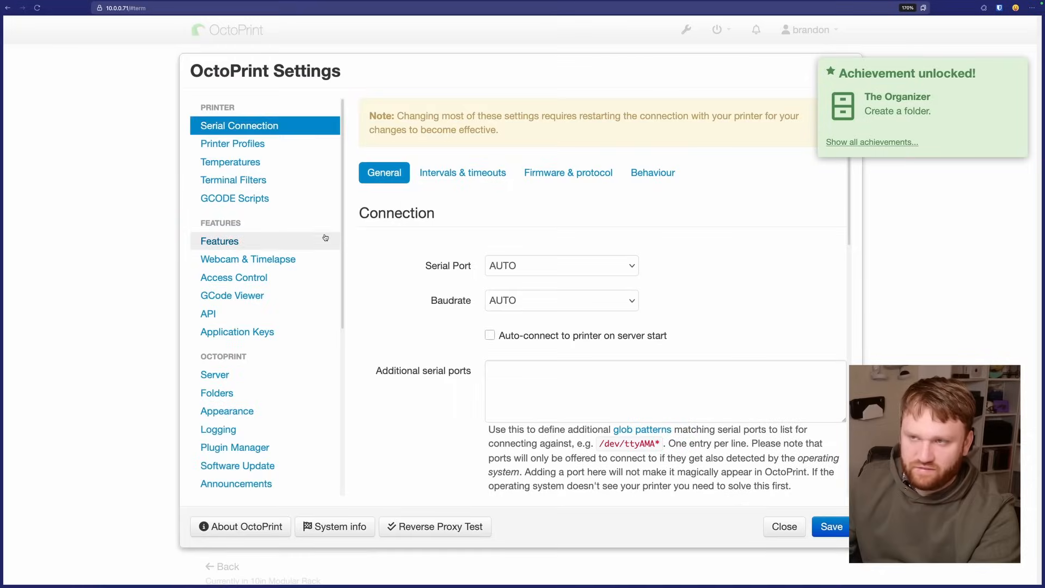
click(219, 240)
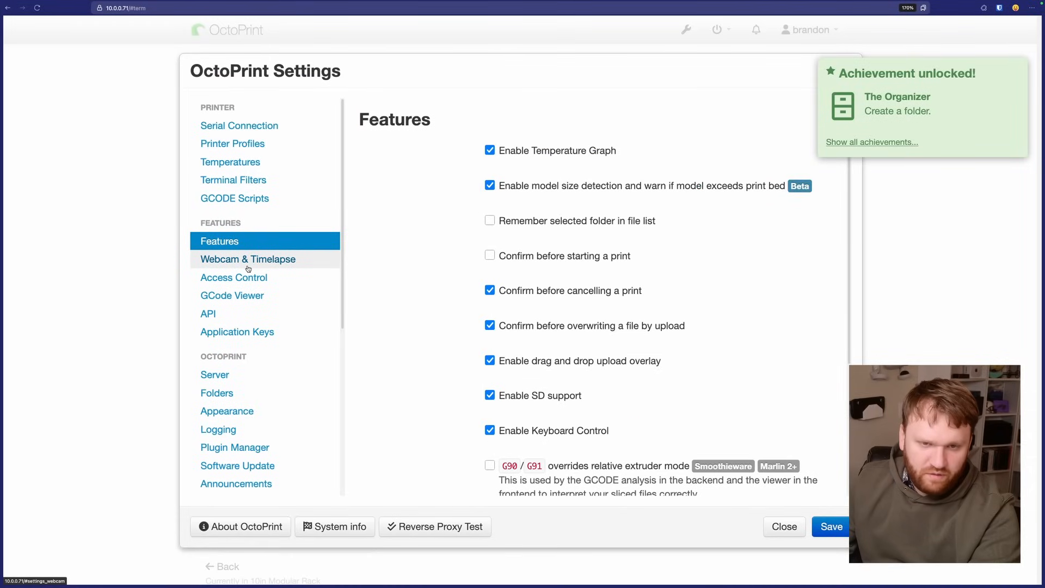
click(247, 259)
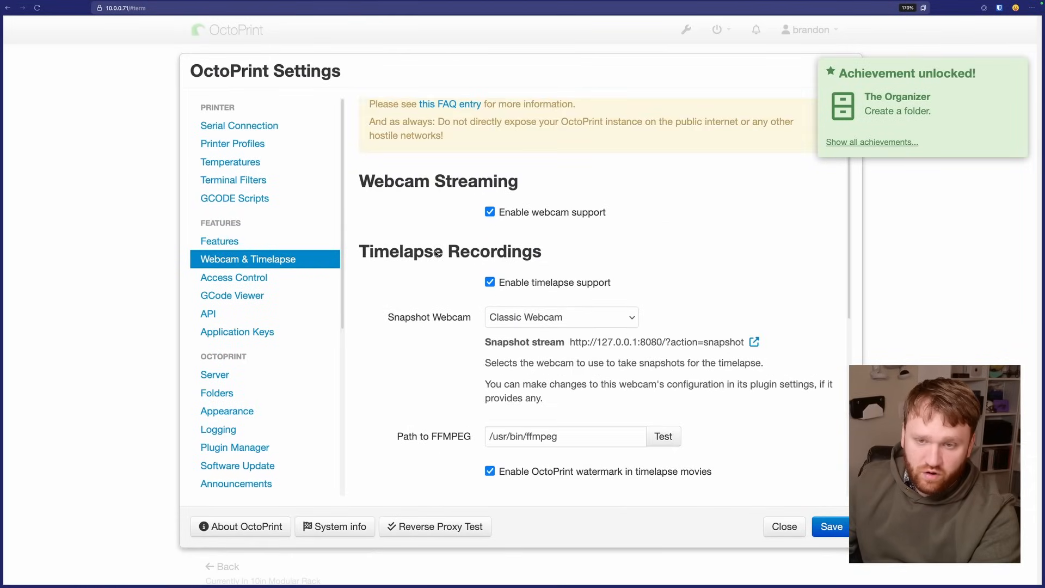
scroll(down, 3)
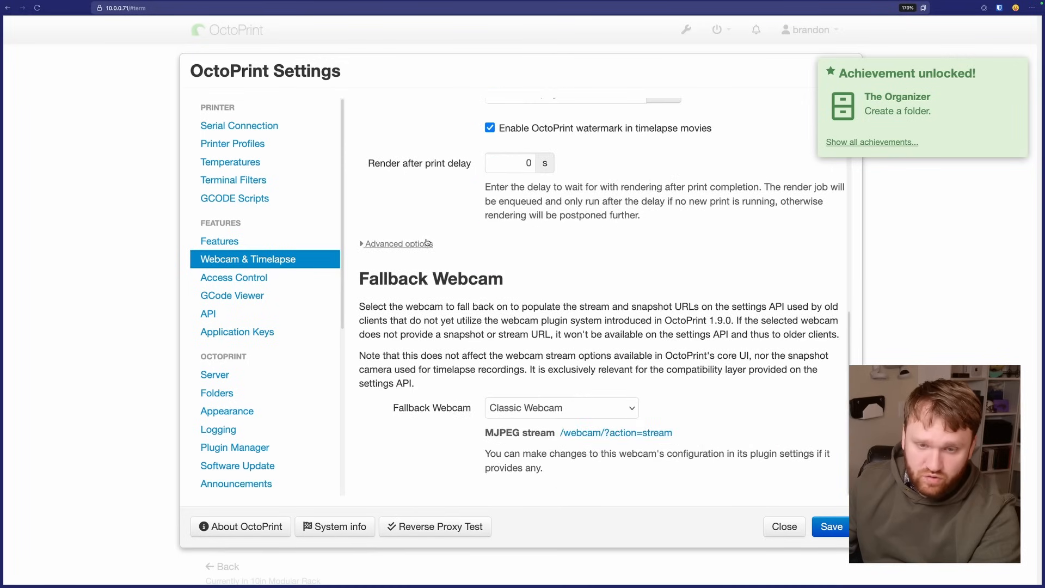
scroll(down, 3)
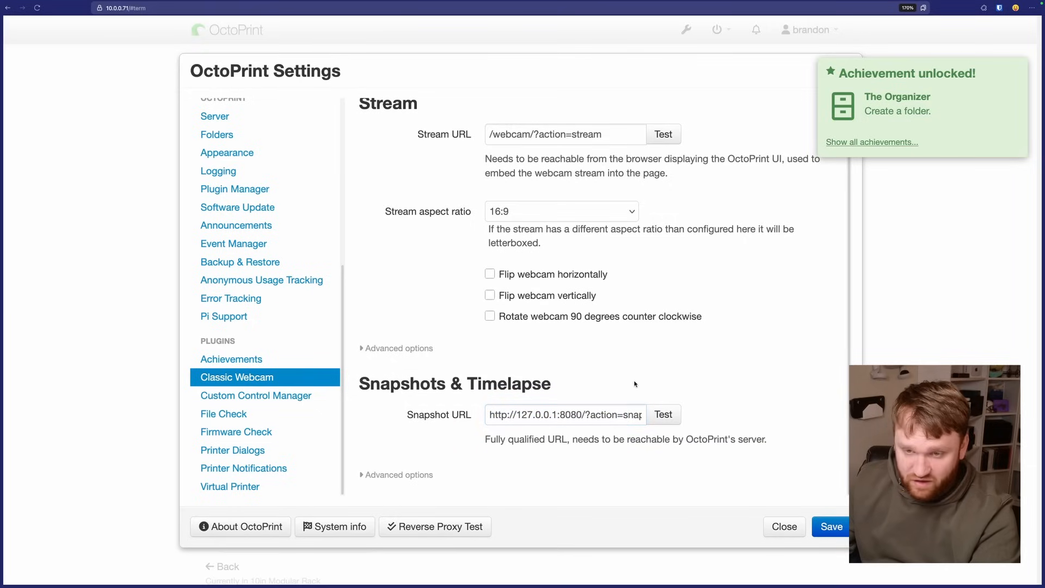
mouse_move(793, 171)
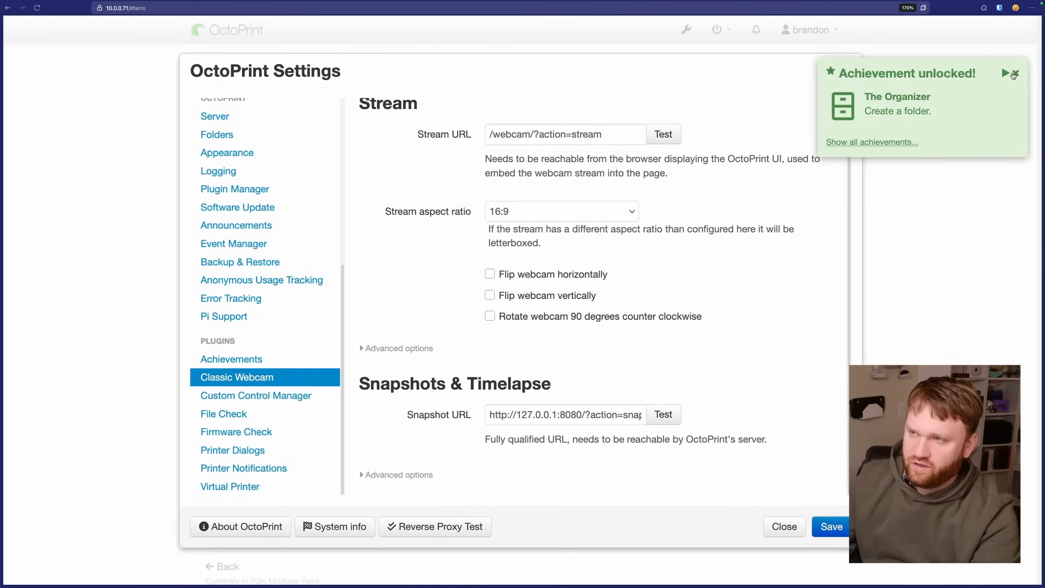
Step: Review Achievements, Custom Control Manager, Virtual Printer and the Plugin Manager's installed list
click(231, 358)
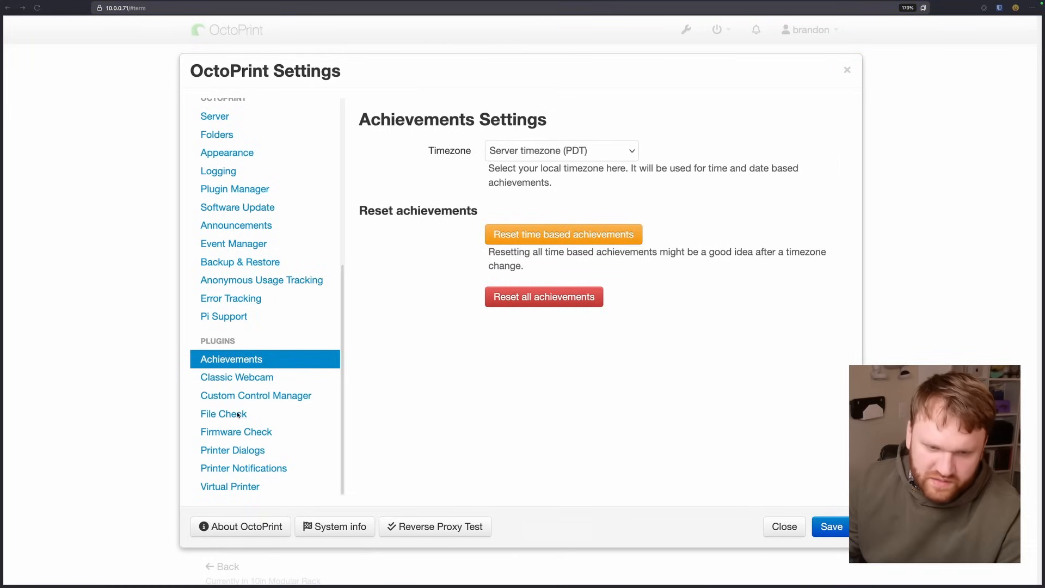
click(255, 395)
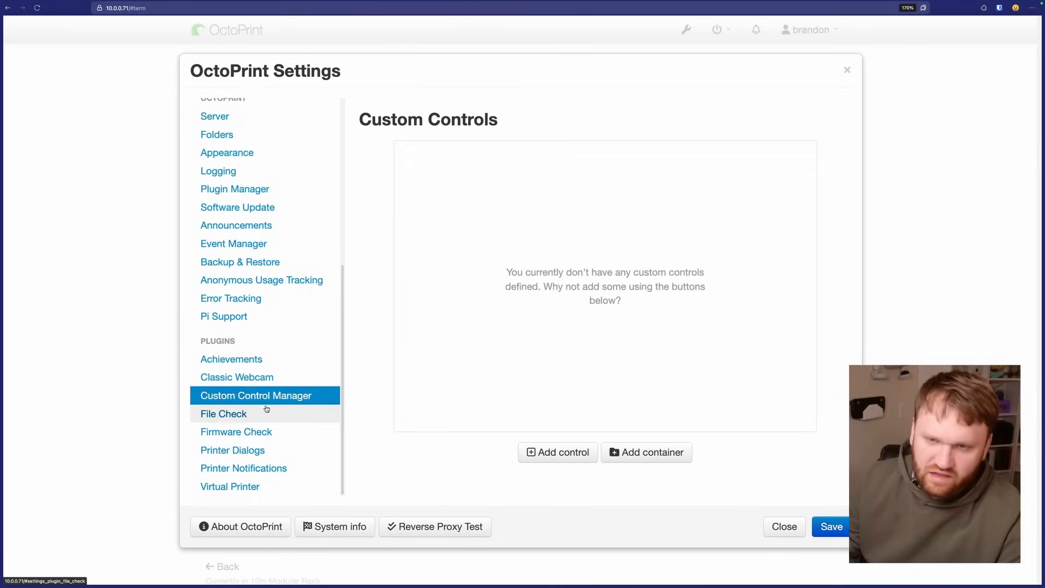
click(230, 485)
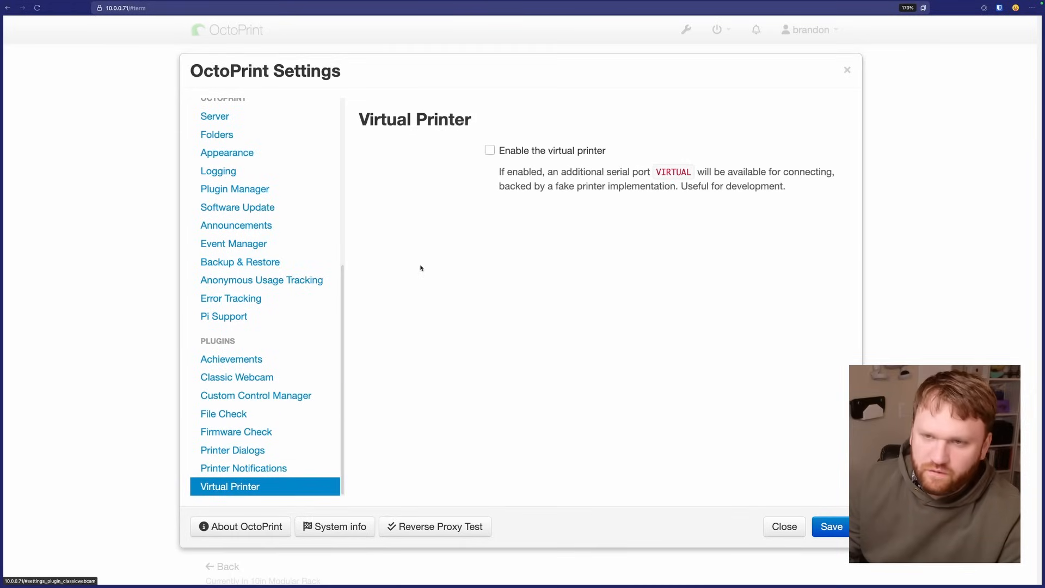
mouse_move(297, 303)
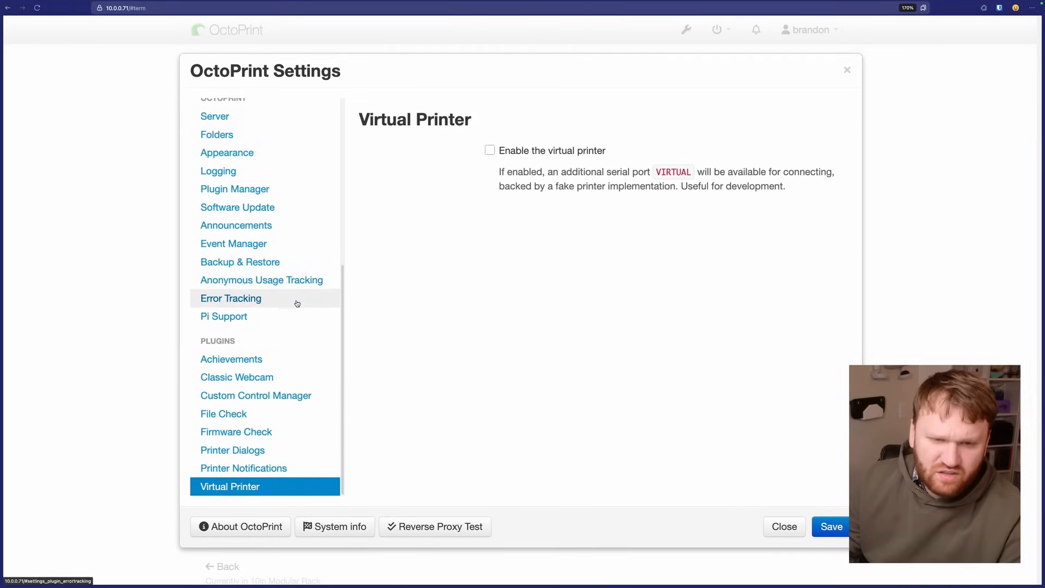
mouse_move(231, 358)
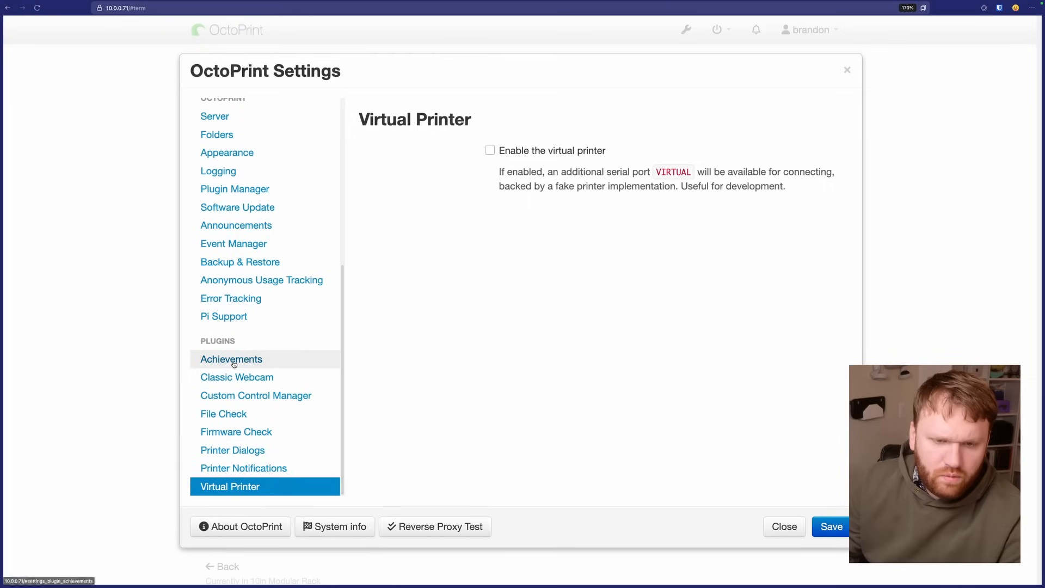
click(235, 188)
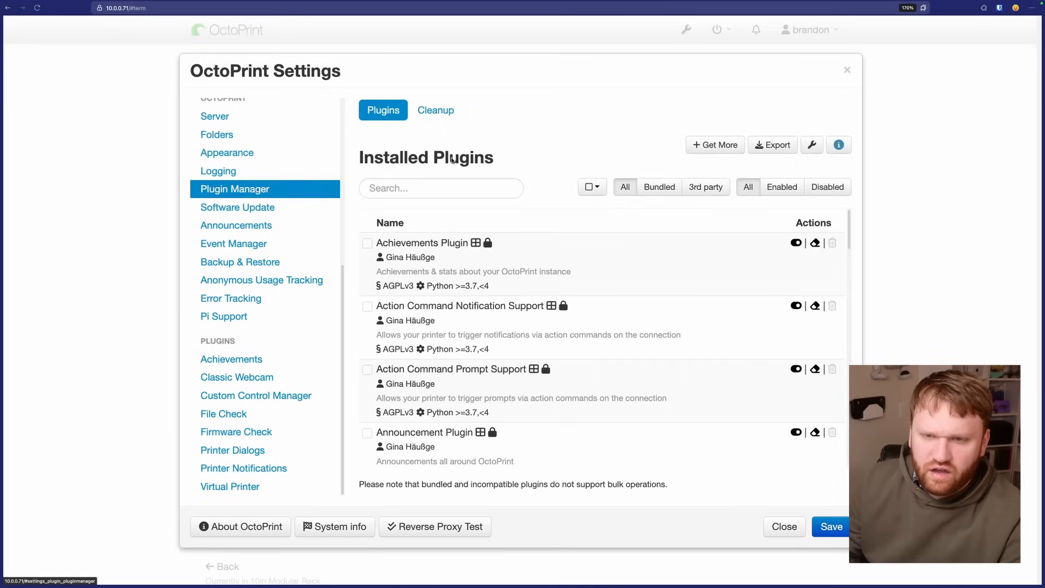
scroll(down, 3)
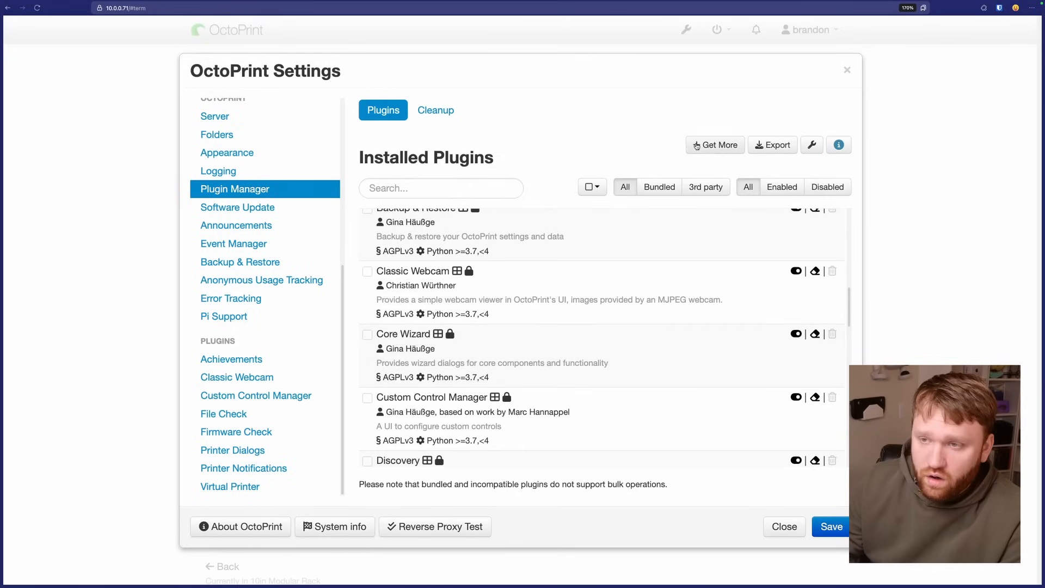
Step: Reauthenticate, browse the repository of 370 installable plugins, and return to the dashboard
click(829, 527)
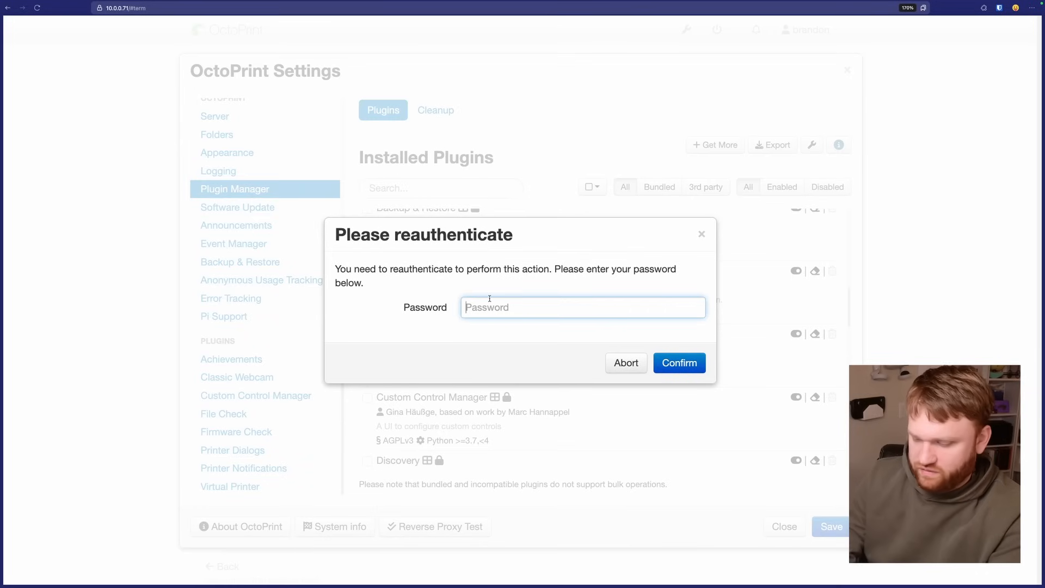
click(678, 362)
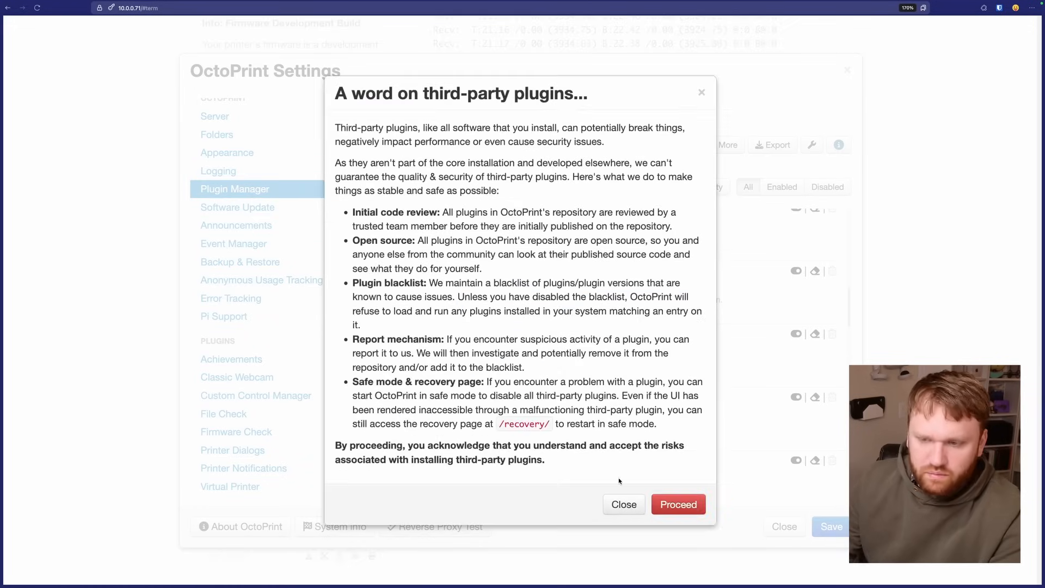
click(678, 504)
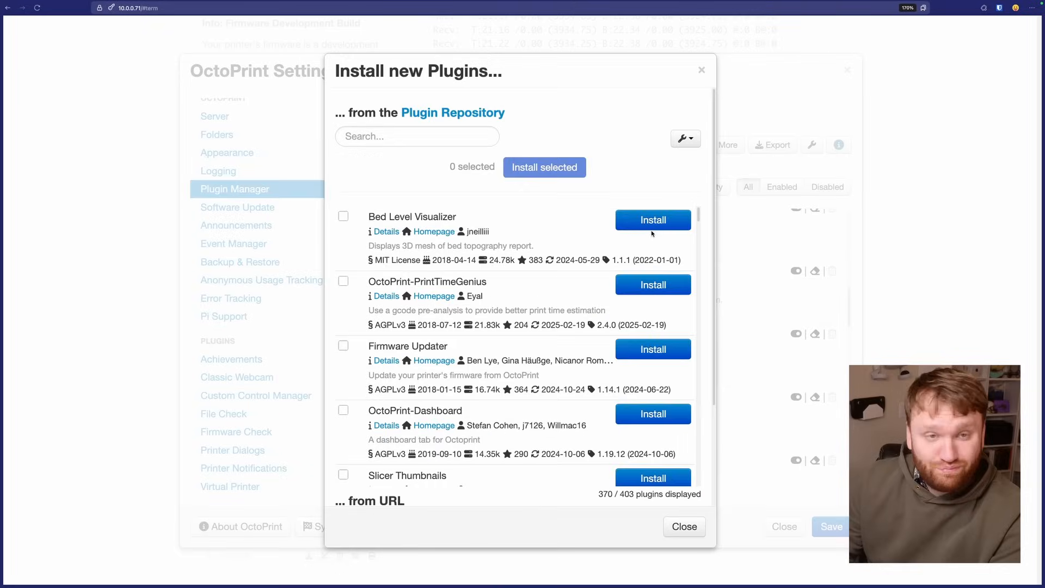
scroll(down, 3)
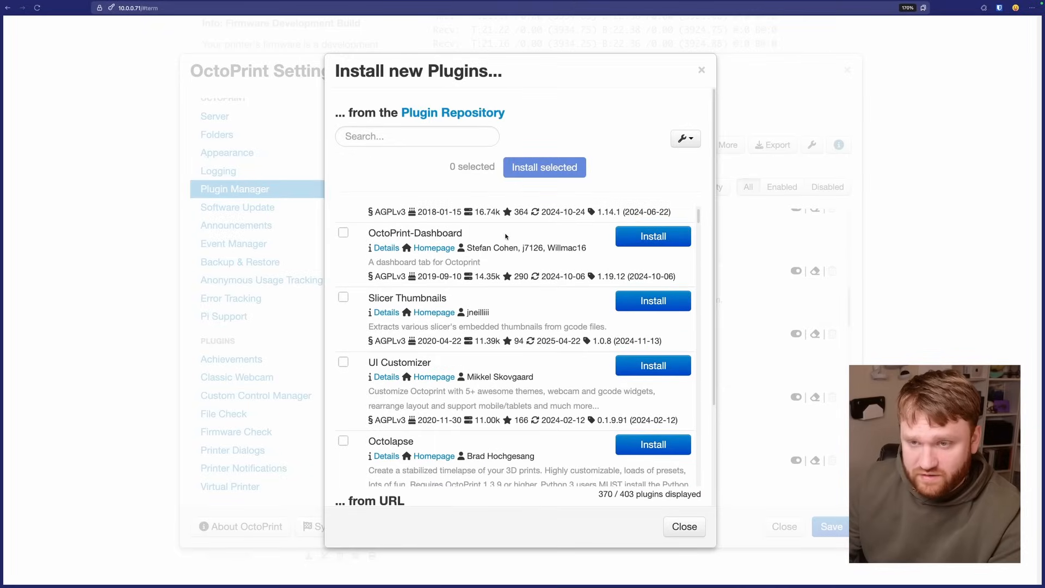
scroll(down, 3)
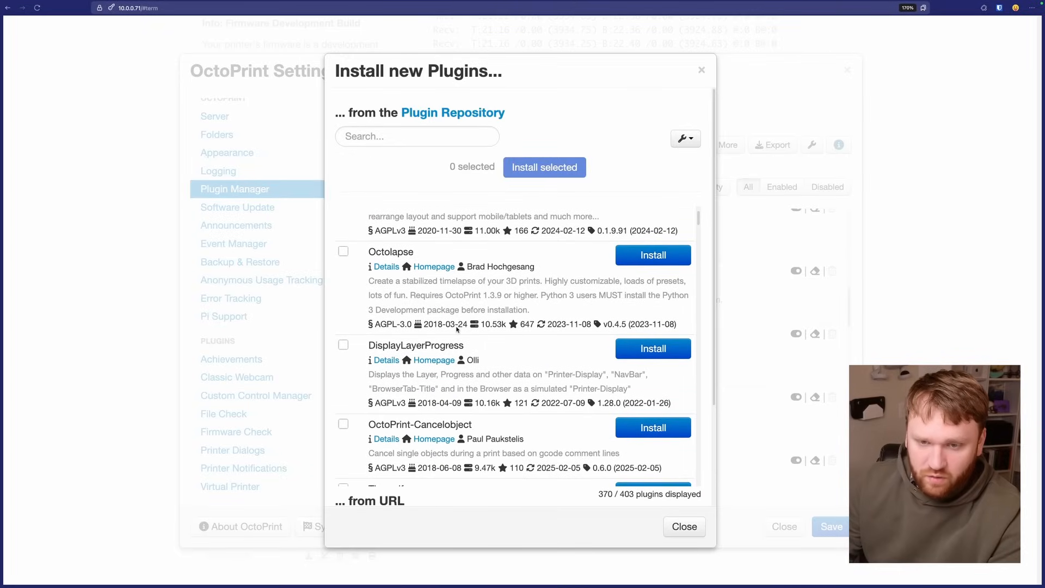
scroll(down, 3)
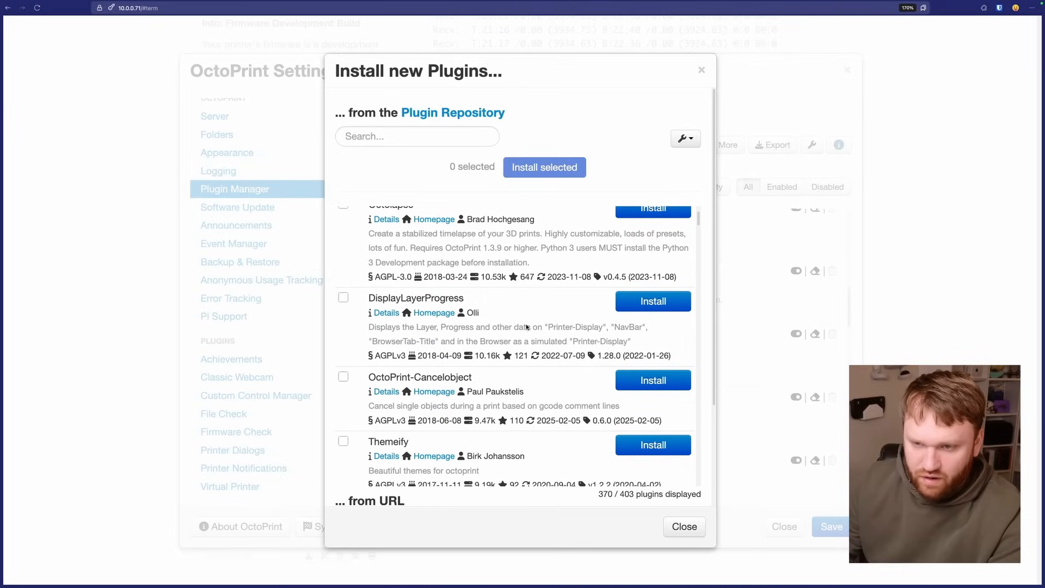
scroll(down, 3)
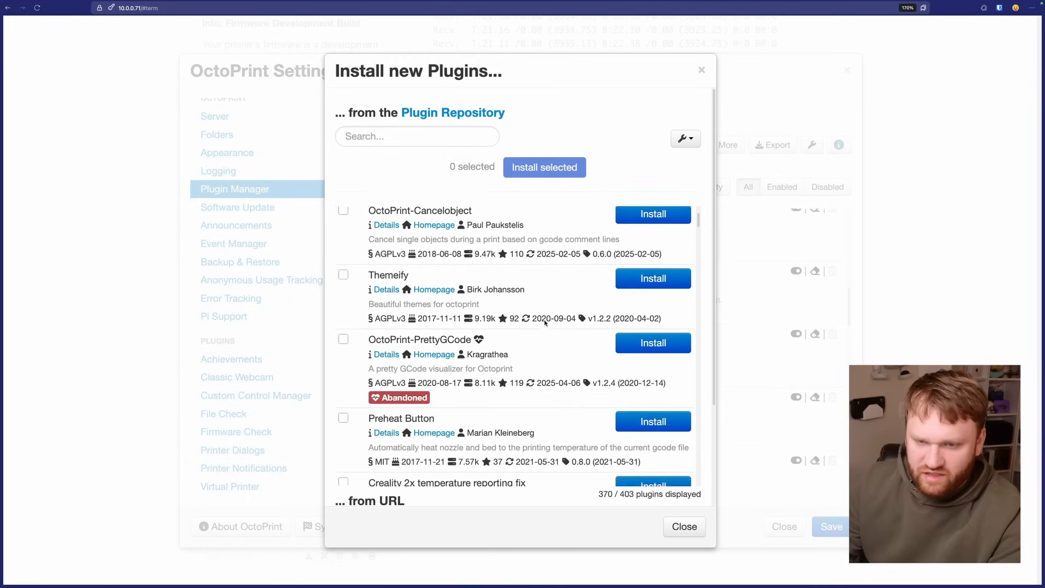
scroll(down, 3)
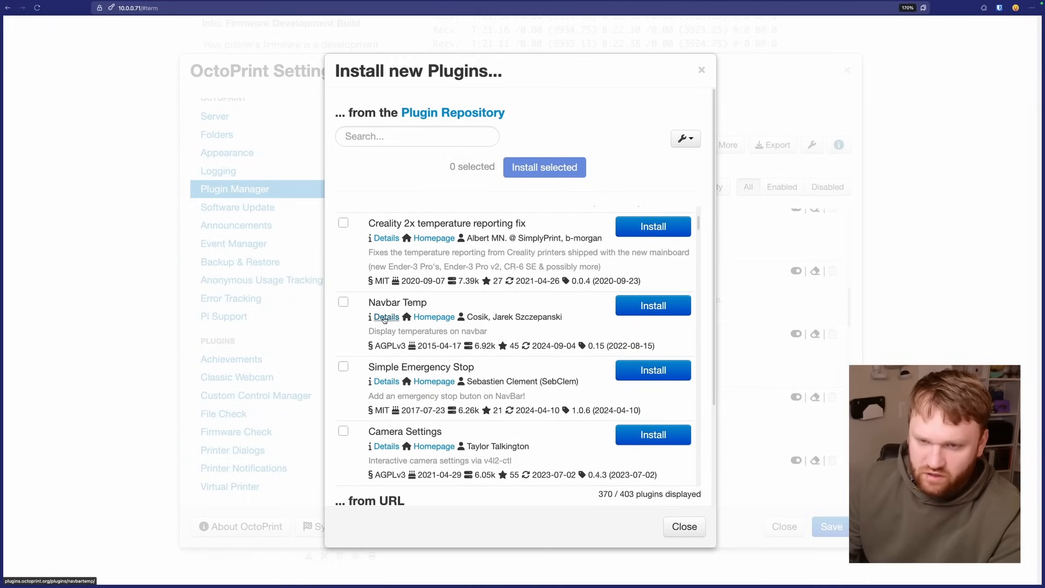
mouse_move(433, 317)
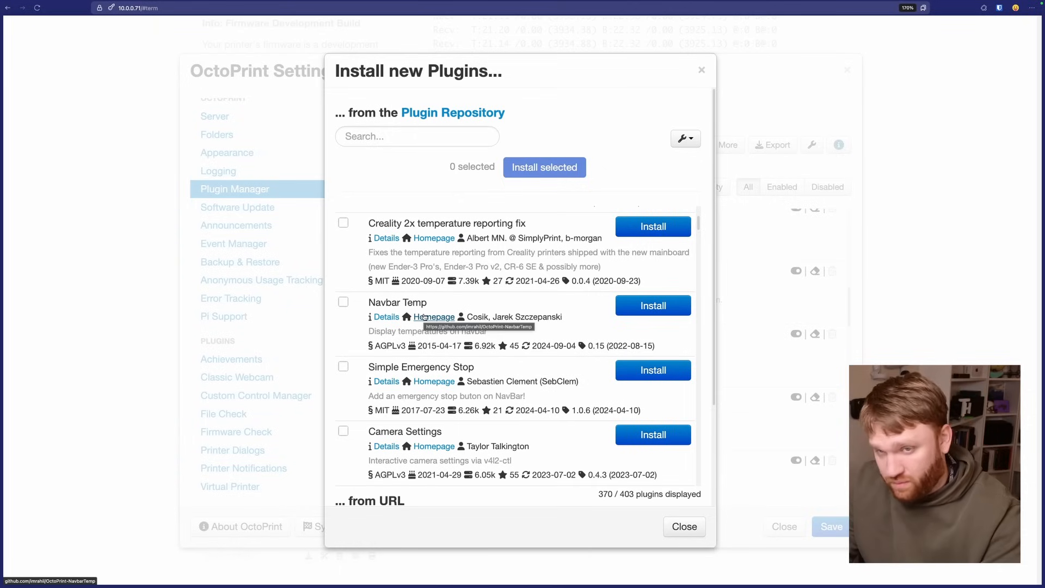
click(683, 526)
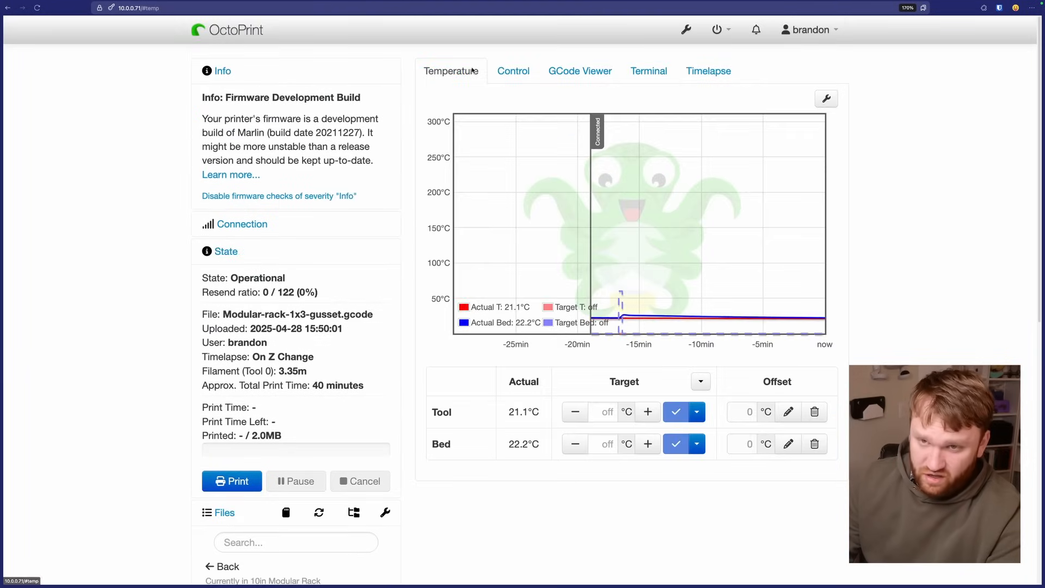
Step: Print the gusset G-code file from the Files panel and let it run to 100% completion
scroll(down, 3)
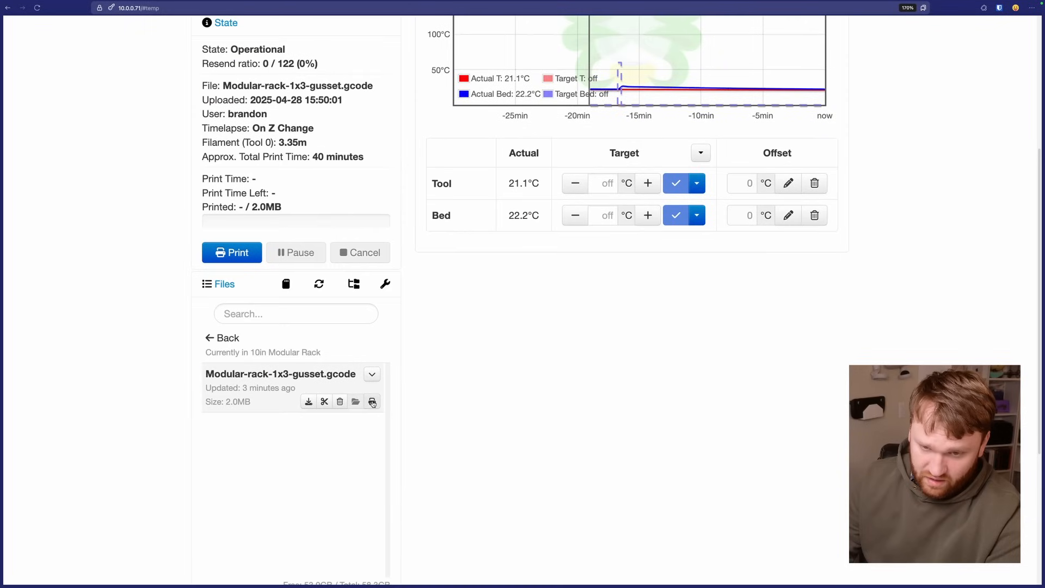
click(230, 251)
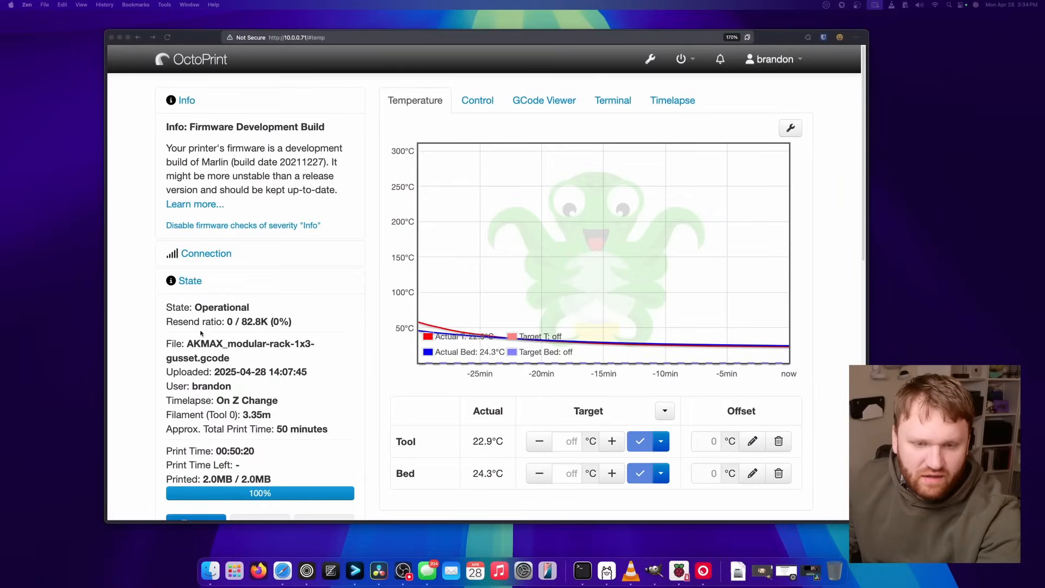
scroll(down, 3)
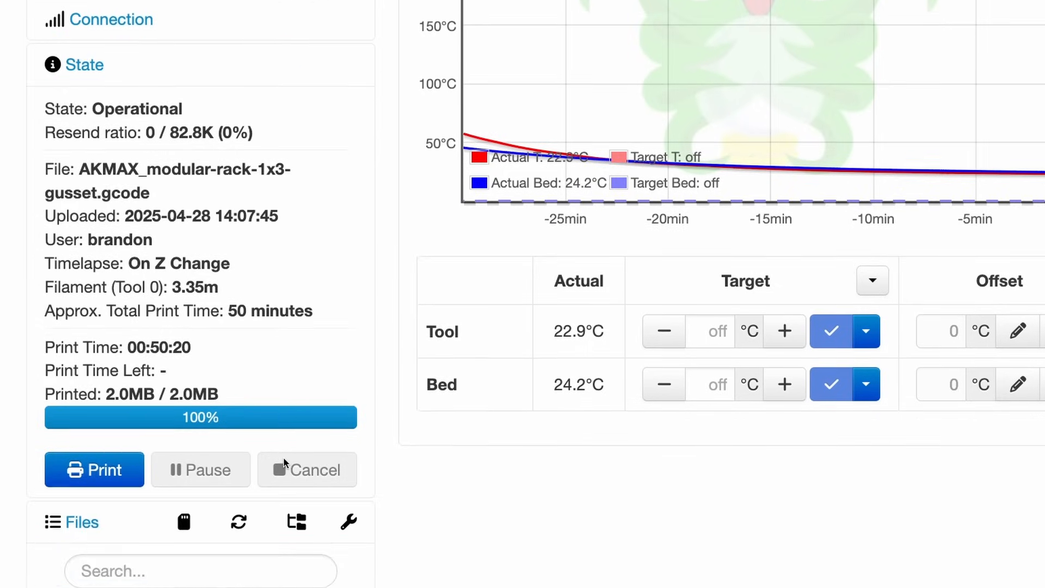
scroll(down, 3)
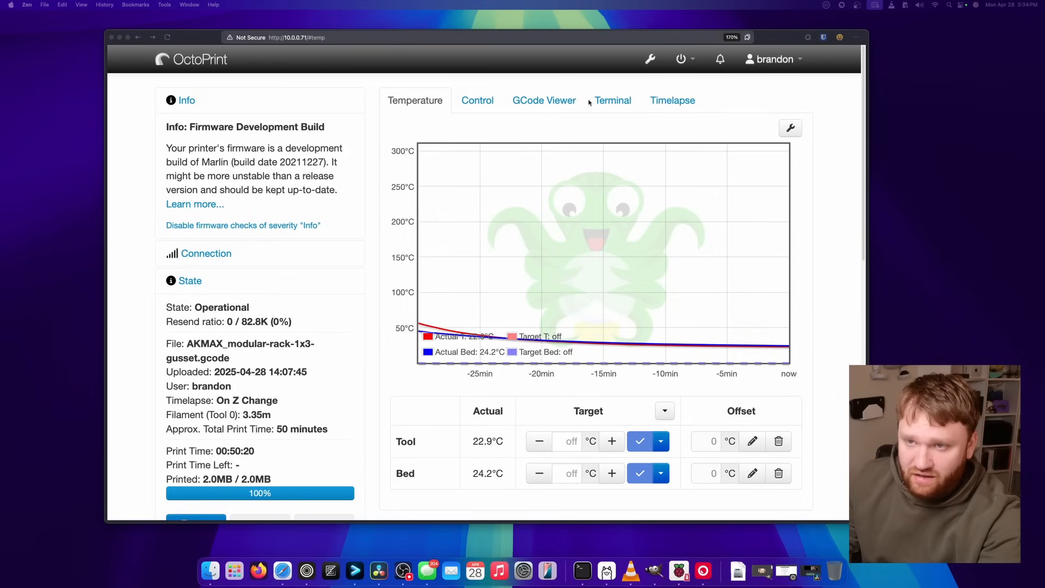
Step: Preview the gusset print's finished MP4 timelapse in the Timelapse Preview dialog
click(673, 100)
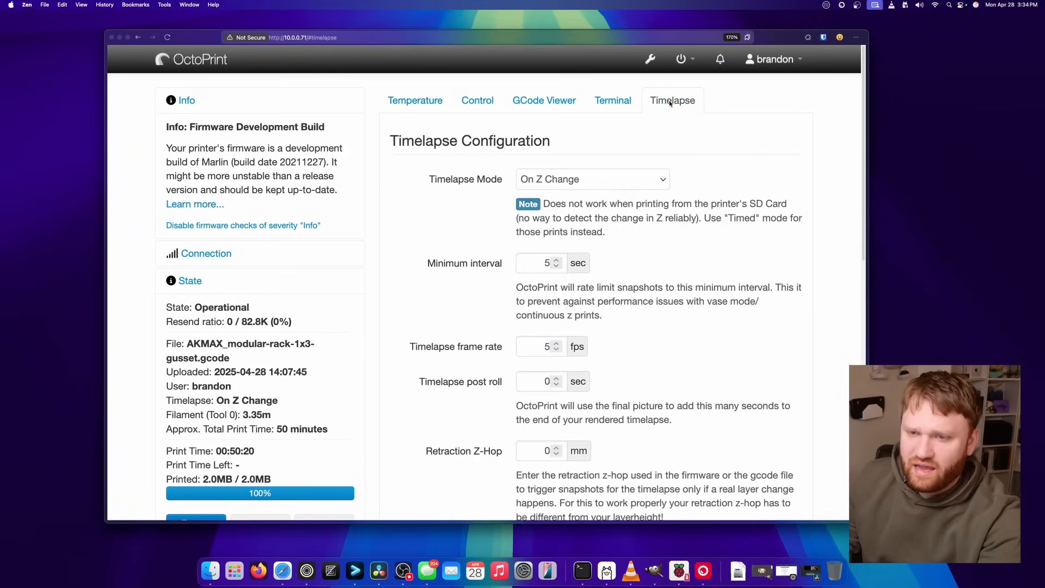
scroll(down, 3)
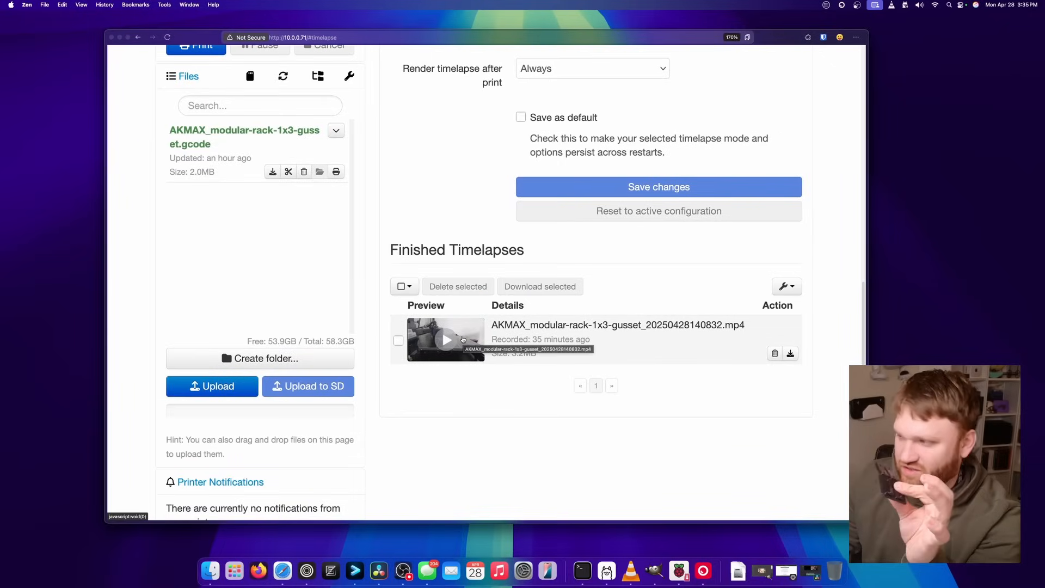
click(446, 339)
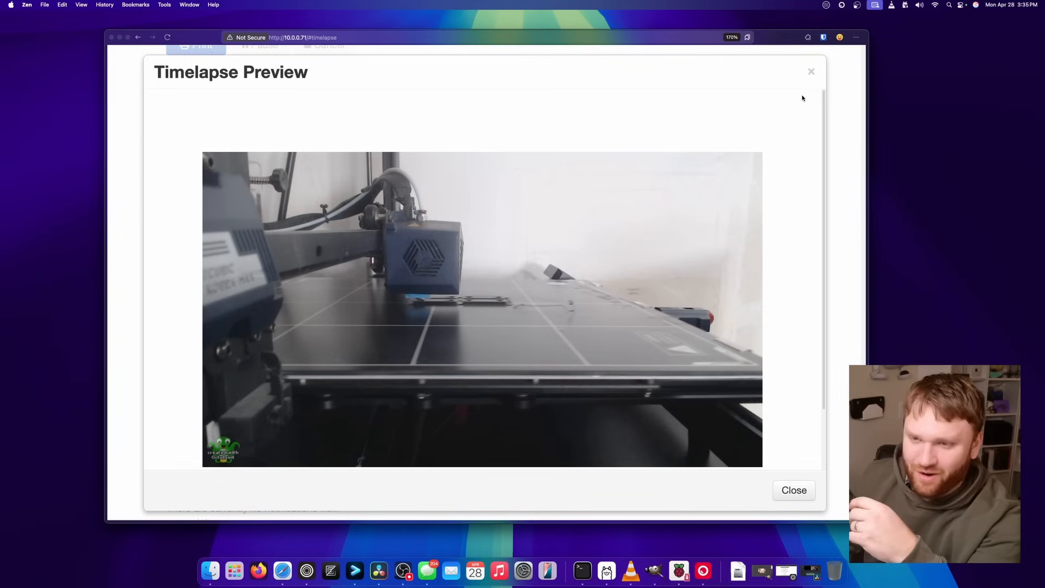